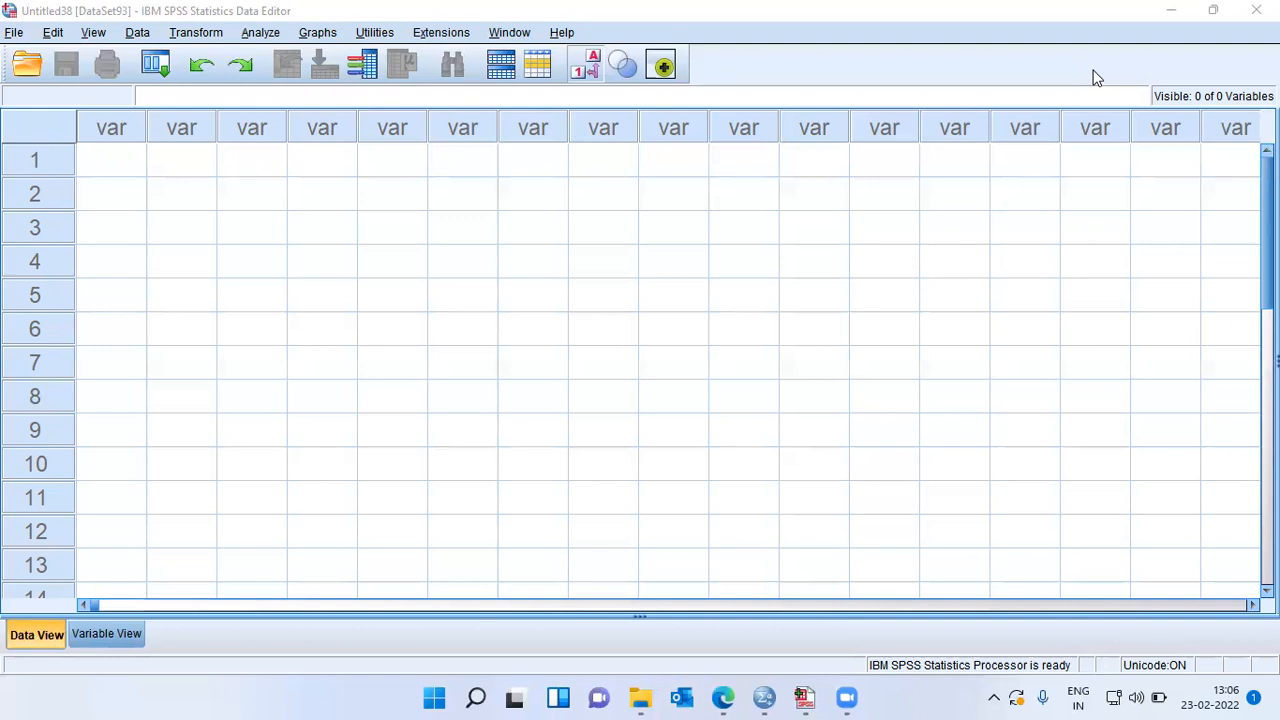
mouse_move(15, 13)
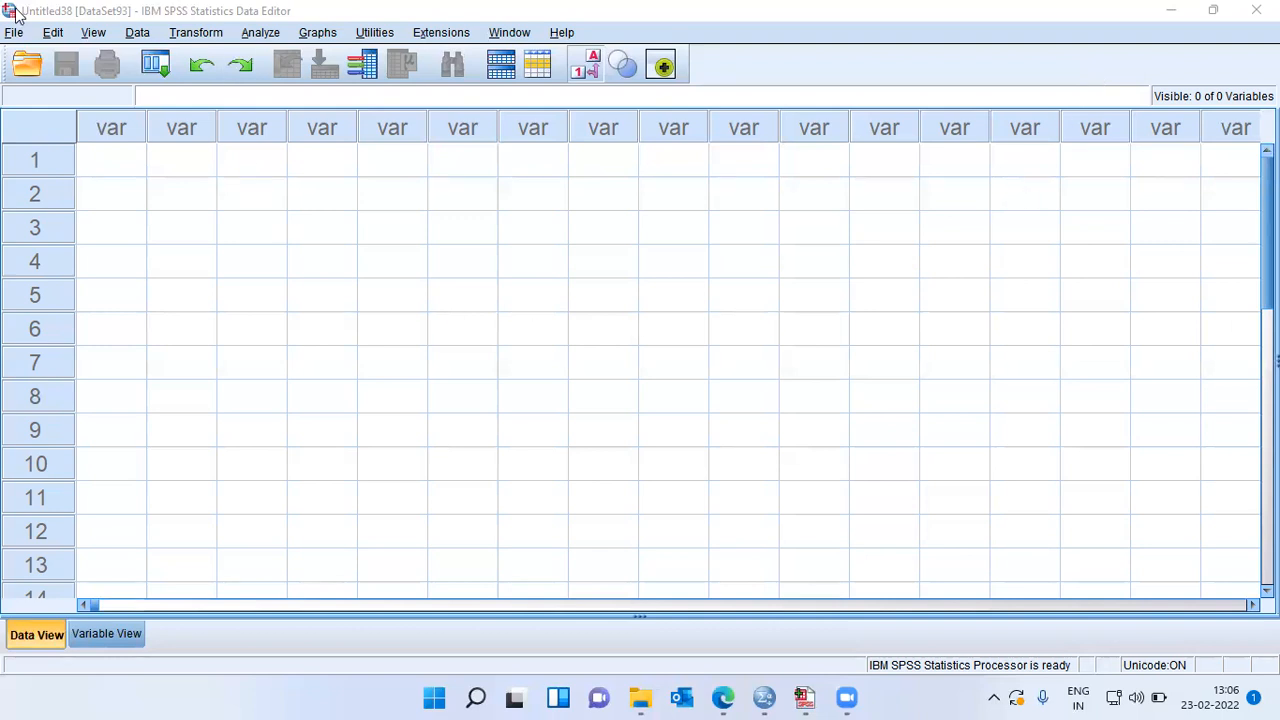
Step: Open the File menu to reach the recently used data files
left_click(14, 32)
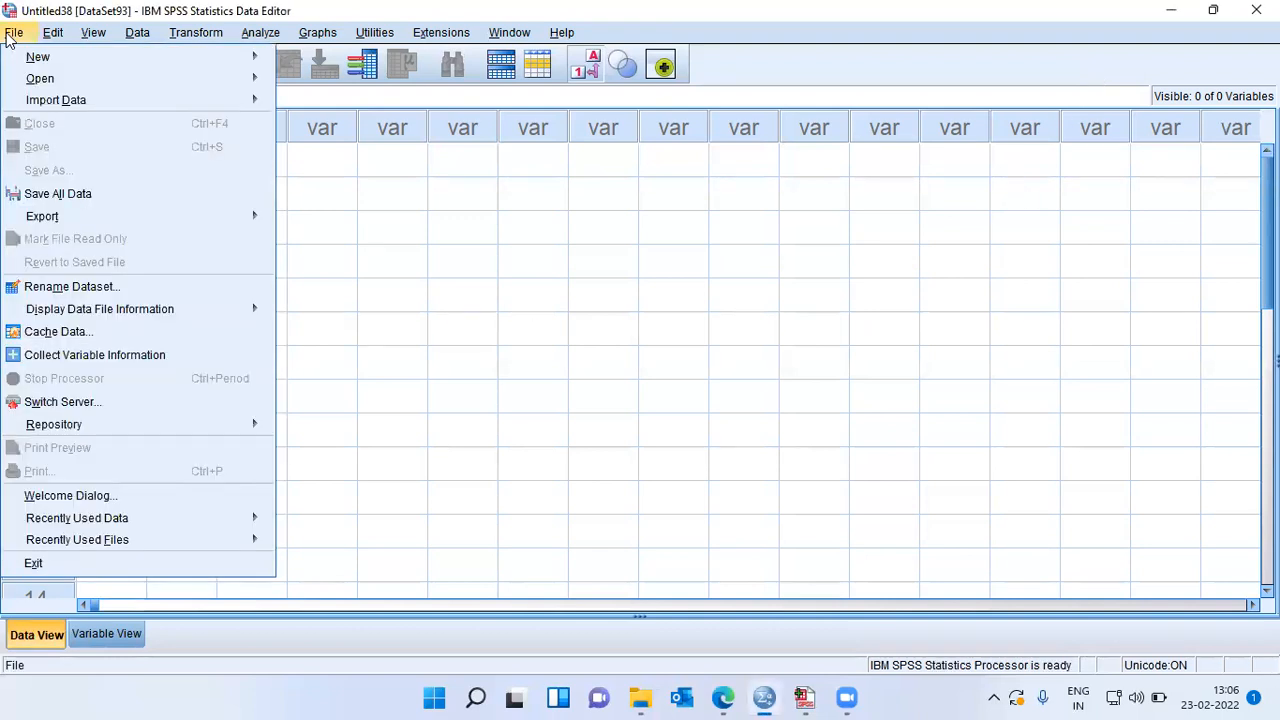
mouse_move(77, 517)
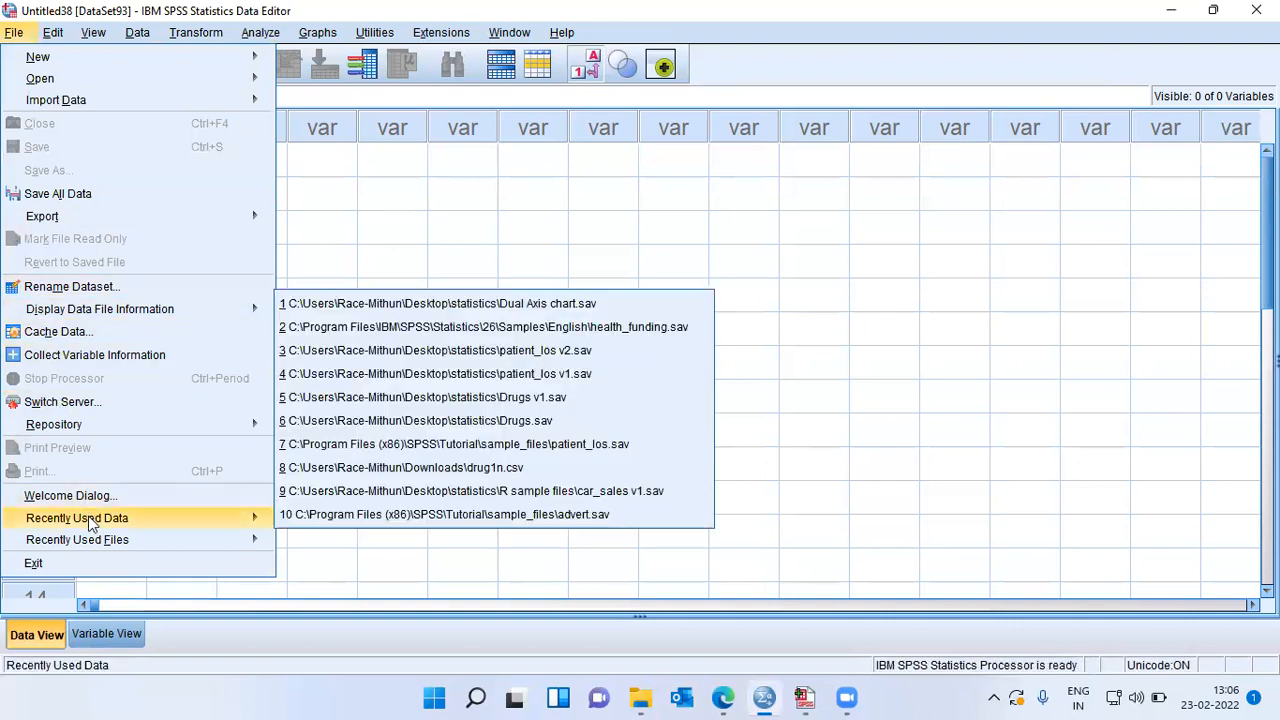
mouse_move(462, 467)
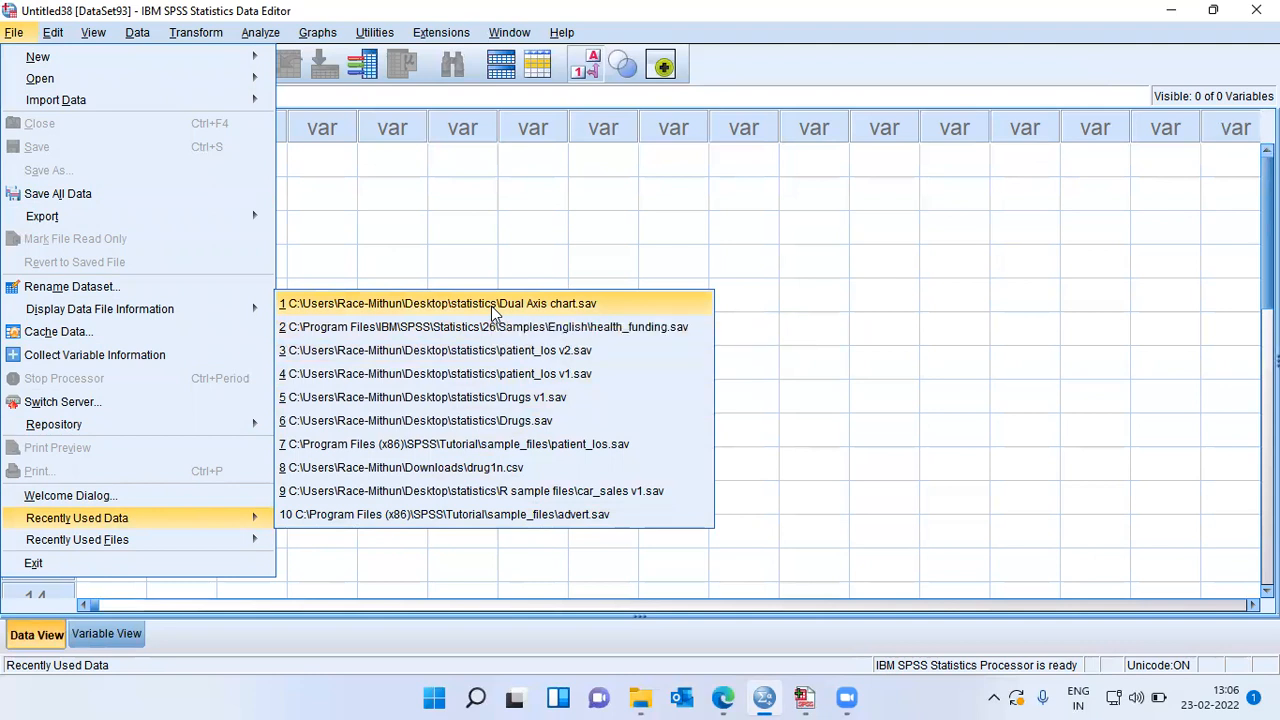
Step: Open 'Dual Axis chart.sav' and inspect the clotsolv and los columns and their values
left_click(438, 303)
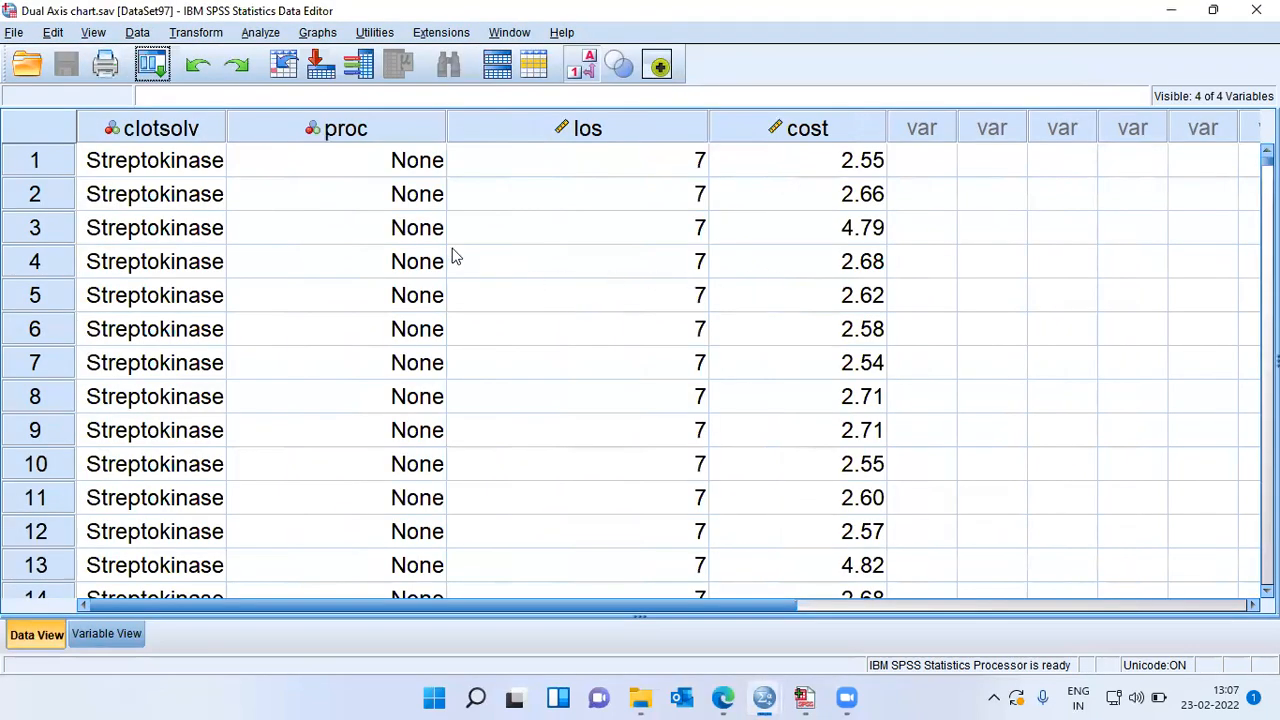
mouse_move(323, 318)
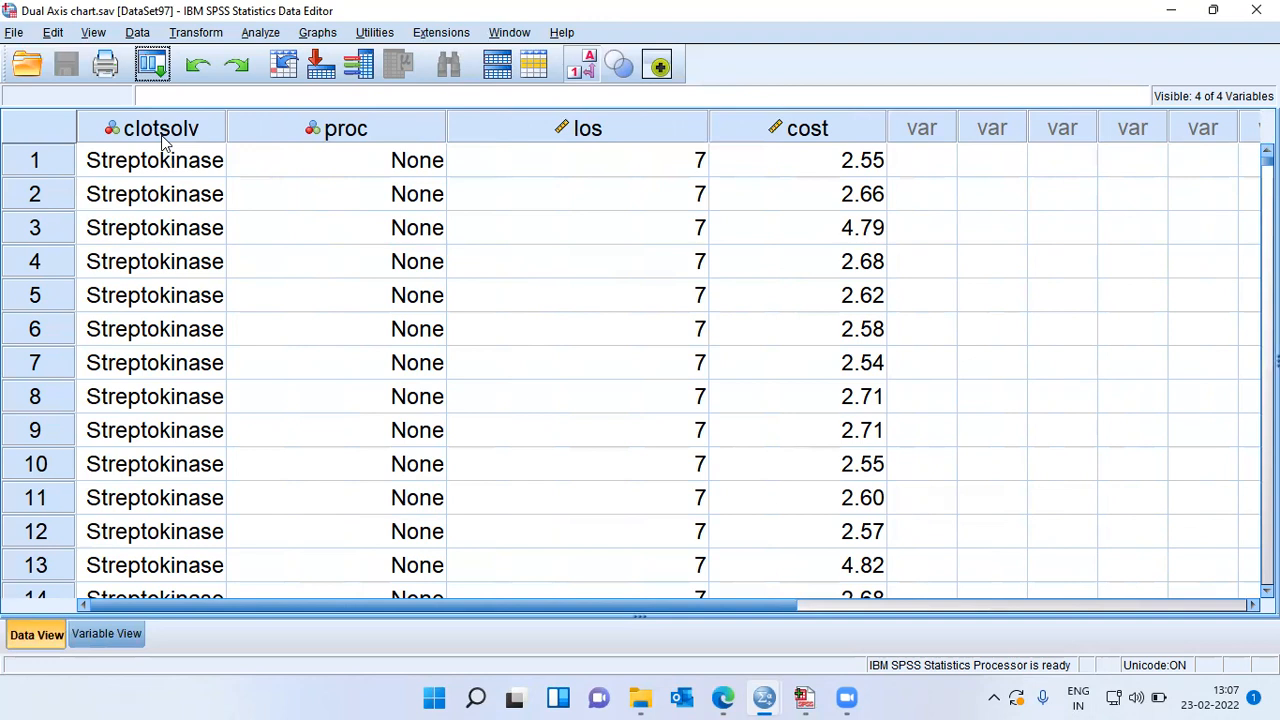
left_click(160, 128)
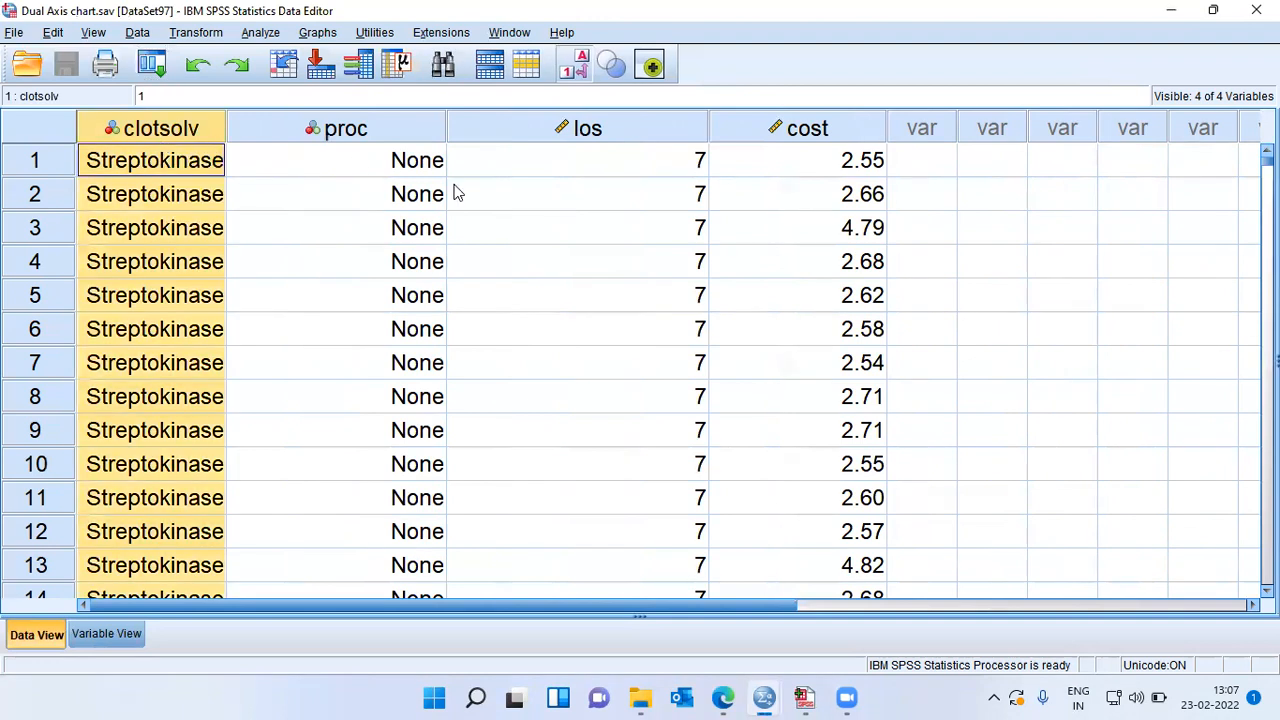
left_click(344, 128)
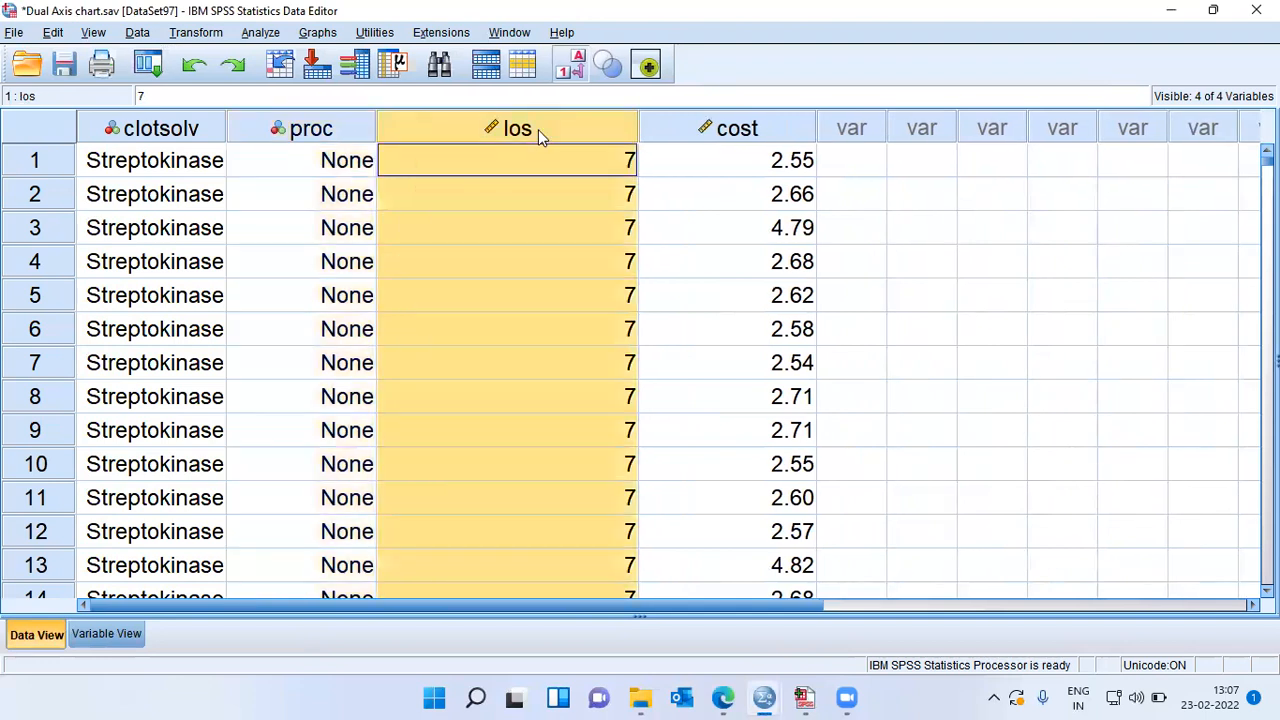
mouse_move(793, 140)
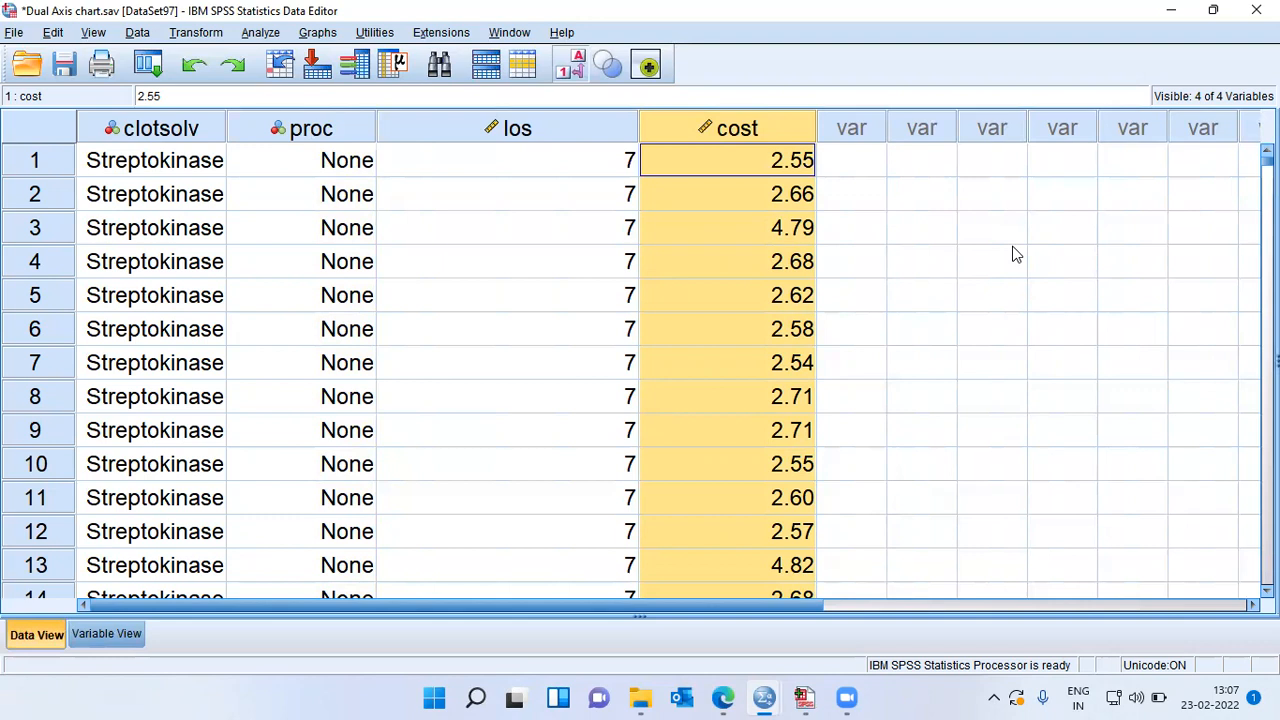
mouse_move(183, 180)
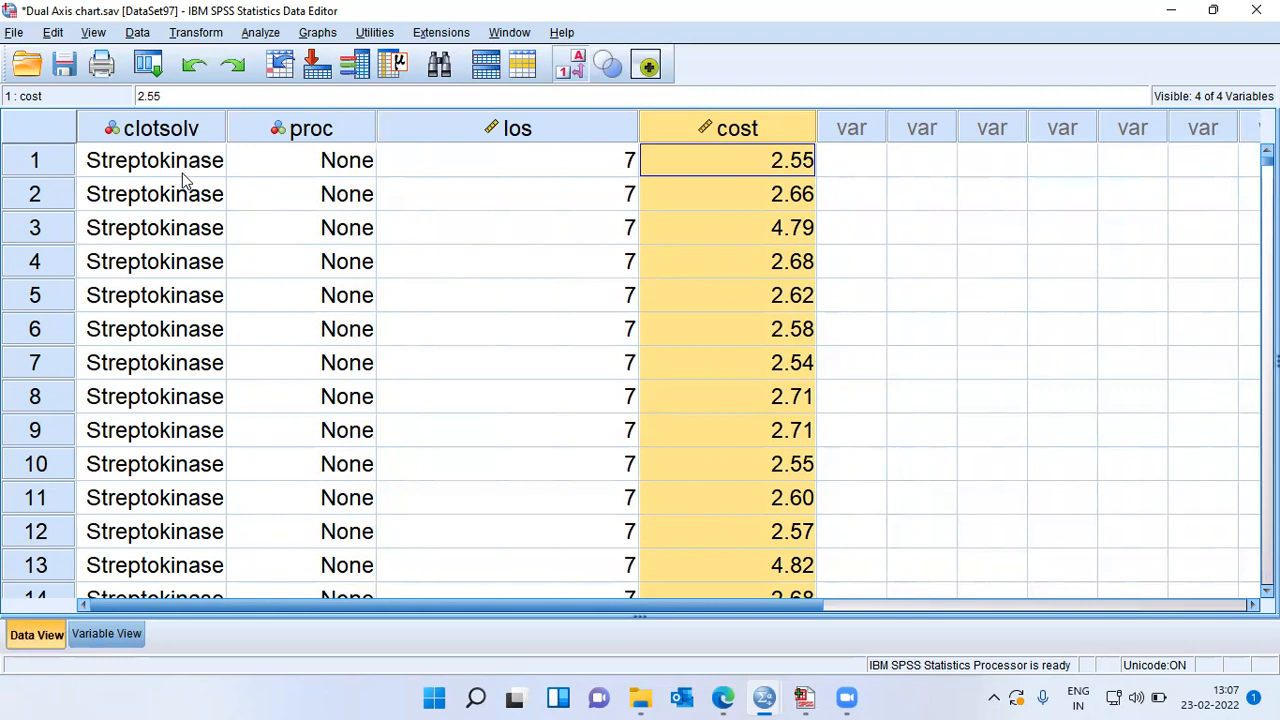
left_click(154, 160)
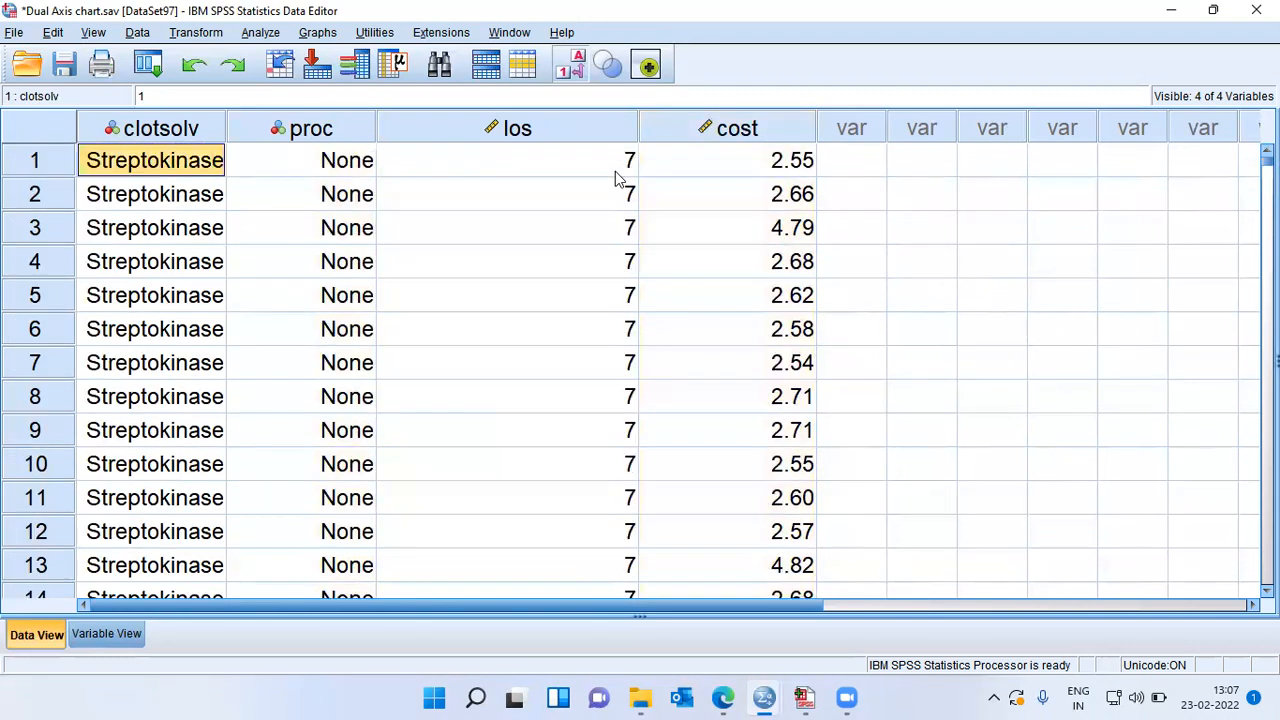
scroll("down", 3)
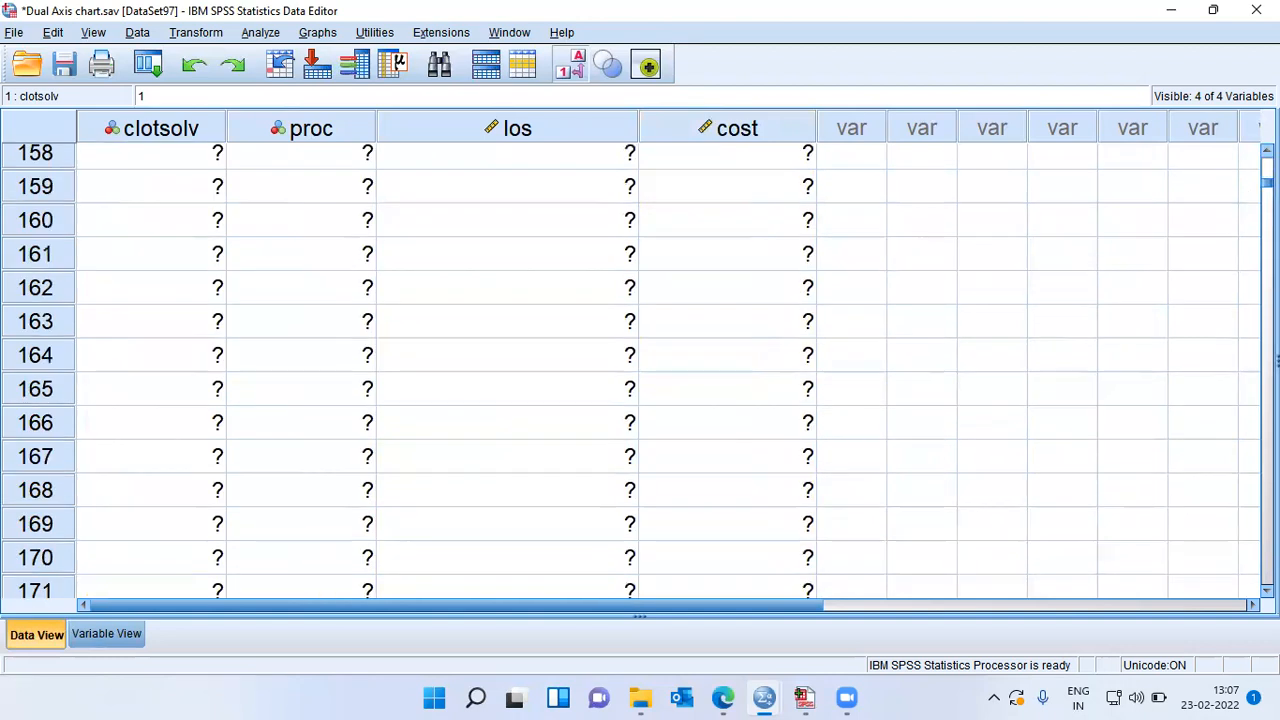
scroll("up", 3)
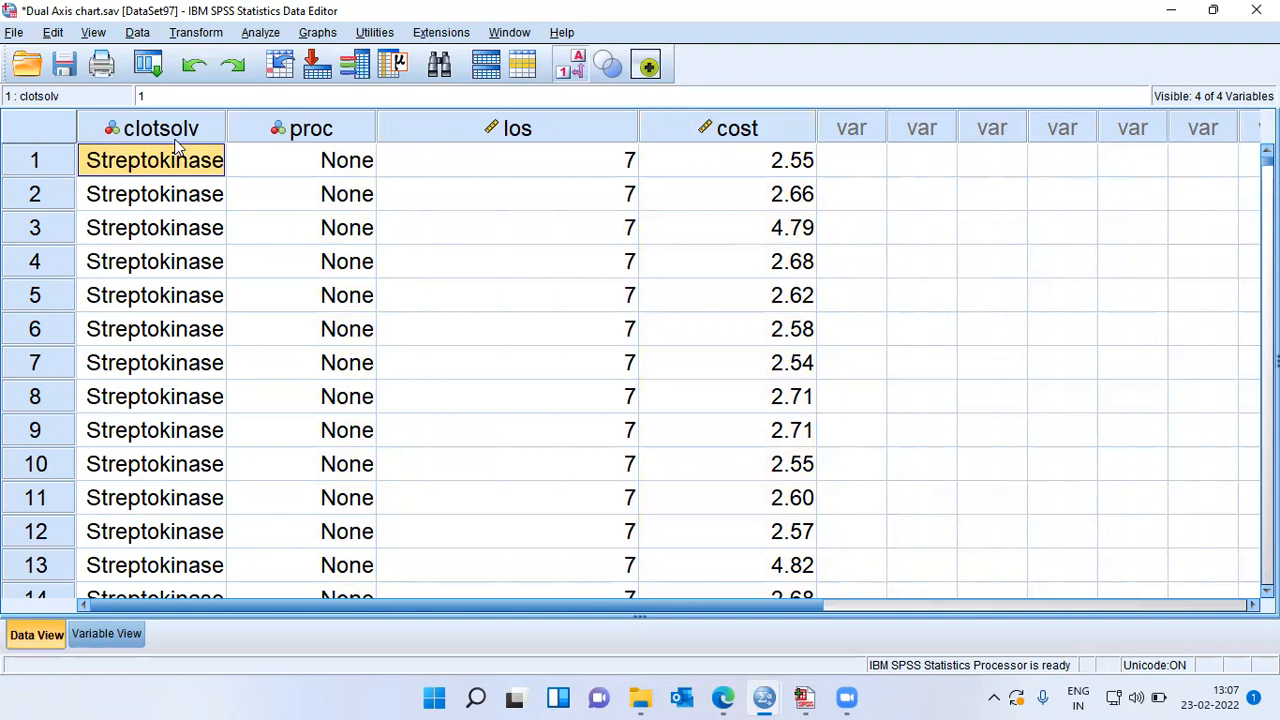
left_click(160, 127)
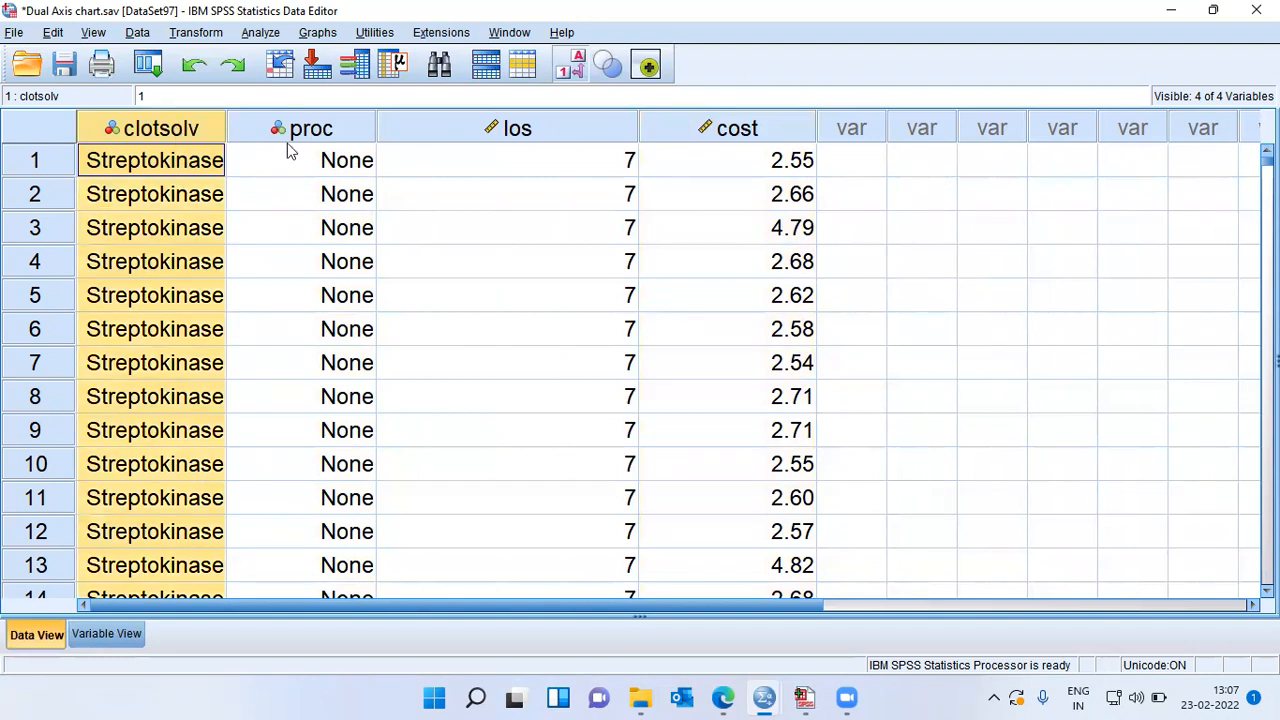
mouse_move(565, 145)
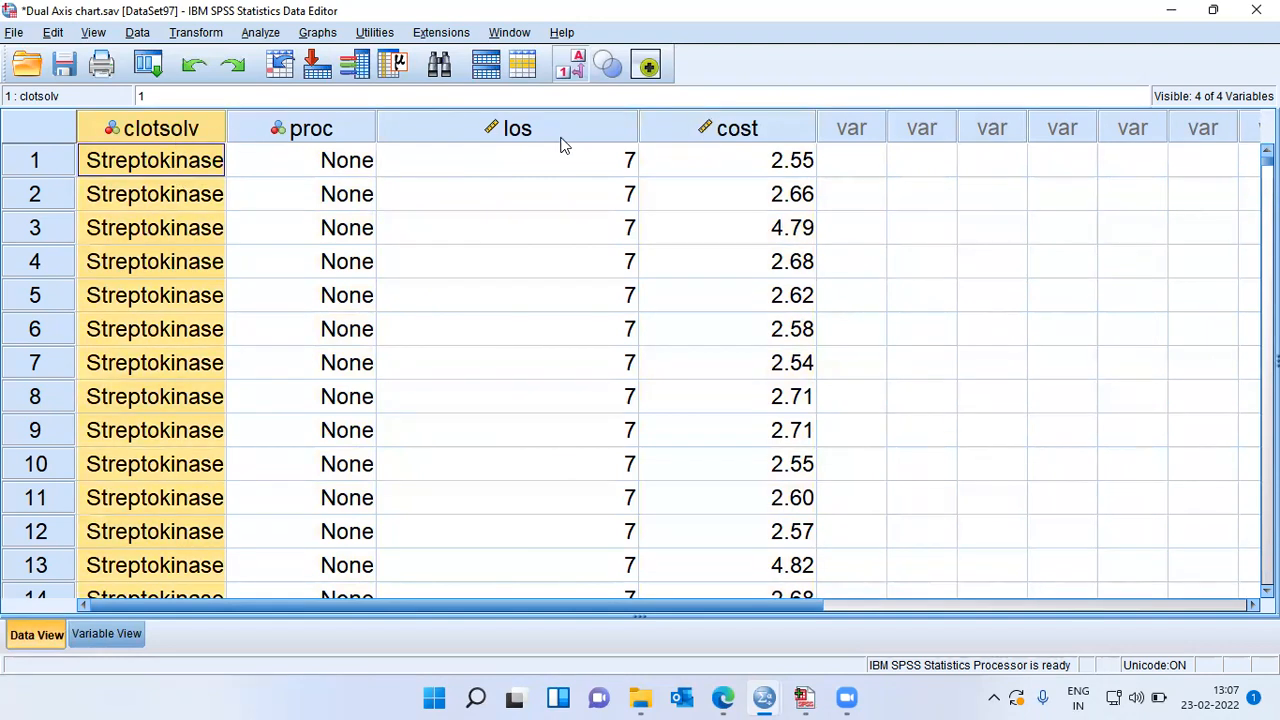
left_click(517, 128)
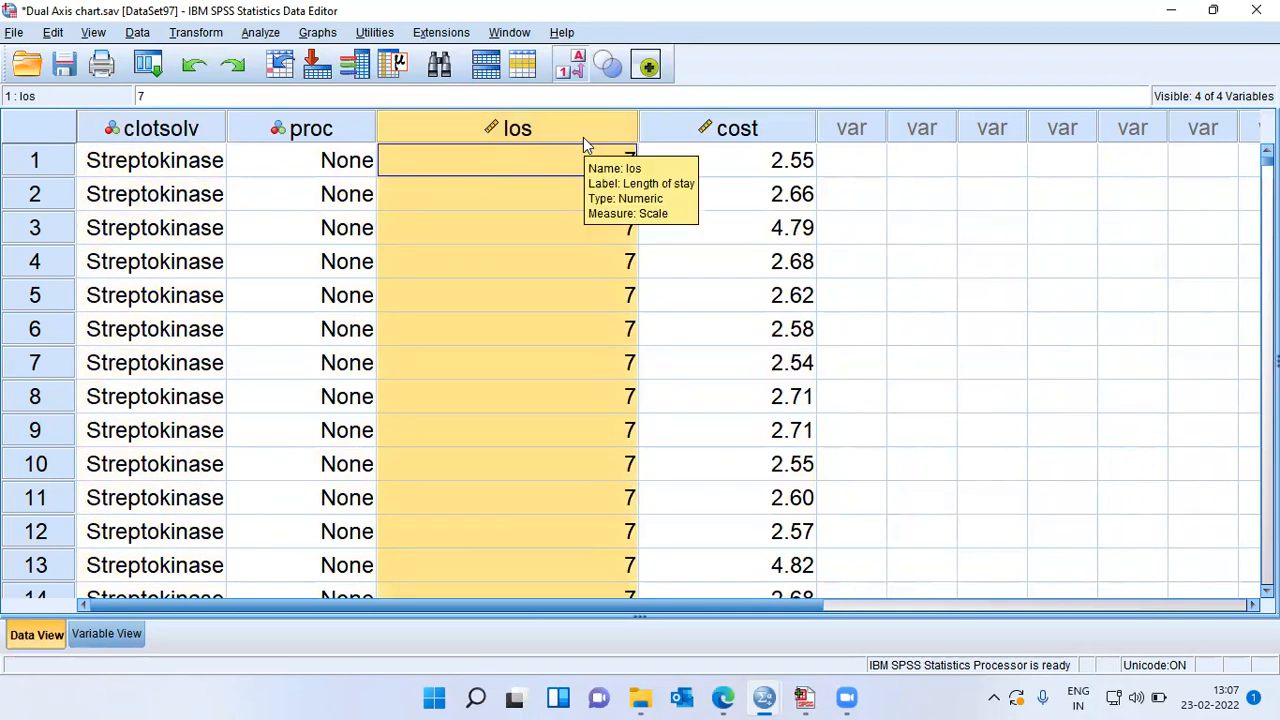
mouse_move(737, 128)
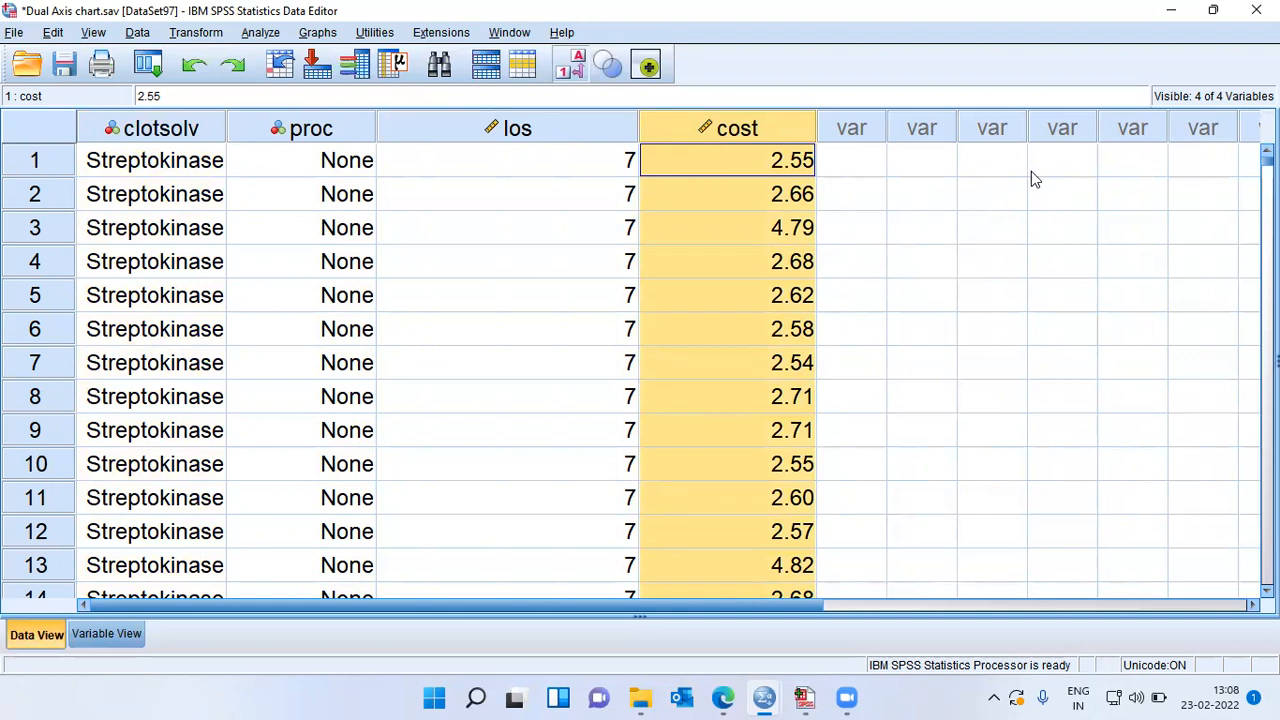
mouse_move(1028, 179)
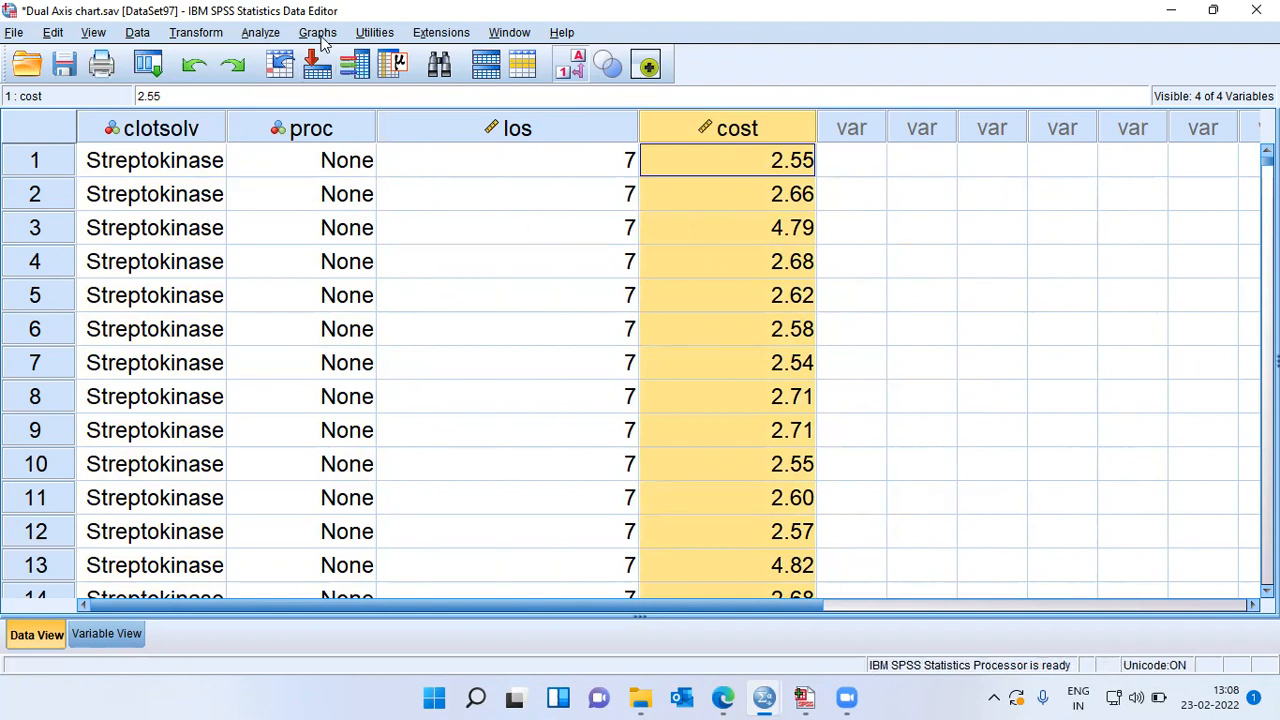
Step: Open the Graphs menu to reach Chart Builder
left_click(317, 32)
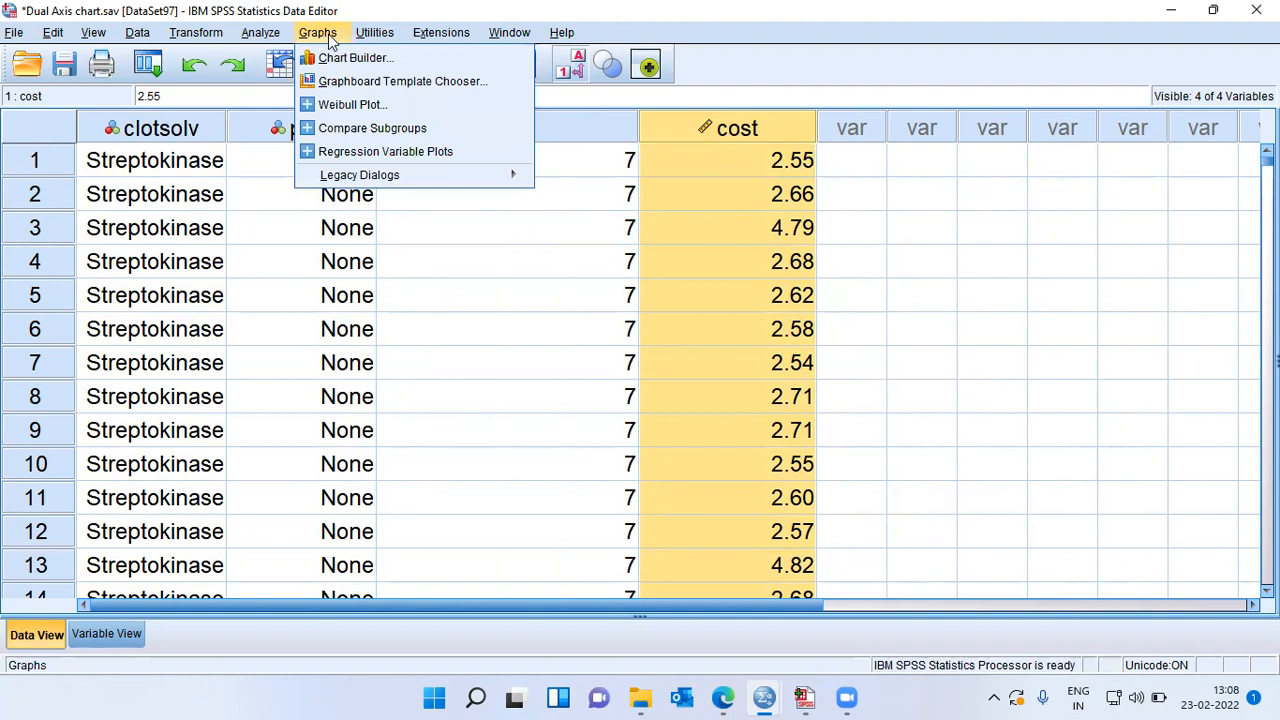
mouse_move(355, 57)
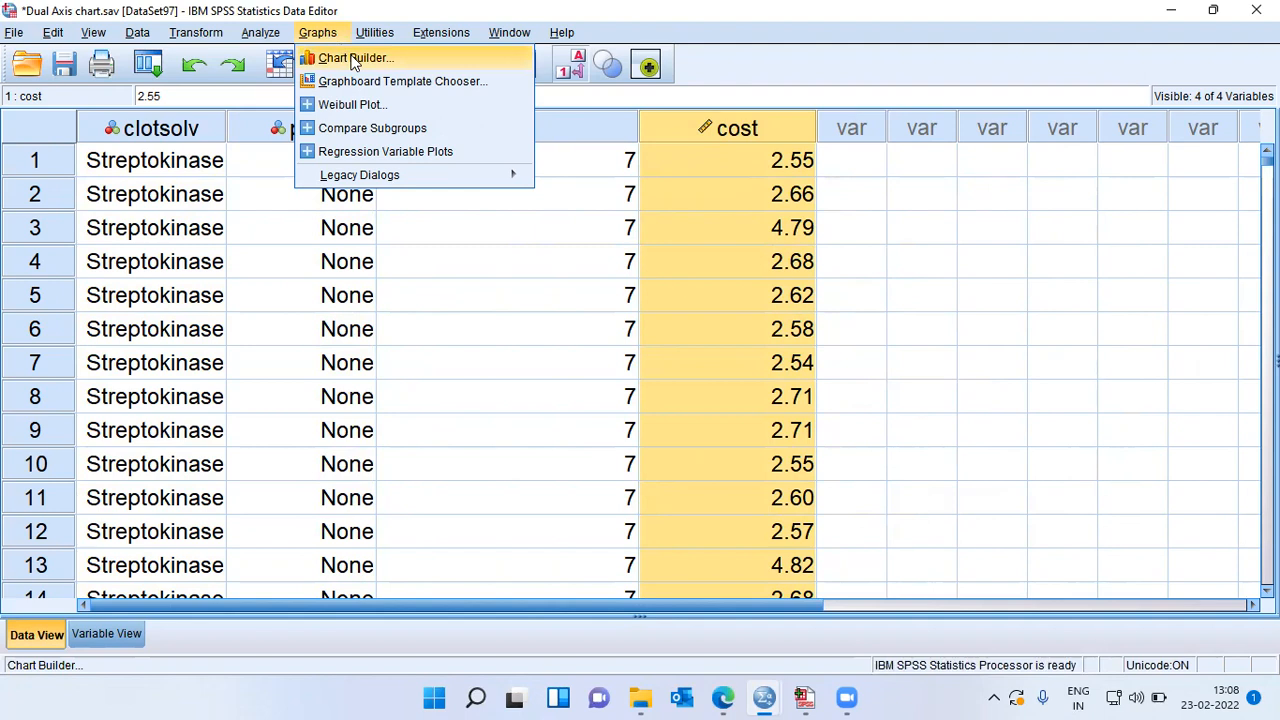
mouse_move(408, 63)
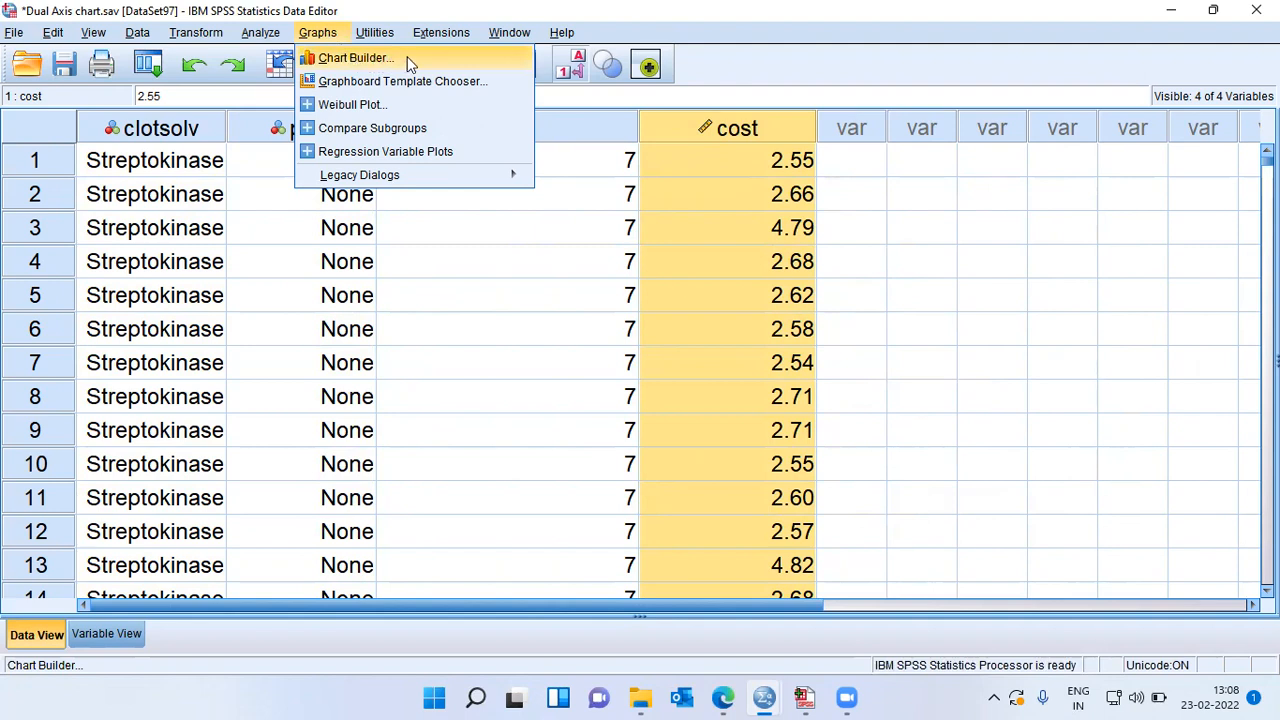
Step: Launch Chart Builder, browse the Area and Line galleries, then show the Dual Axes types
left_click(355, 57)
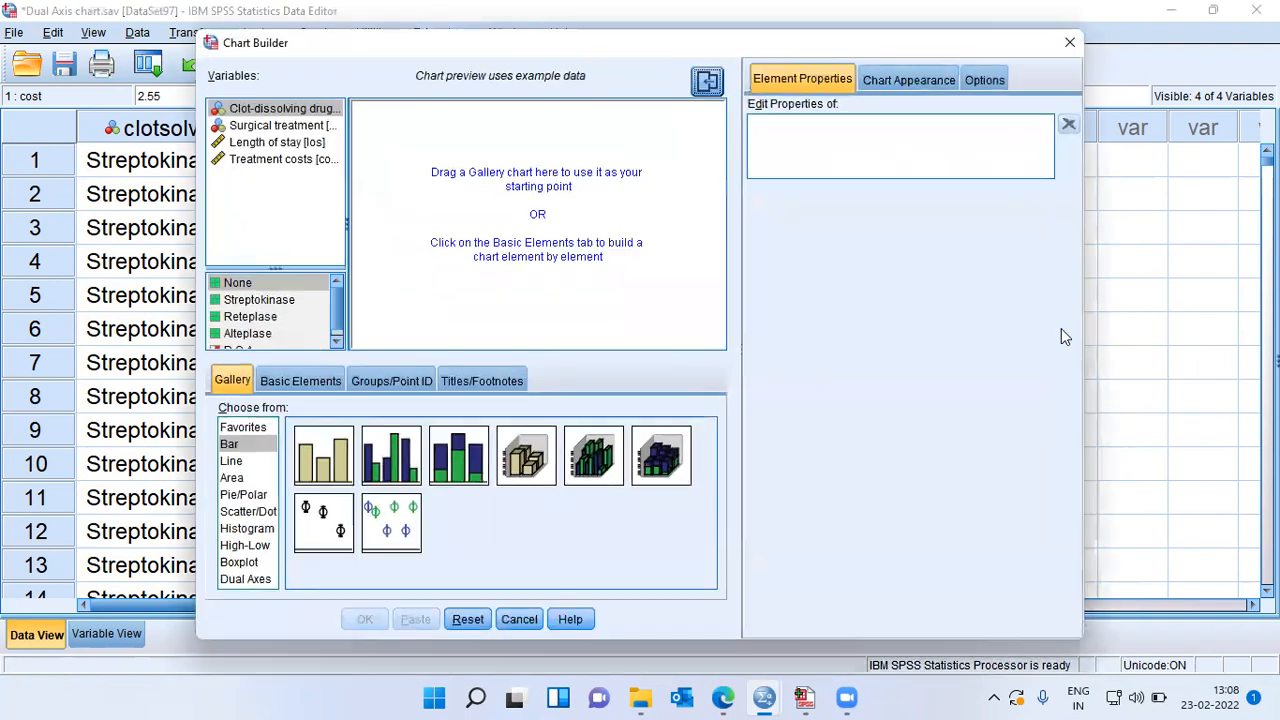
mouse_move(1048, 334)
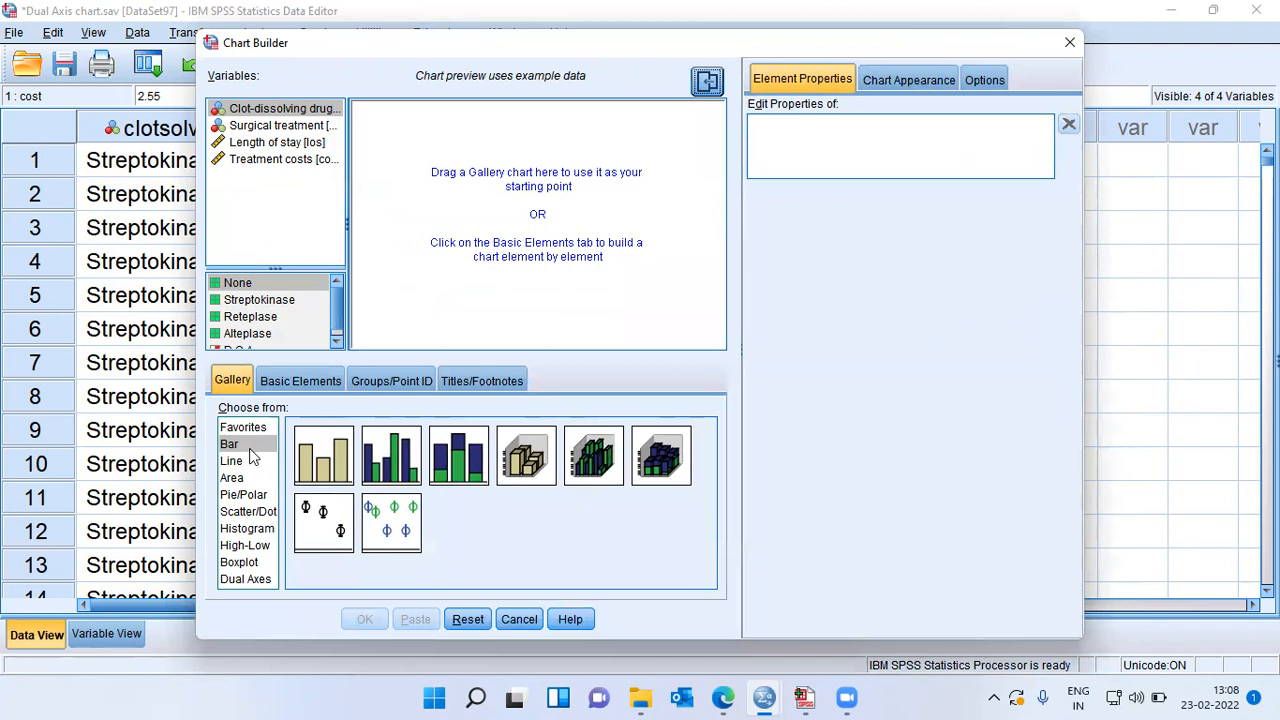
left_click(231, 477)
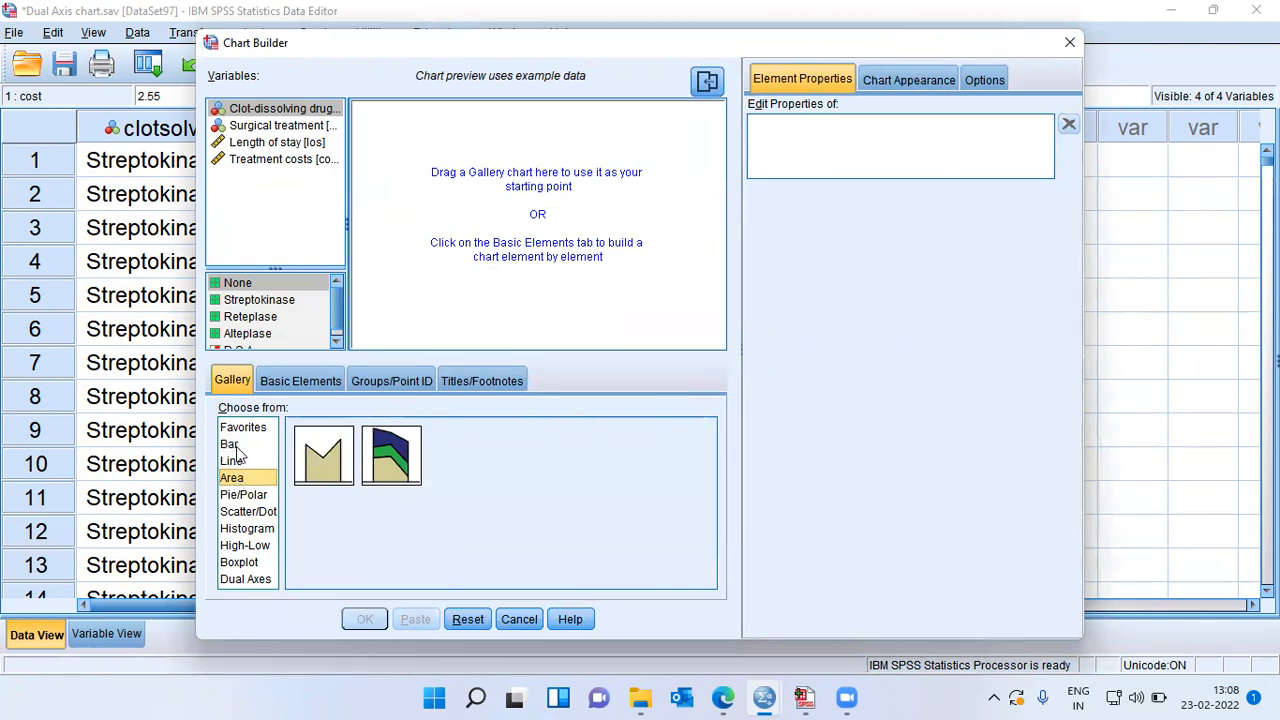
left_click(231, 460)
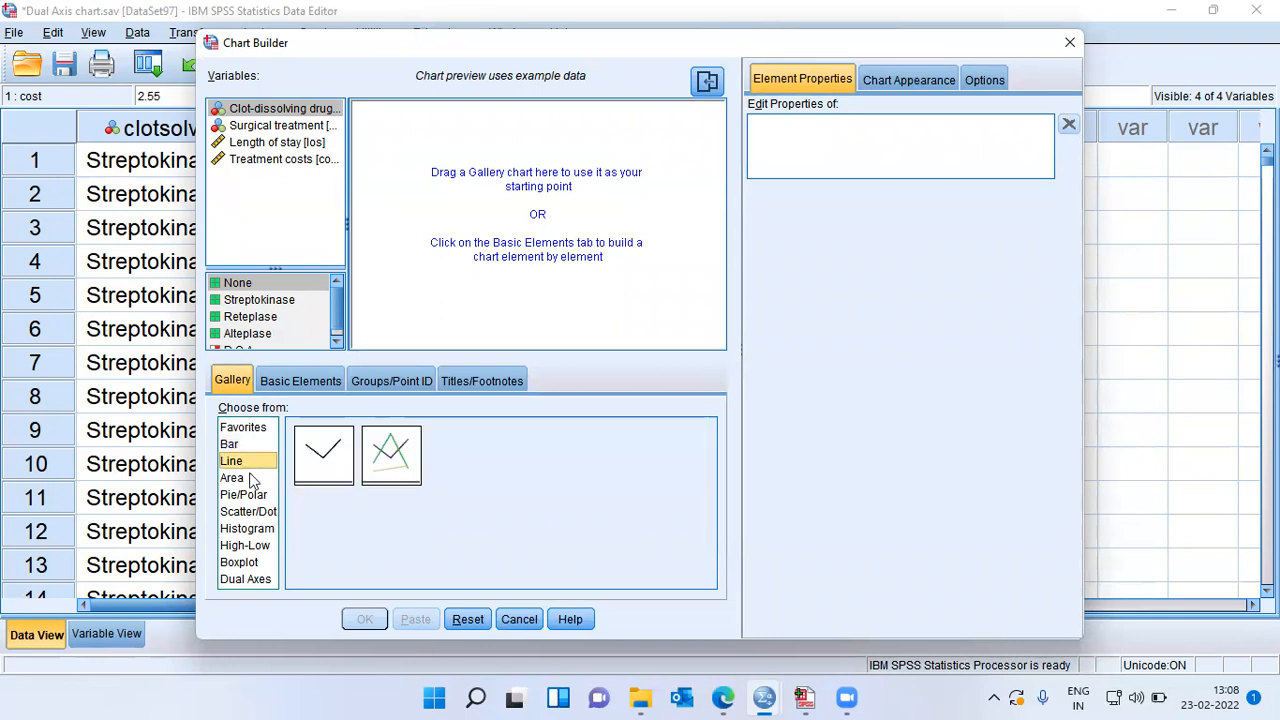
left_click(231, 477)
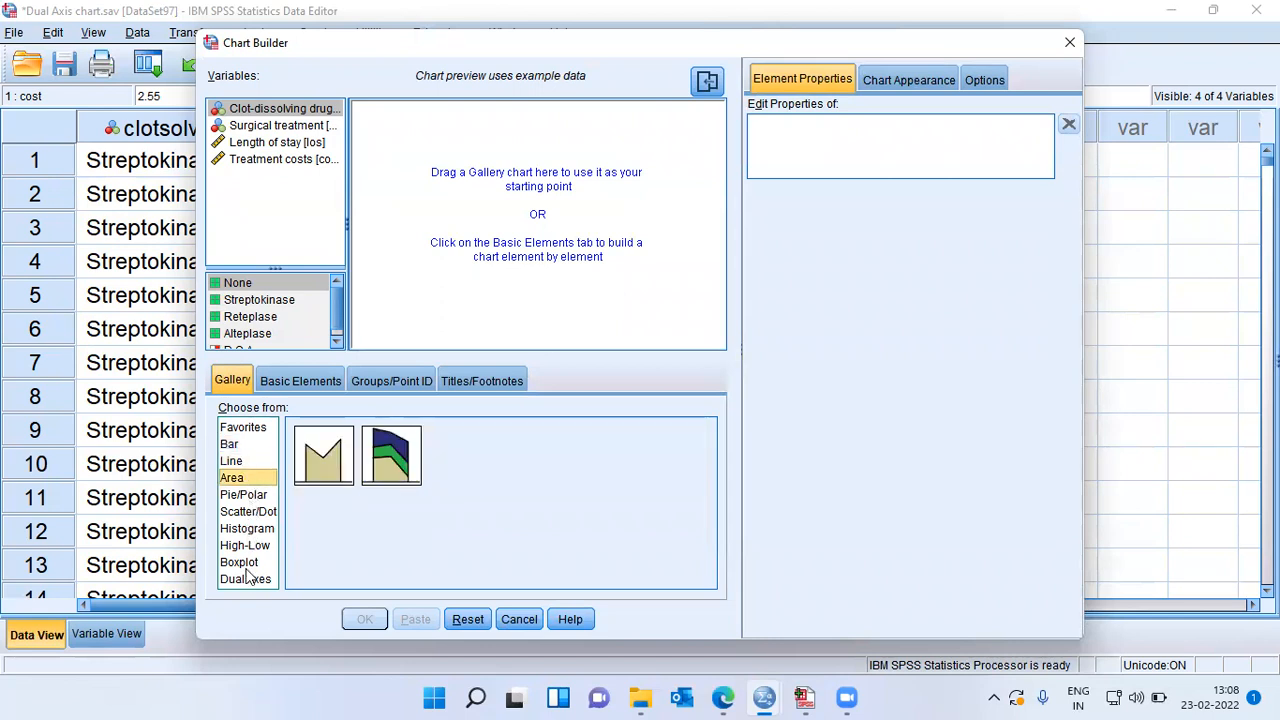
left_click(245, 578)
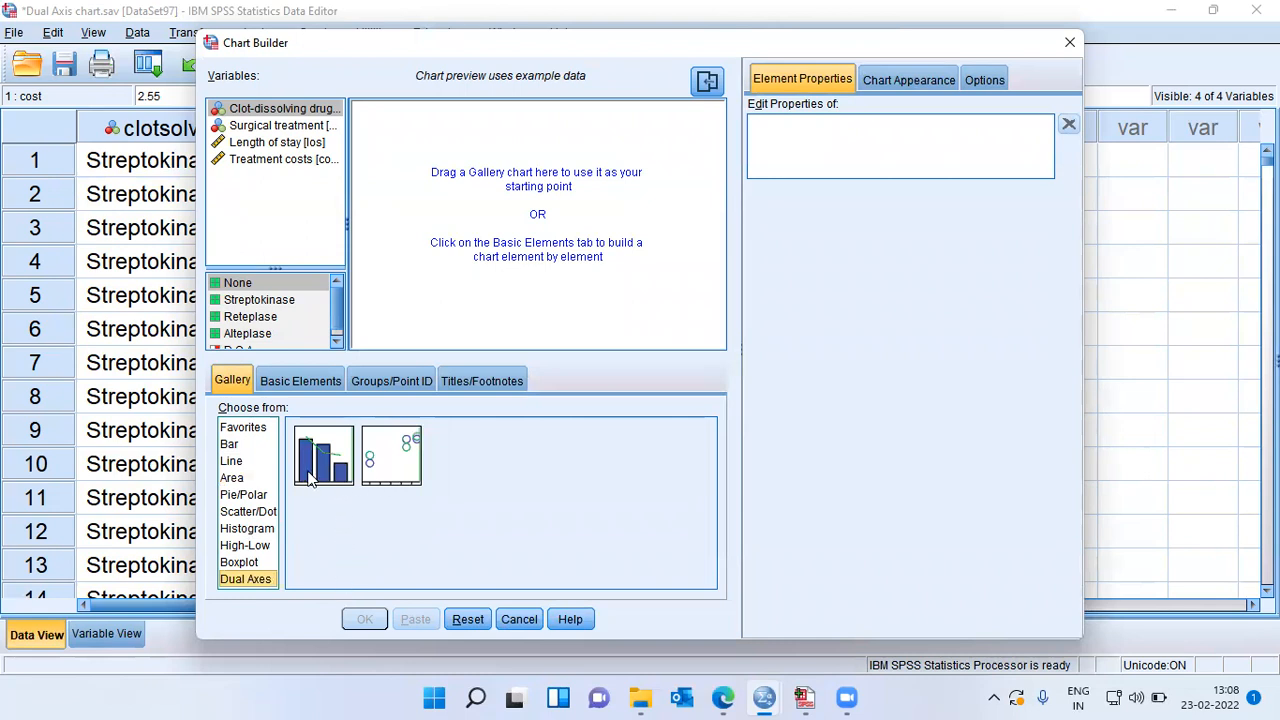
mouse_move(322, 456)
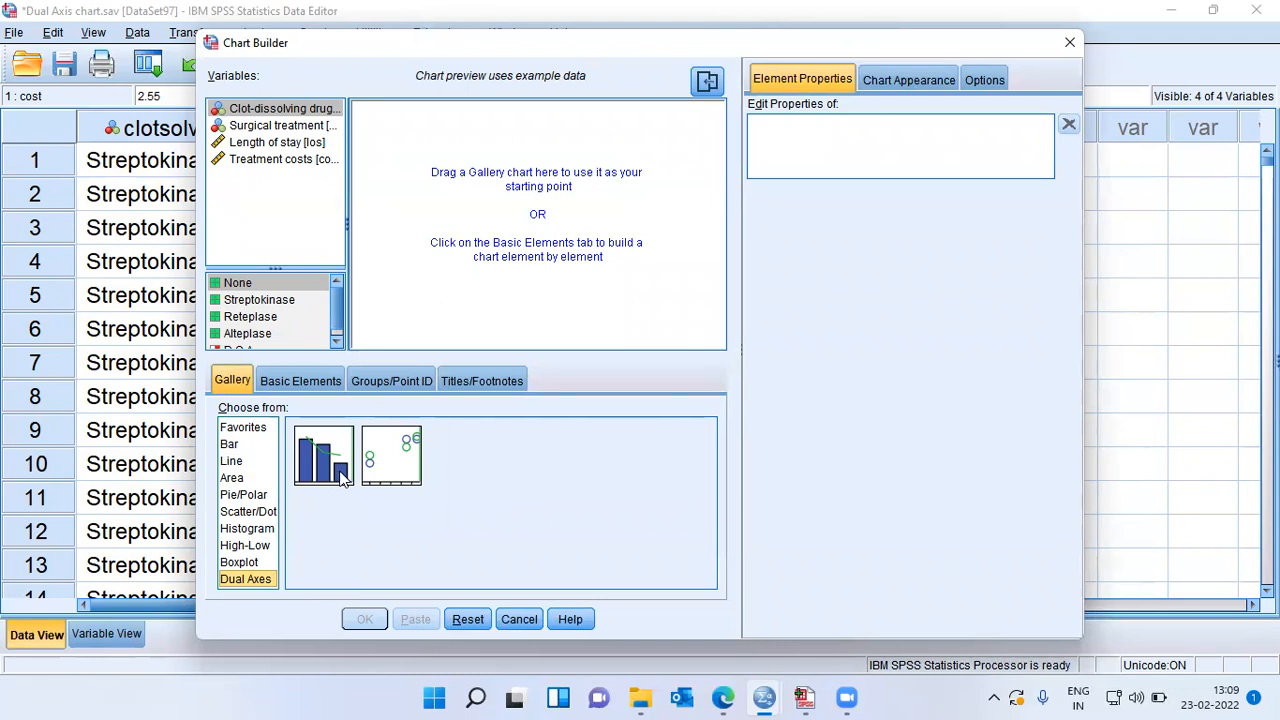
mouse_move(390, 456)
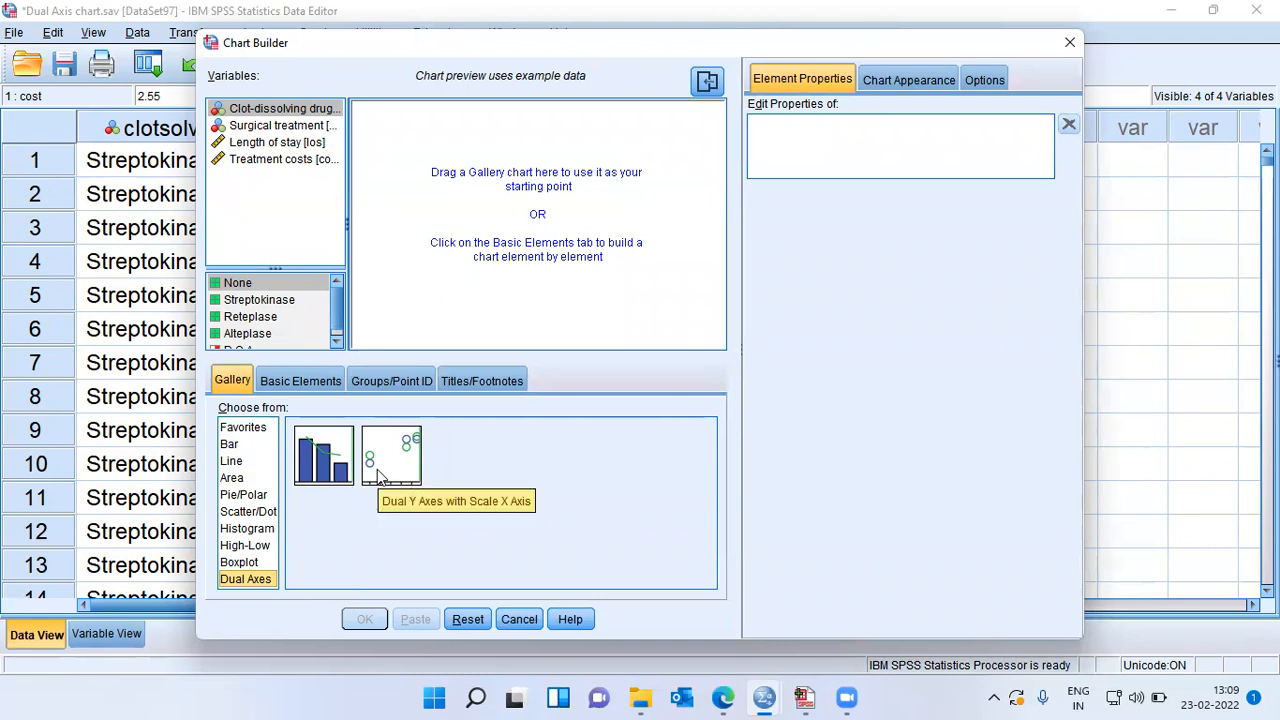
mouse_move(343, 477)
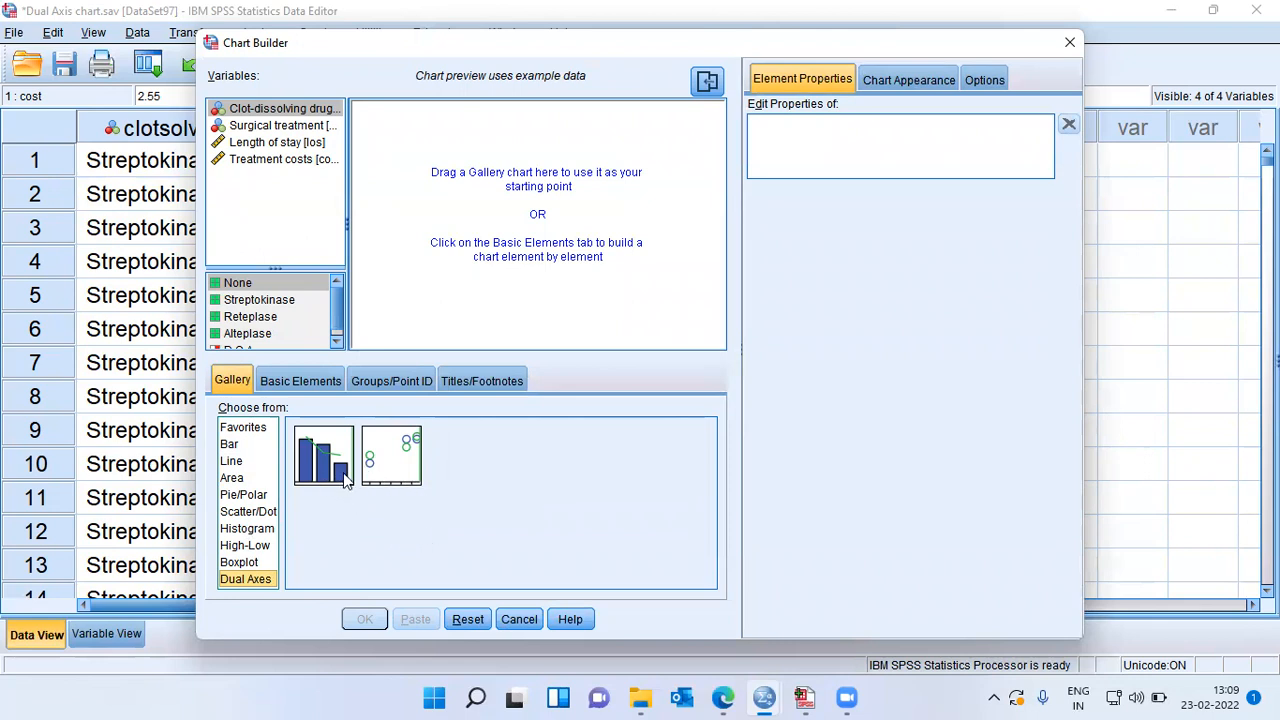
mouse_move(253, 478)
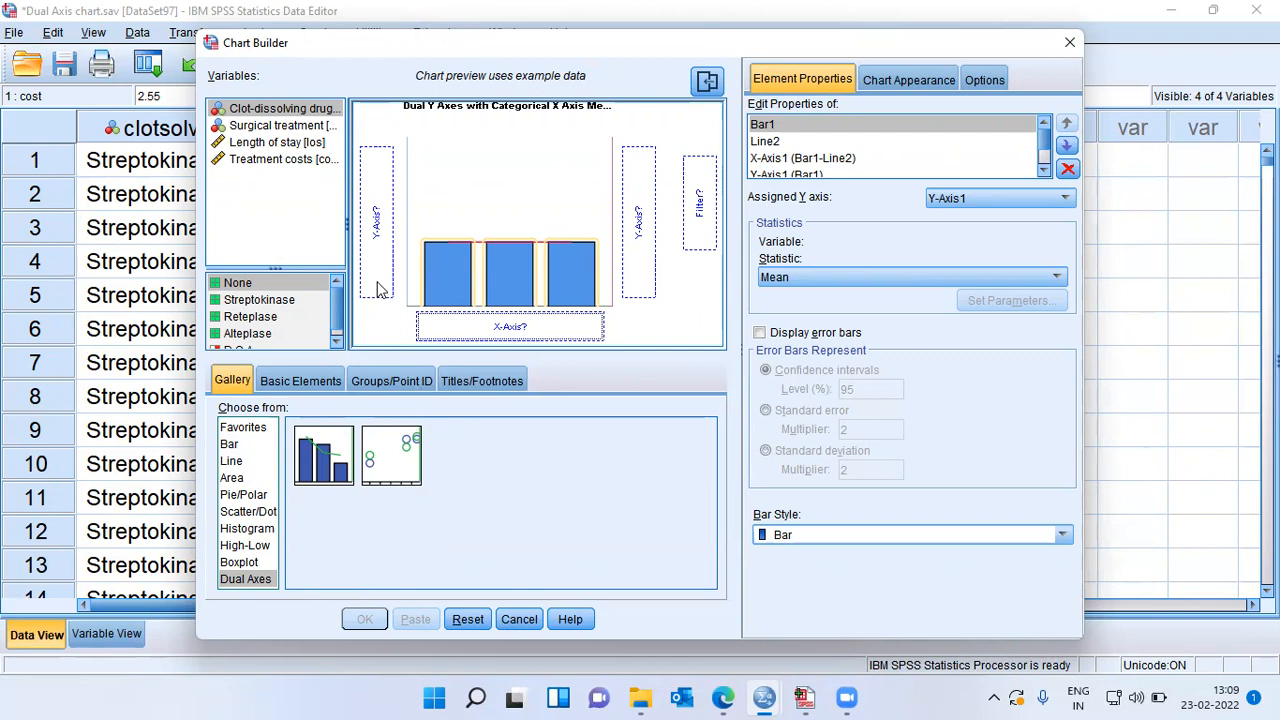
Step: Review the category axis settings and assign mean Length of stay to the left Y axis
left_click(375, 220)
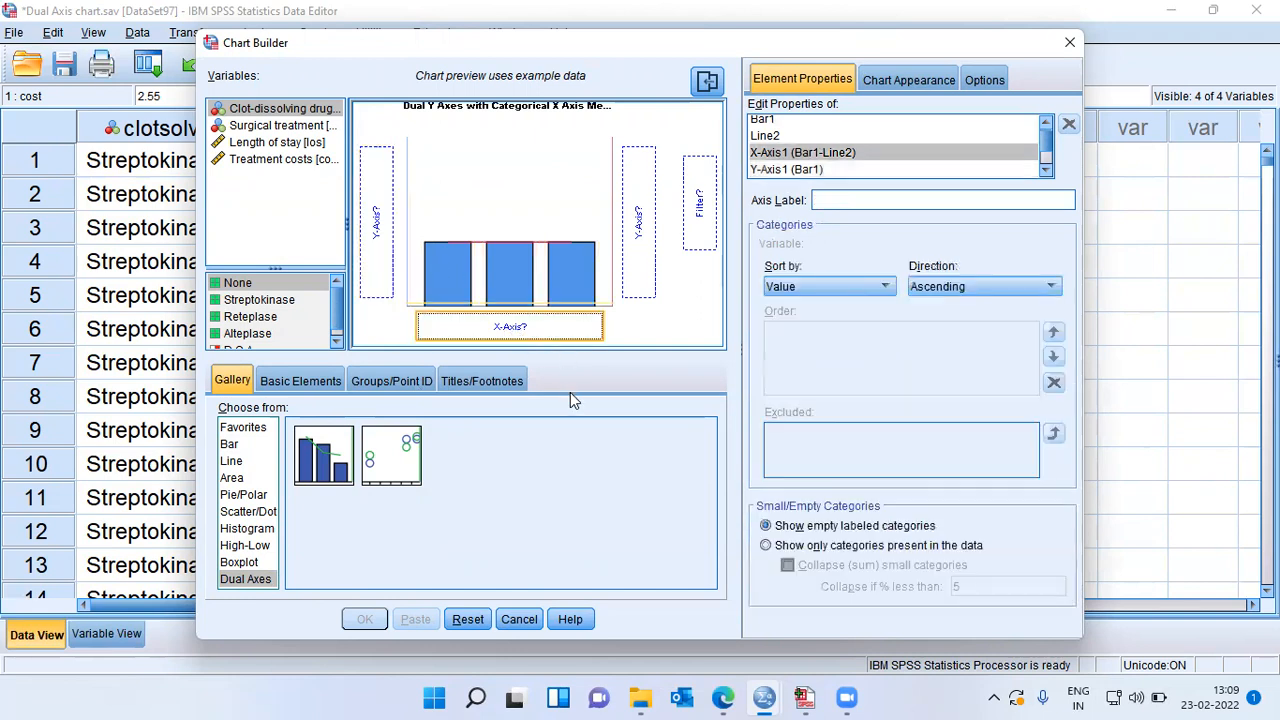
mouse_move(640, 245)
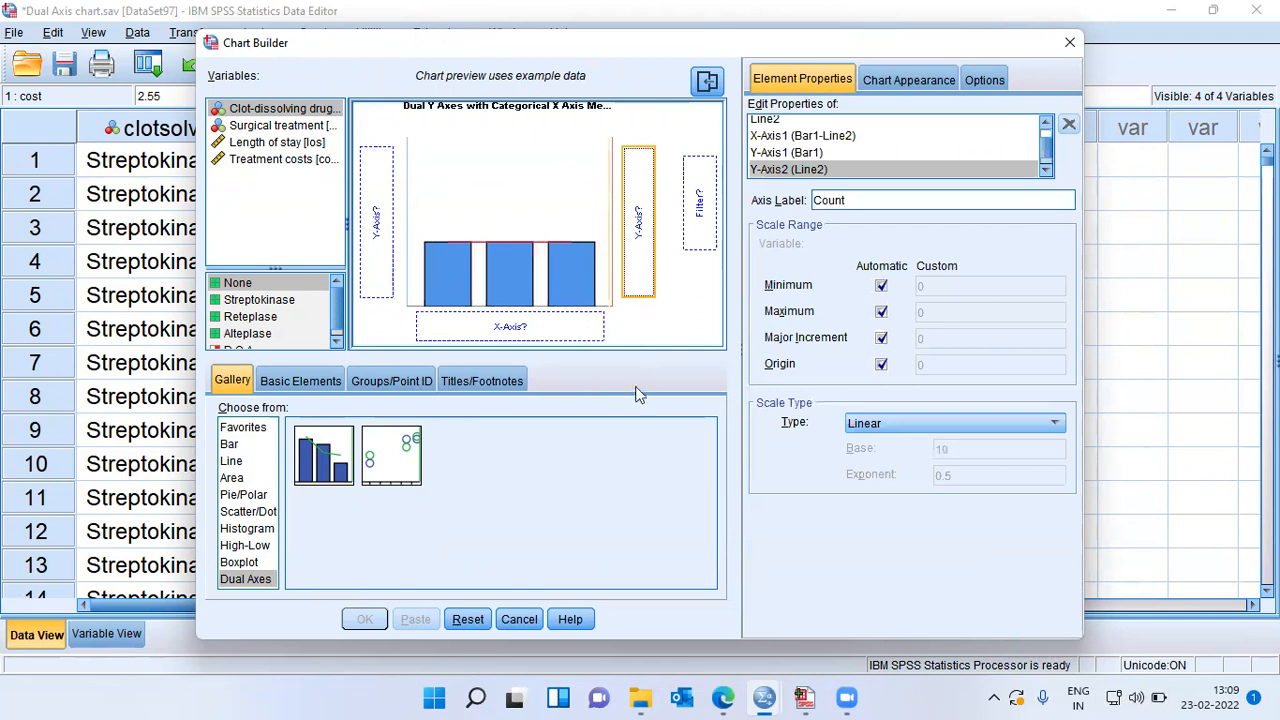
mouse_move(640, 283)
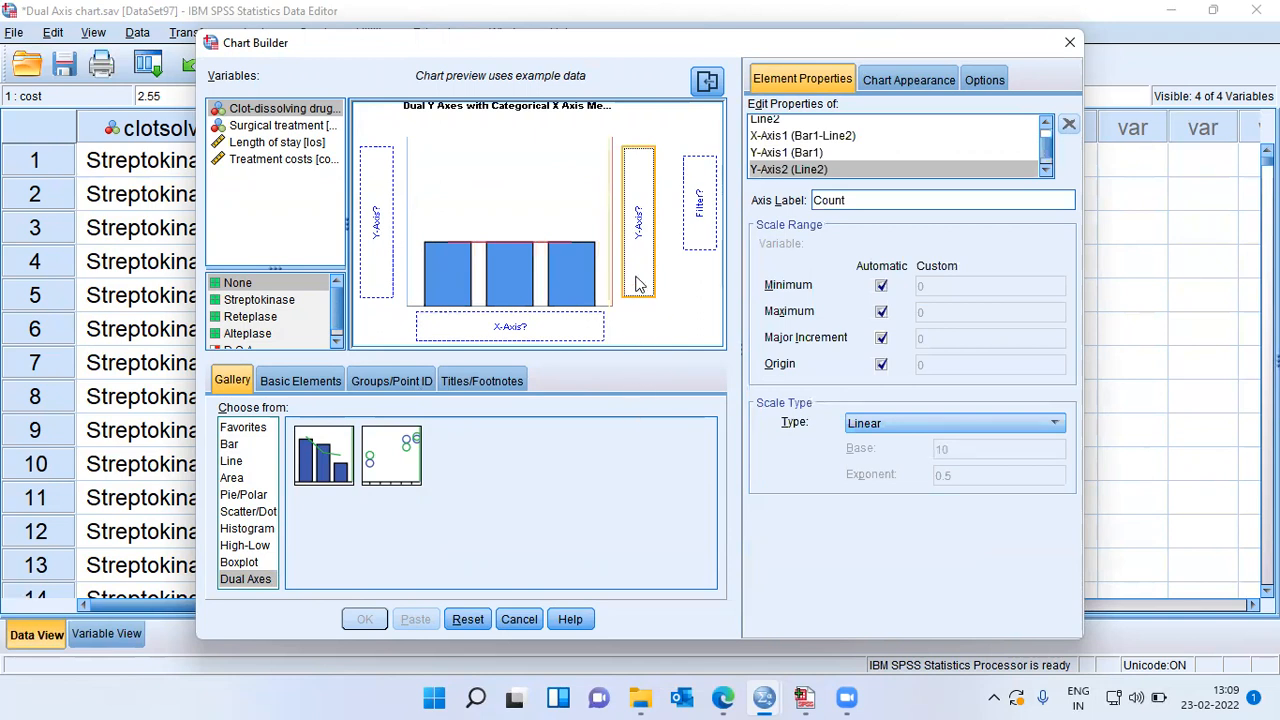
mouse_move(596, 454)
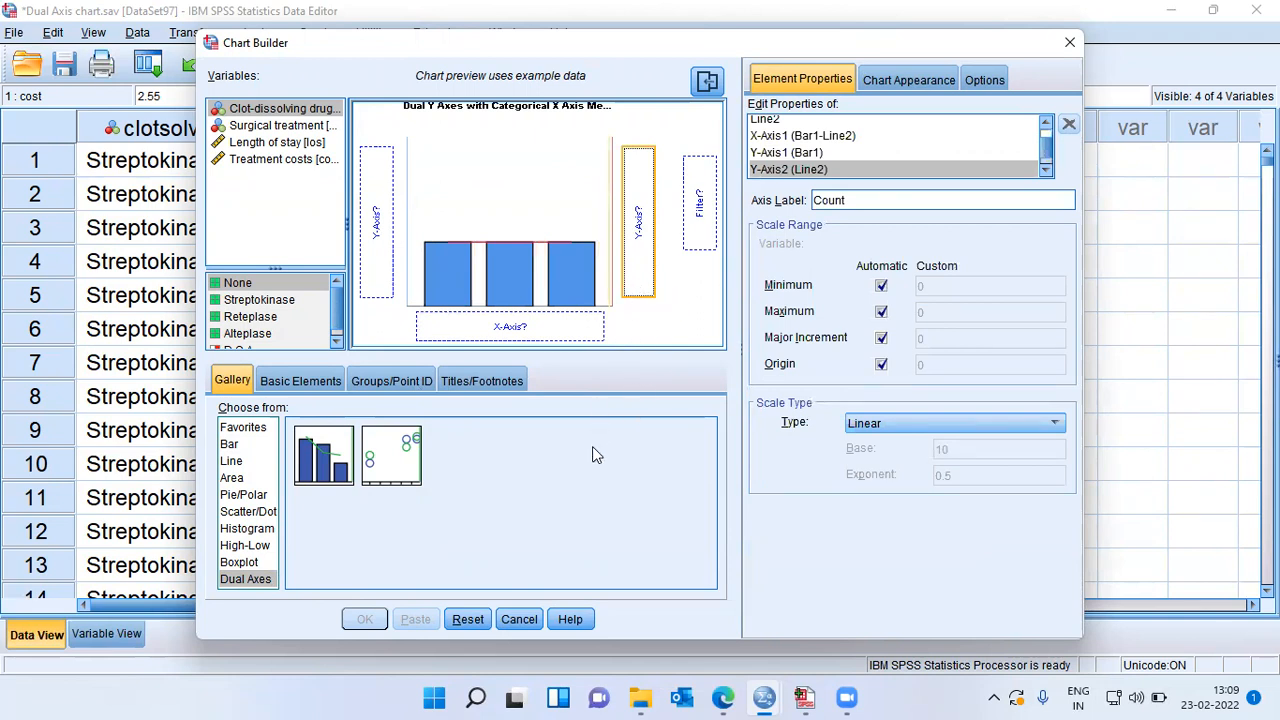
mouse_move(368, 245)
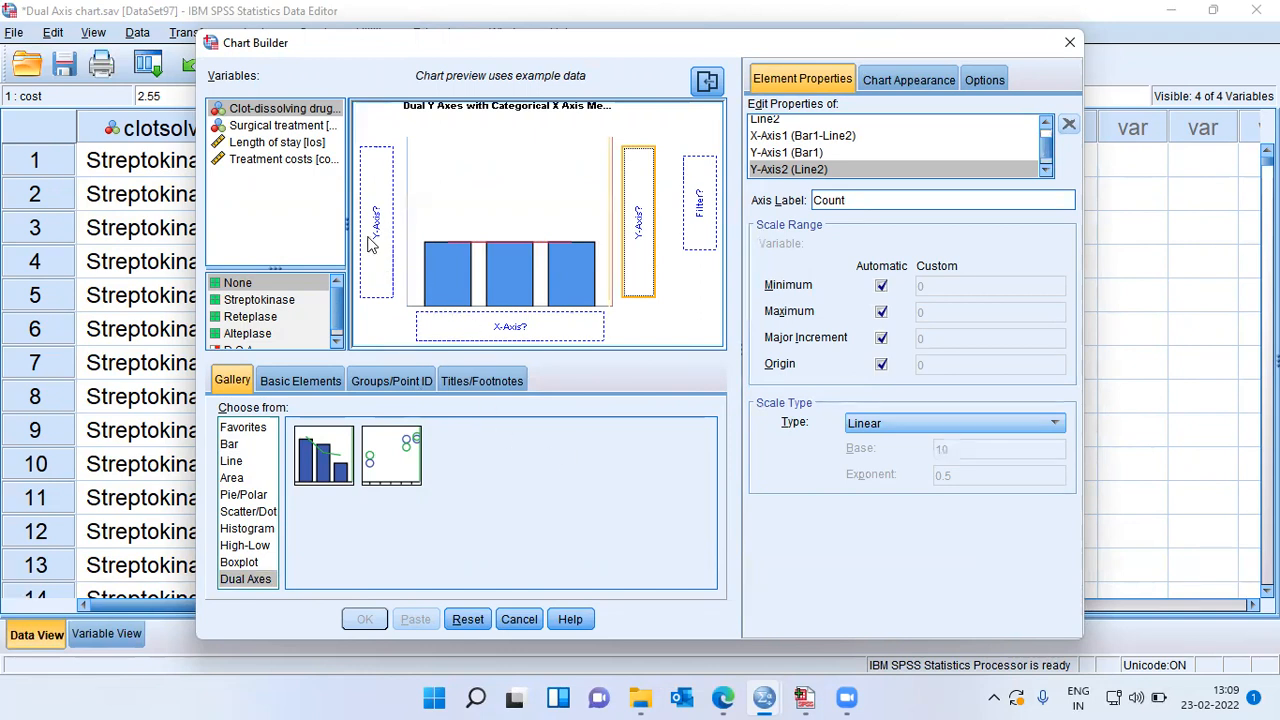
left_click(786, 152)
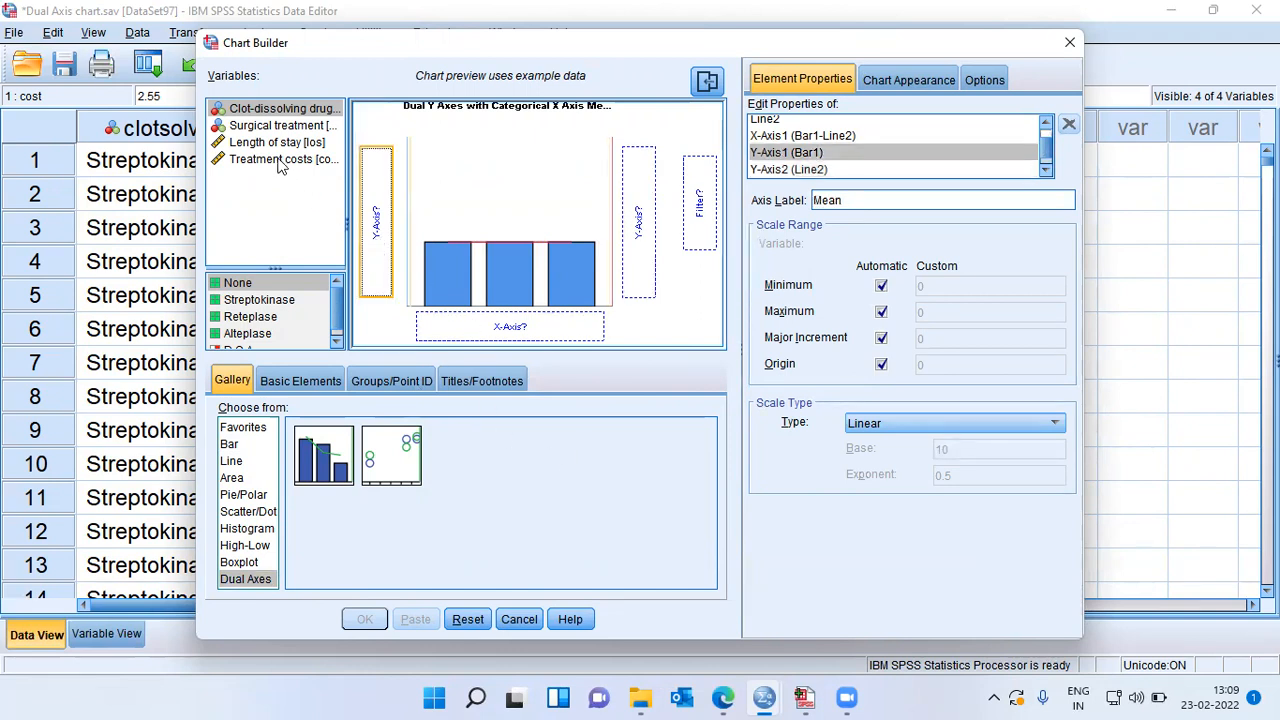
left_click(277, 141)
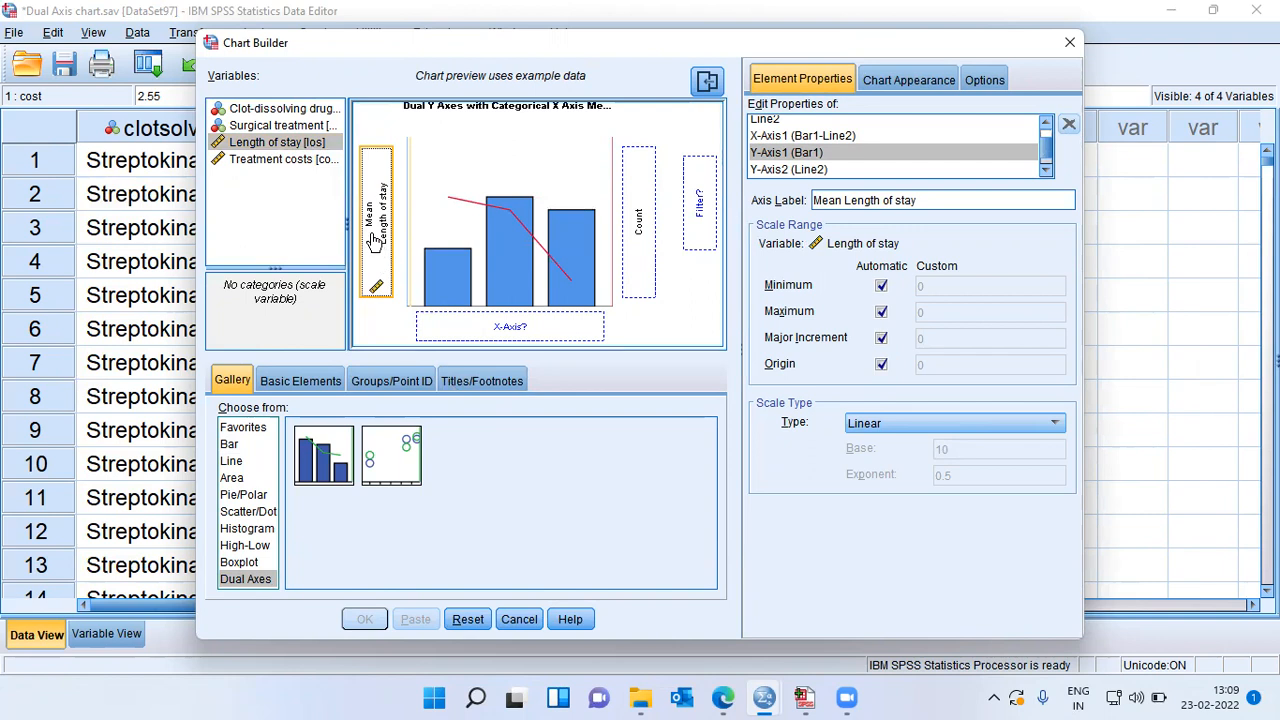
mouse_move(375, 235)
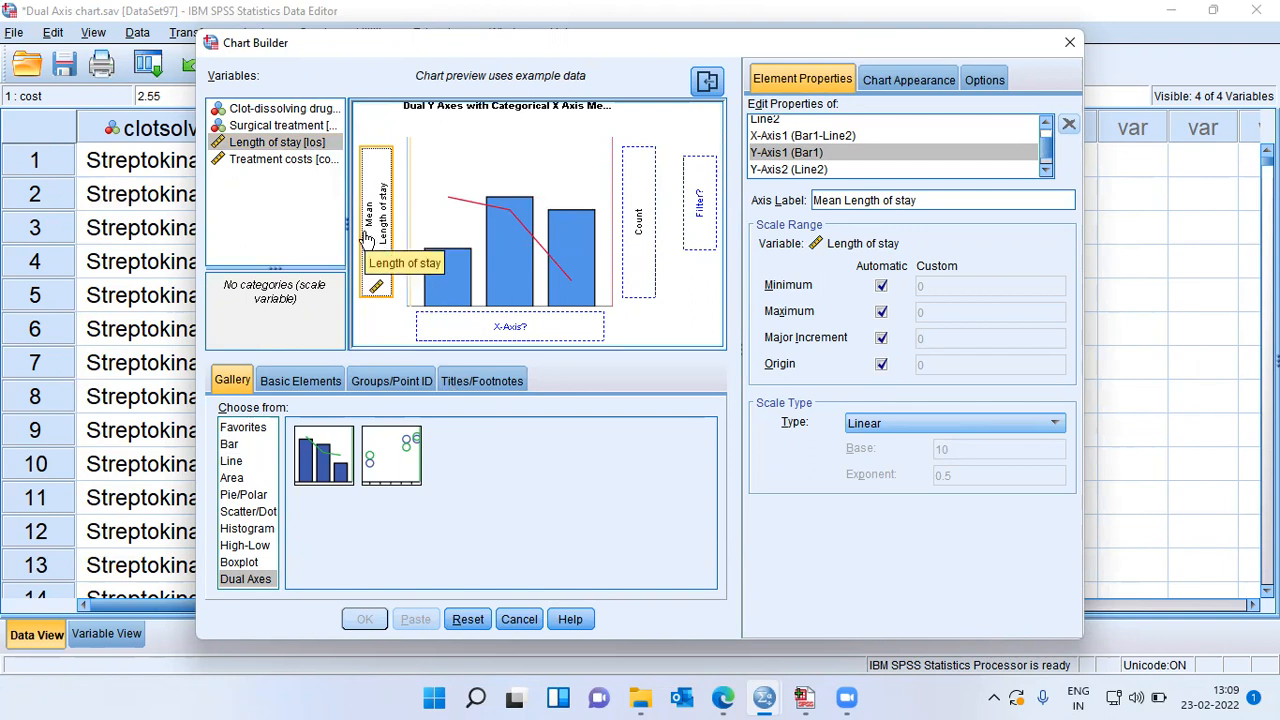
mouse_move(570, 485)
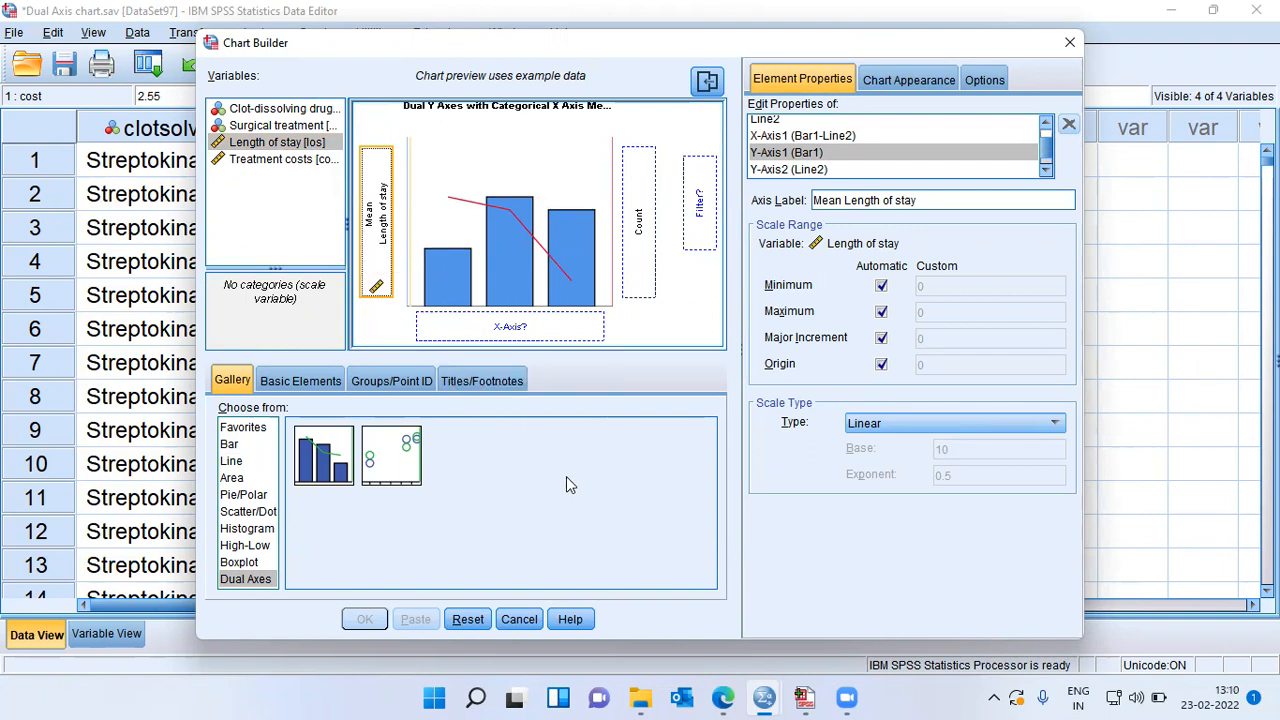
mouse_move(640, 185)
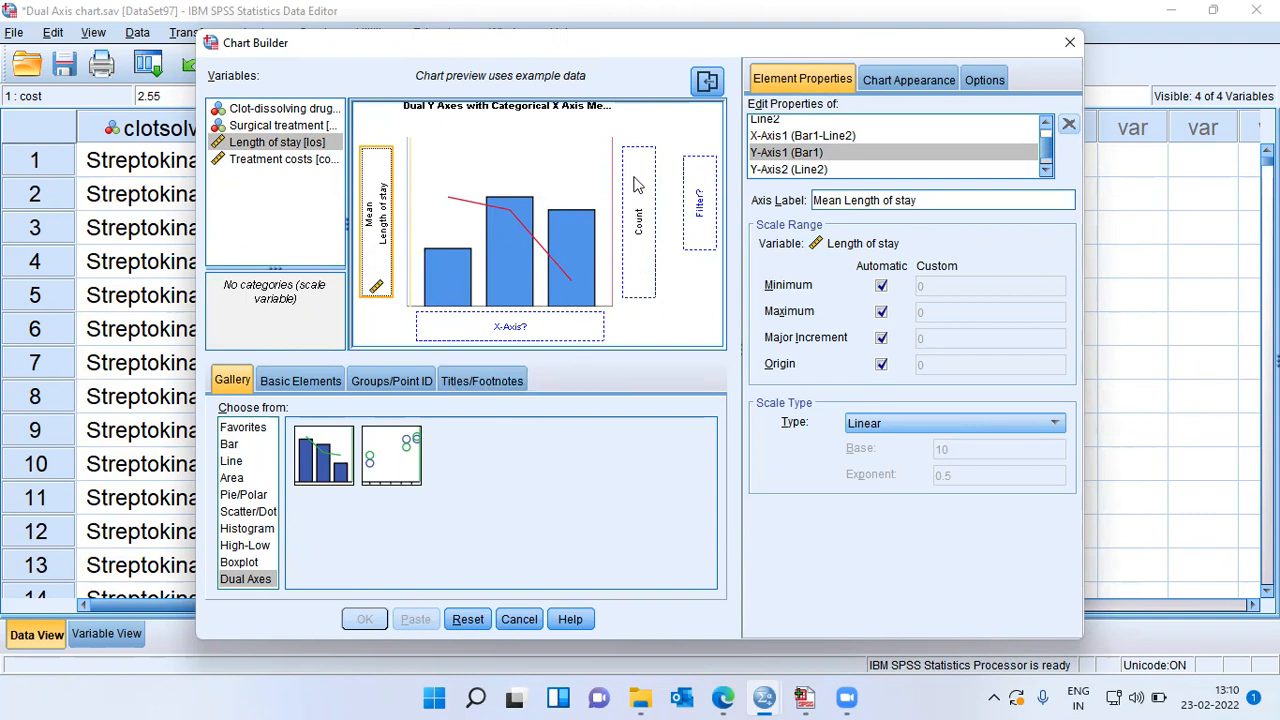
mouse_move(280, 170)
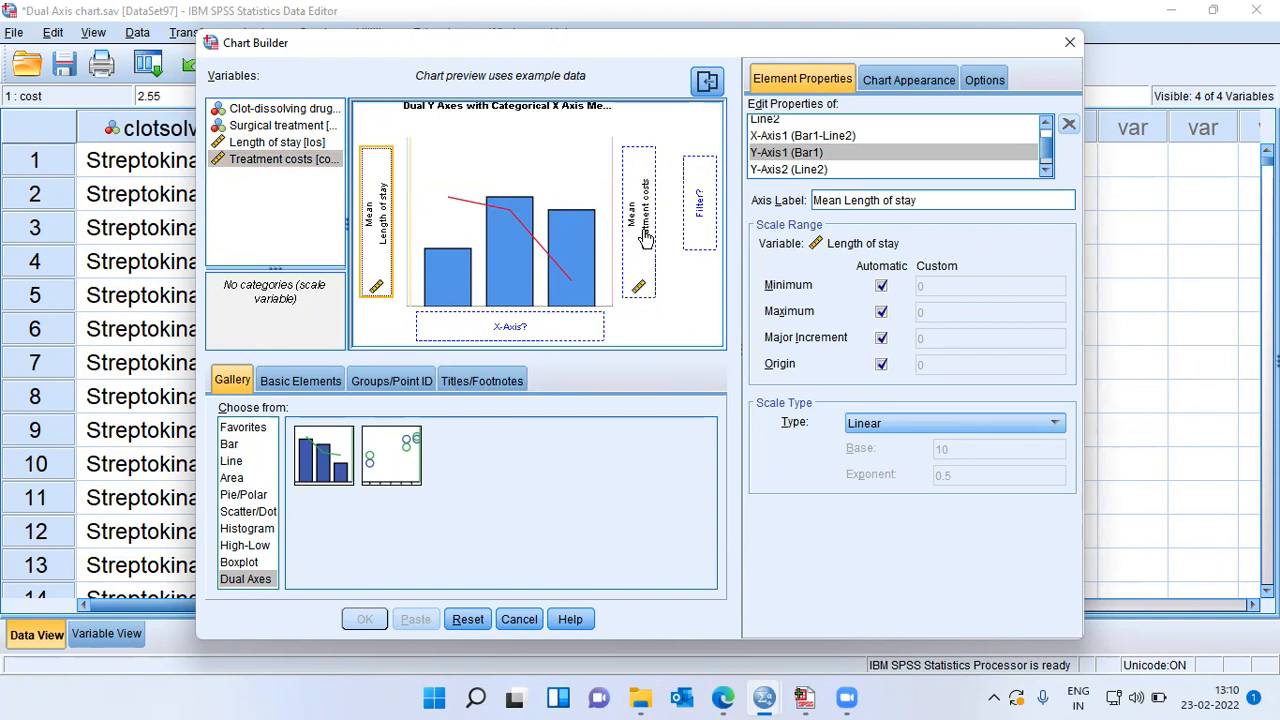
mouse_move(628, 262)
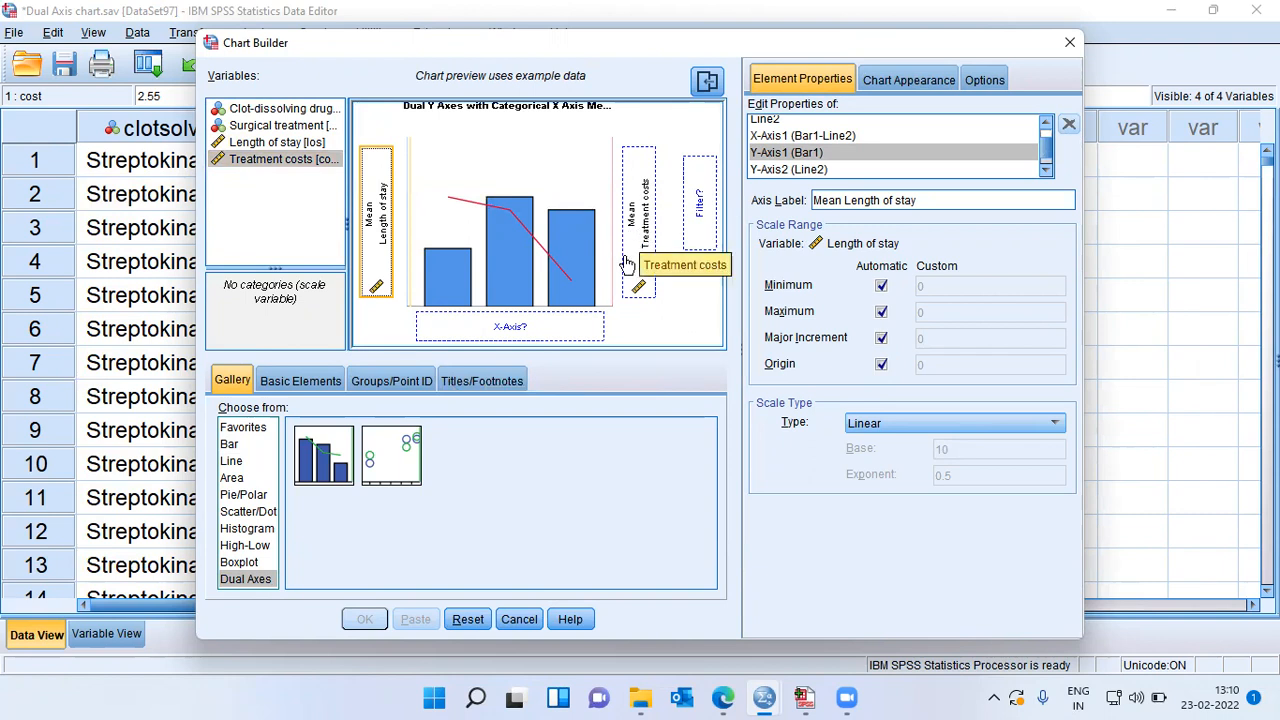
mouse_move(435, 337)
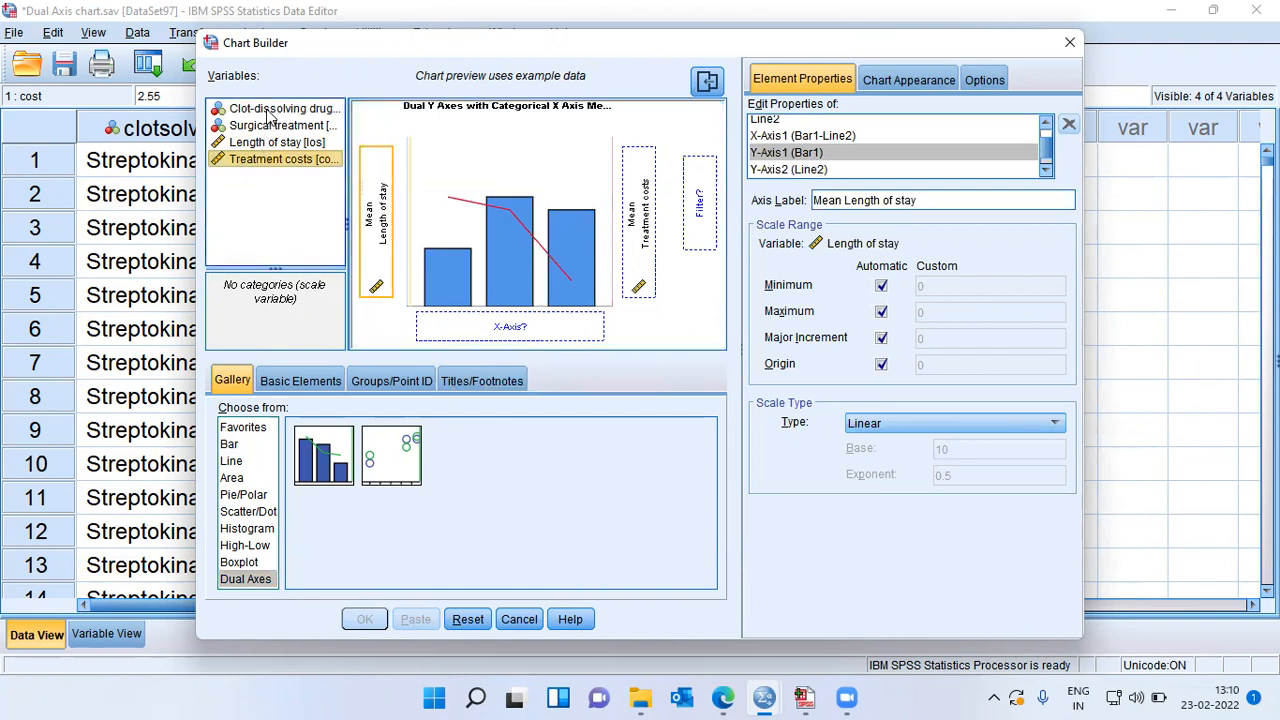
Step: Assign Clot-dissolving drugs to the categorical X axis
left_click(283, 108)
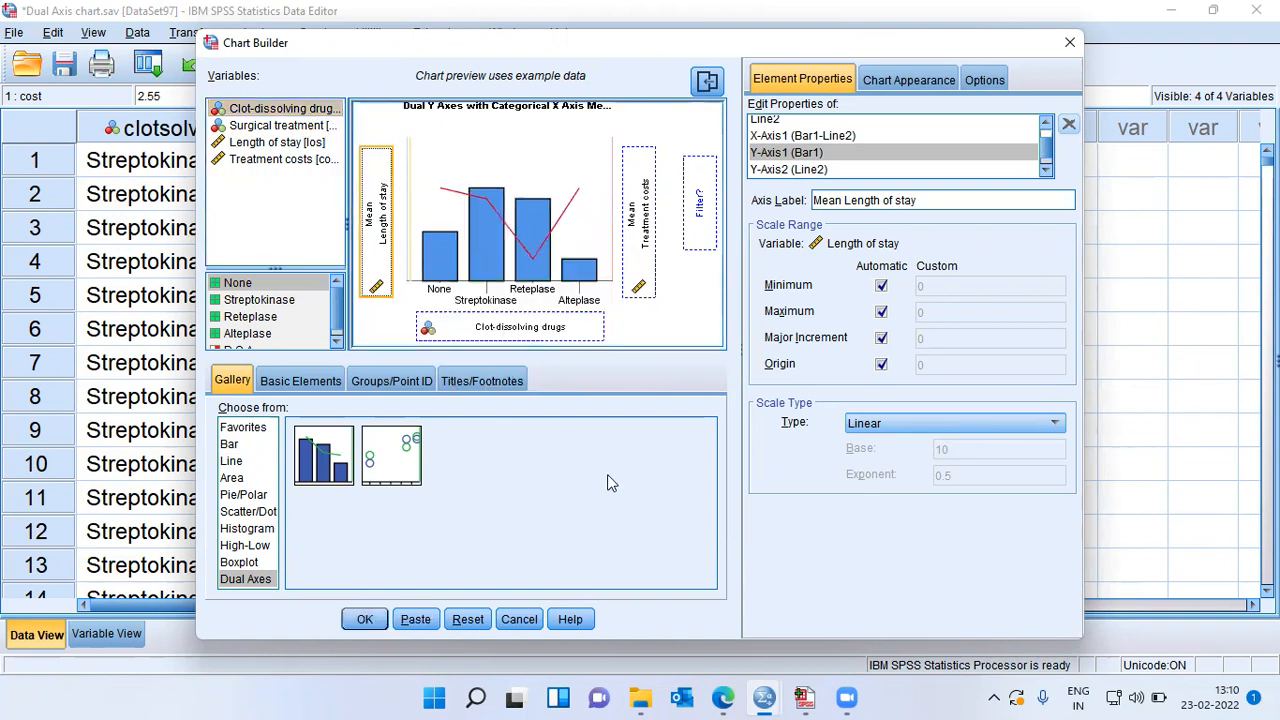
mouse_move(618, 483)
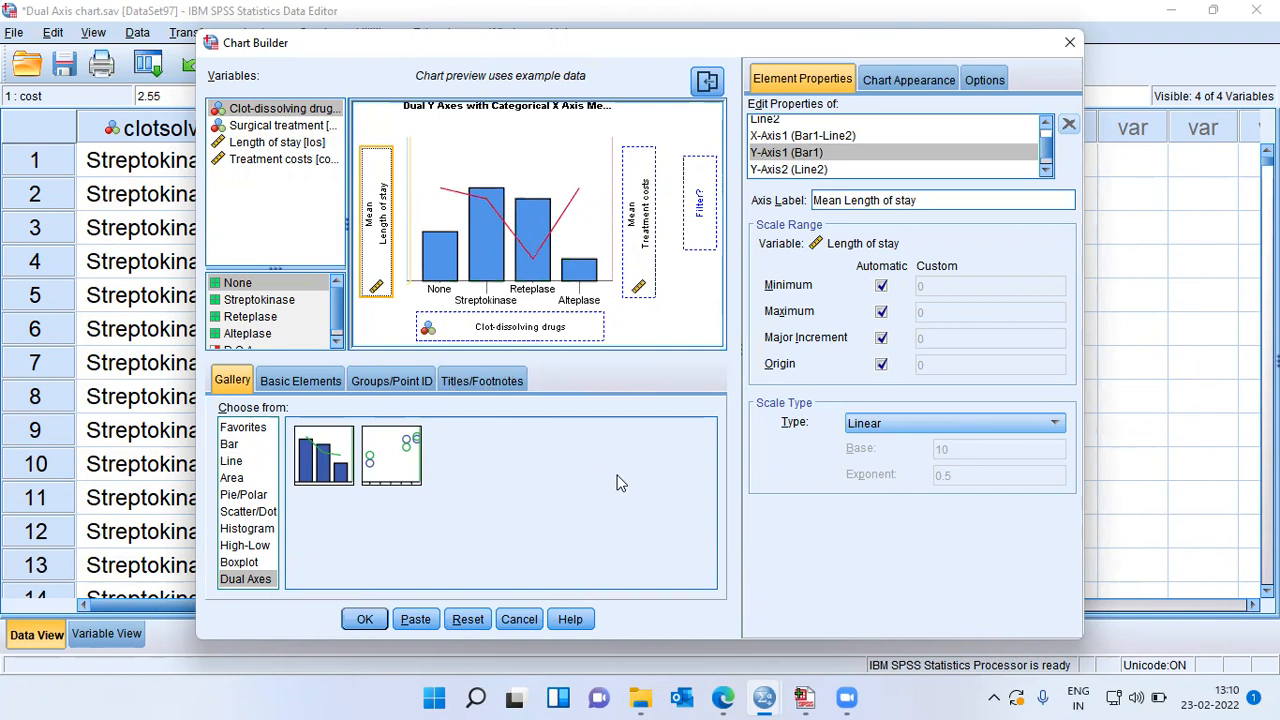
mouse_move(484, 446)
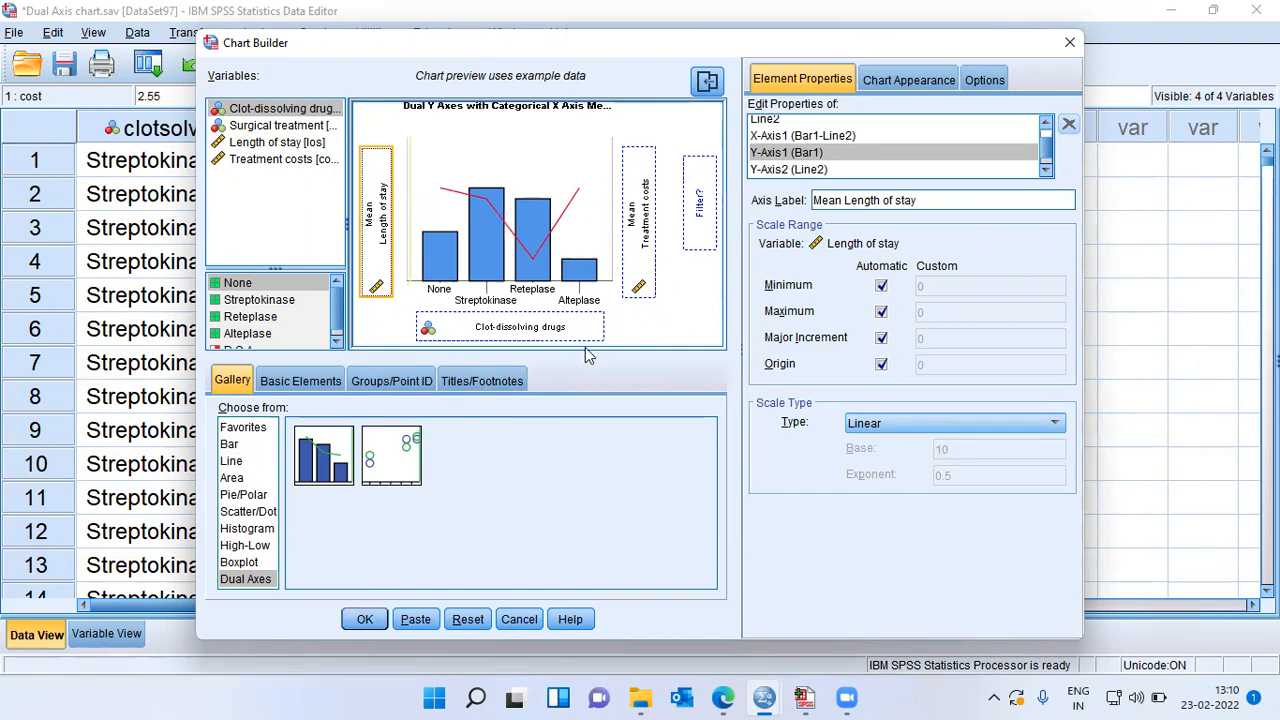
mouse_move(447, 582)
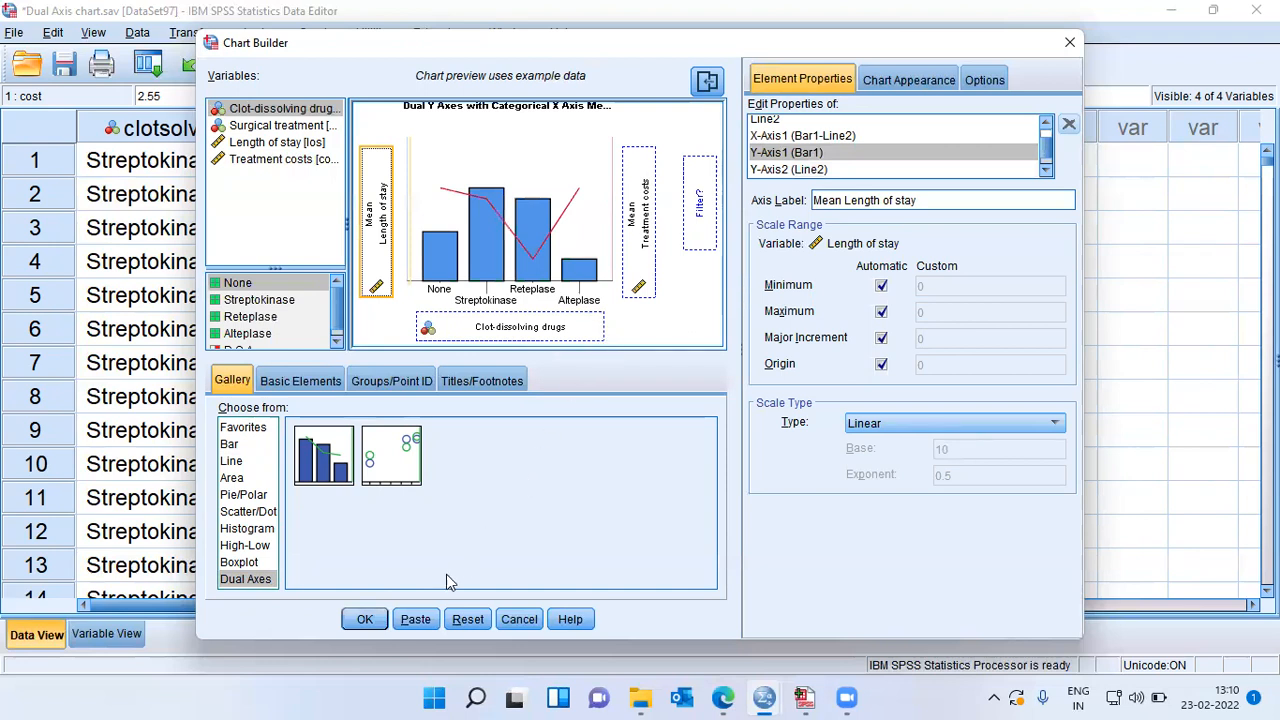
Step: Generate the dual-axis chart and select it in the Output Viewer
left_click(364, 618)
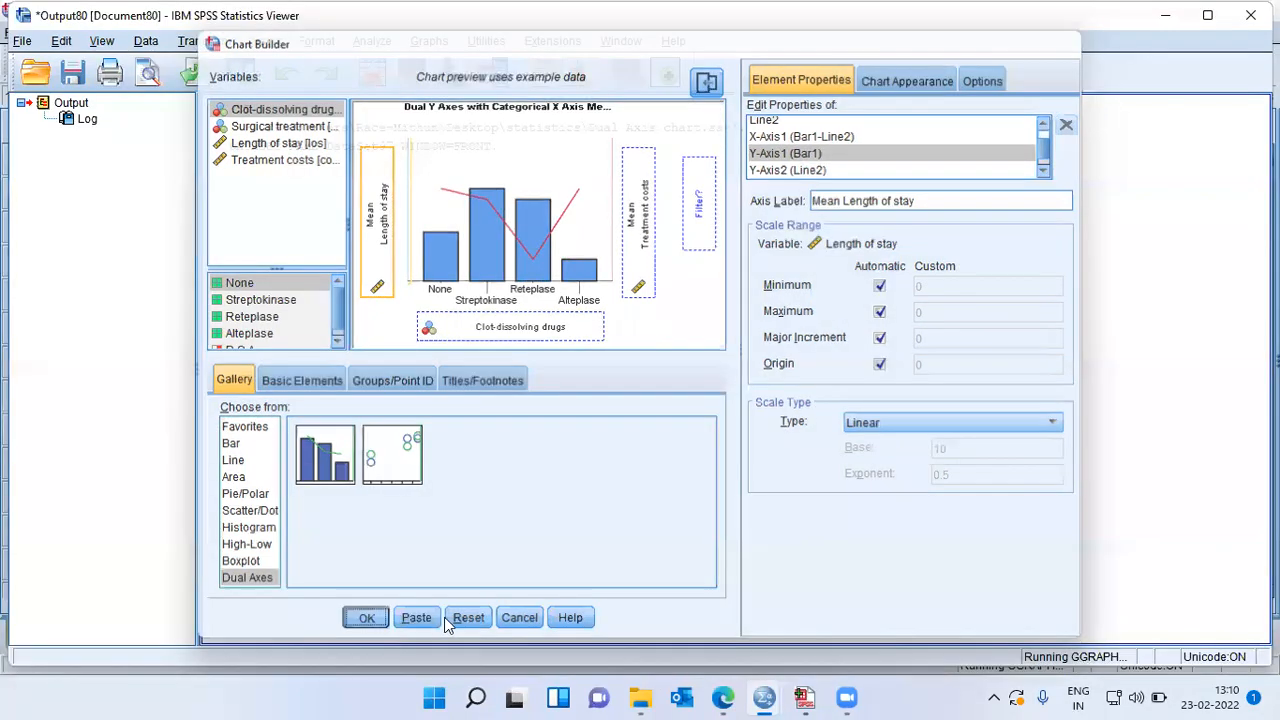
left_click(365, 617)
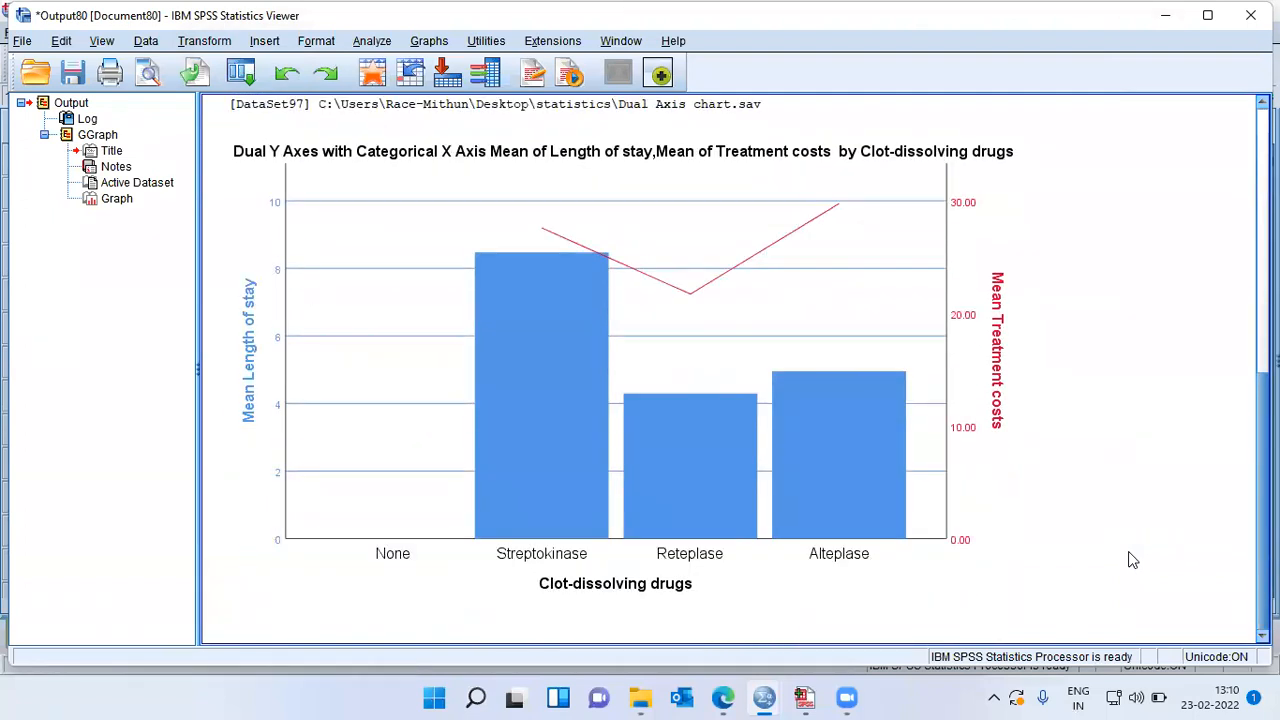
left_click(820, 560)
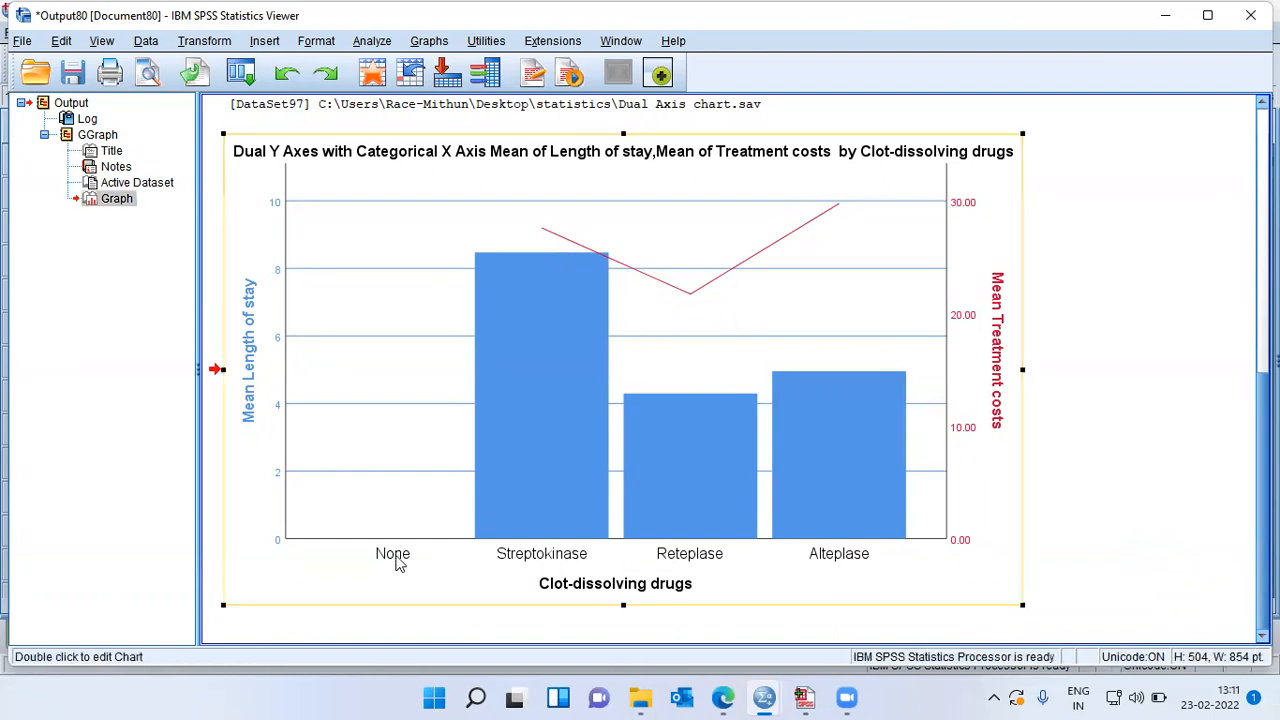
mouse_move(364, 553)
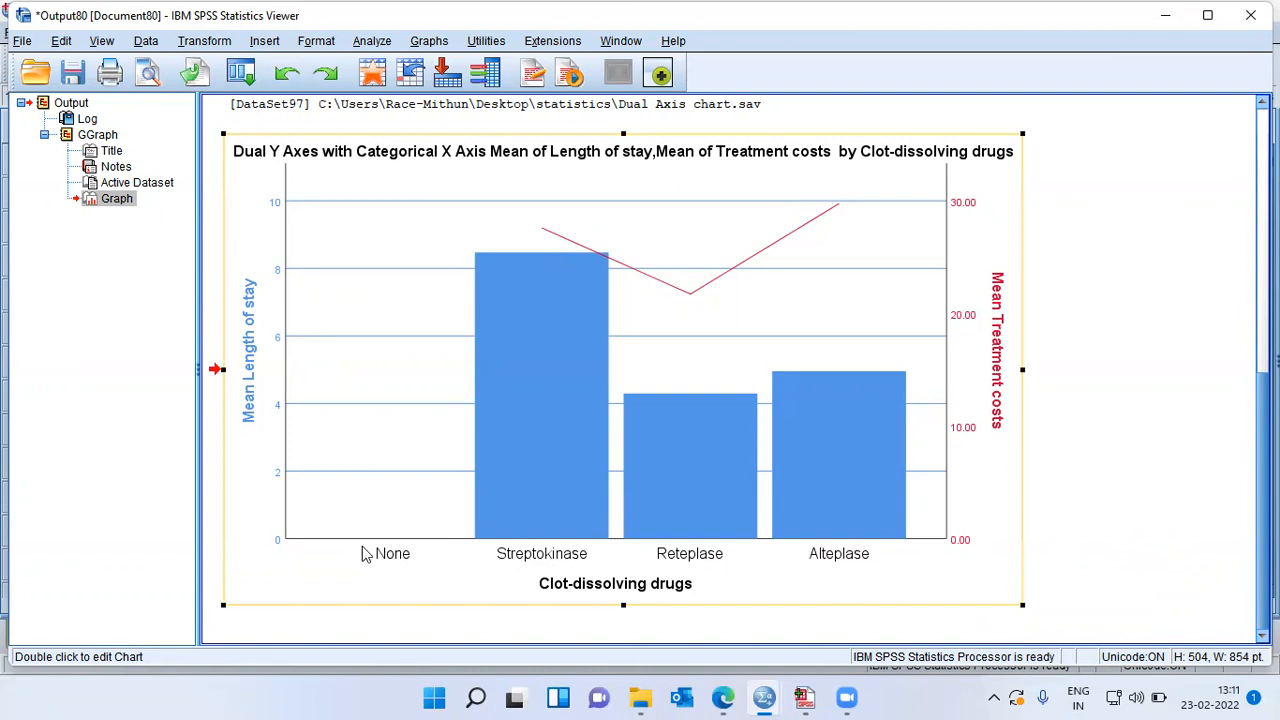
mouse_move(513, 566)
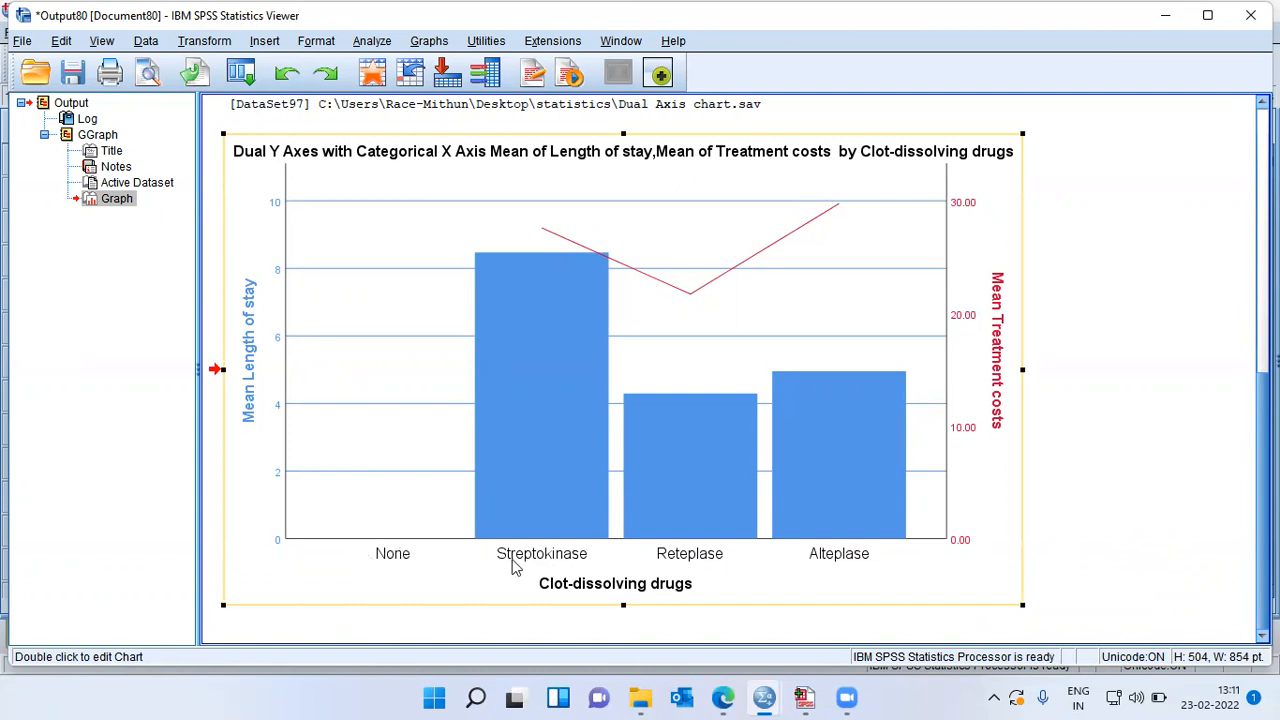
mouse_move(689, 570)
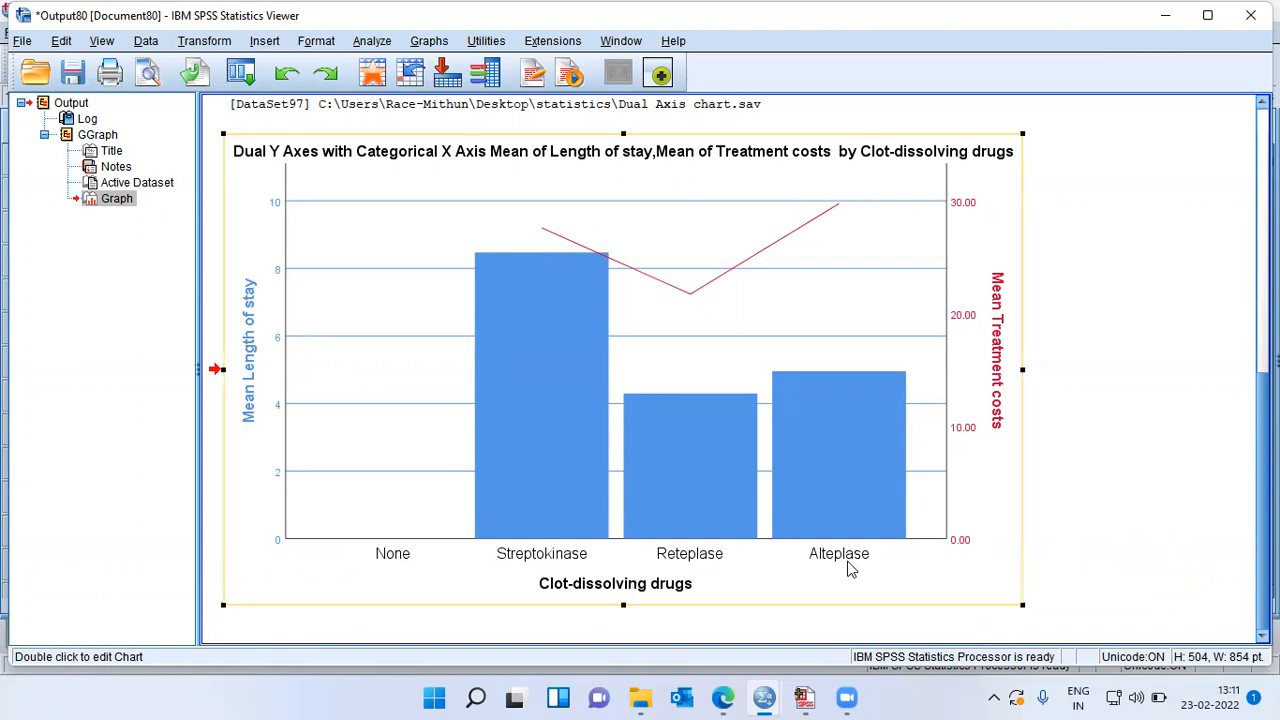
mouse_move(375, 553)
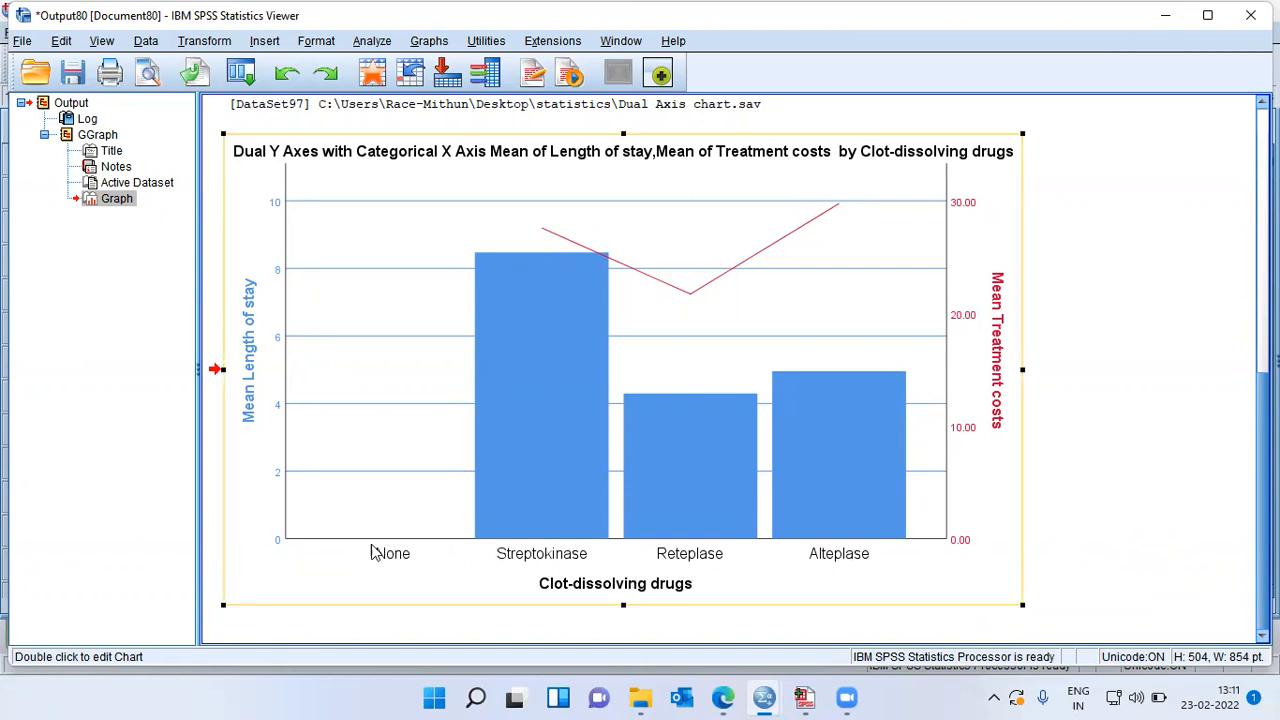
mouse_move(392, 555)
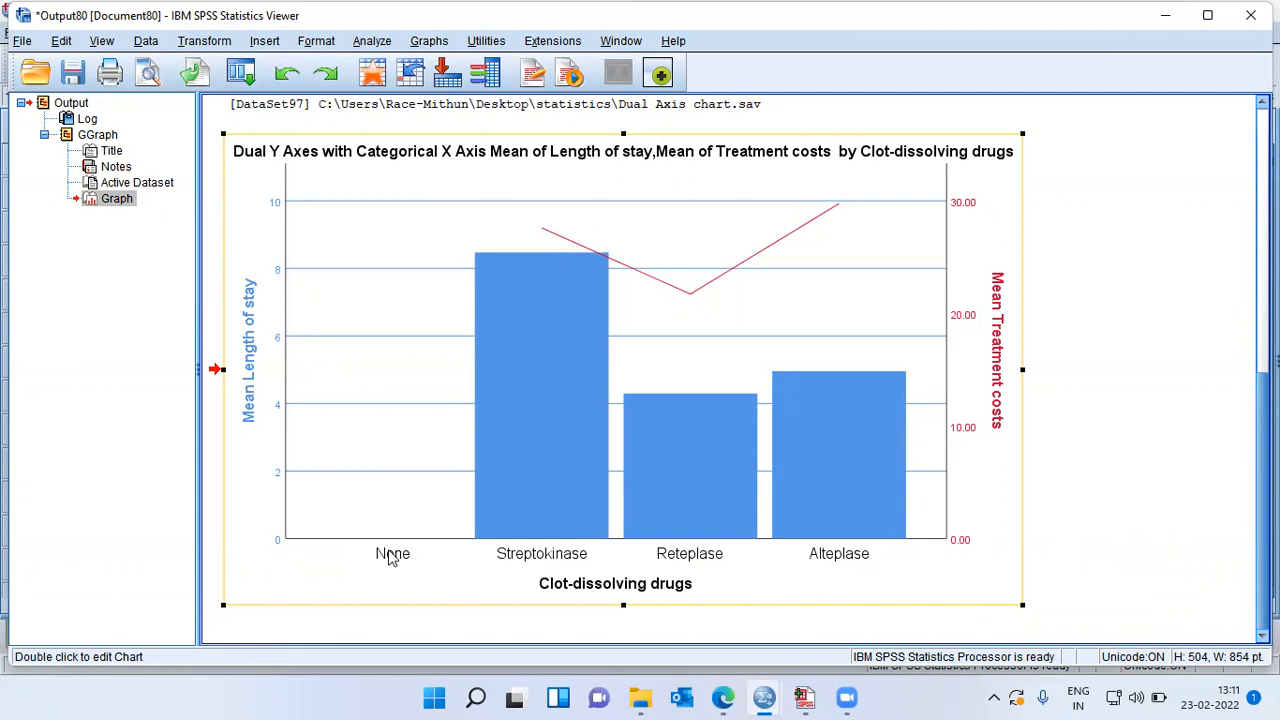
mouse_move(377, 543)
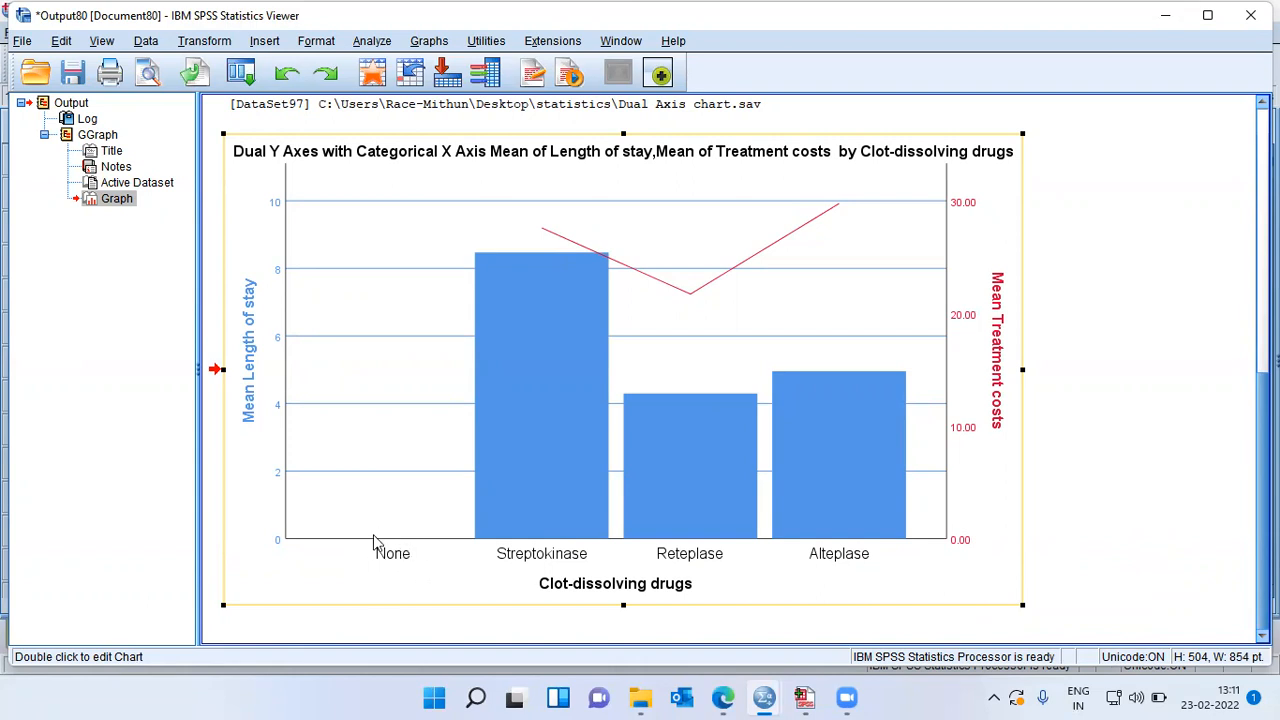
mouse_move(413, 557)
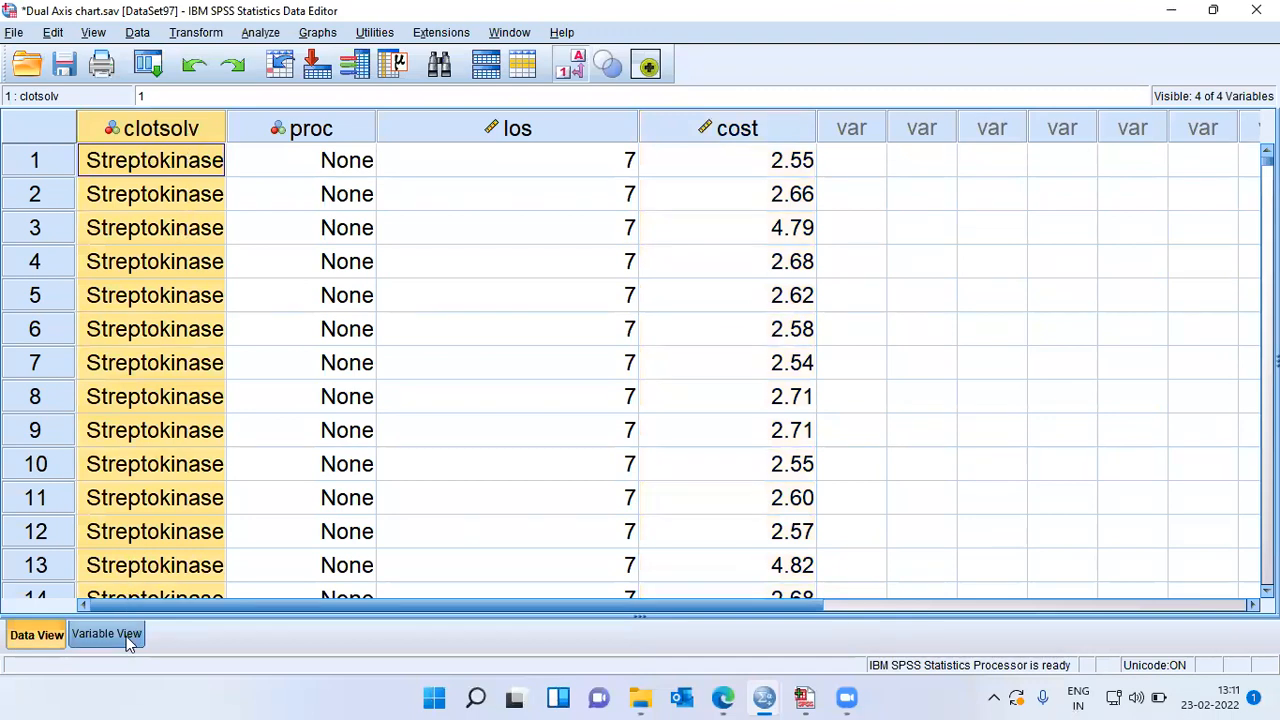
Step: In Variable View, delete clotsolv's None and D.O.A. labels, keeping Reteplase and Alteplase
left_click(106, 634)
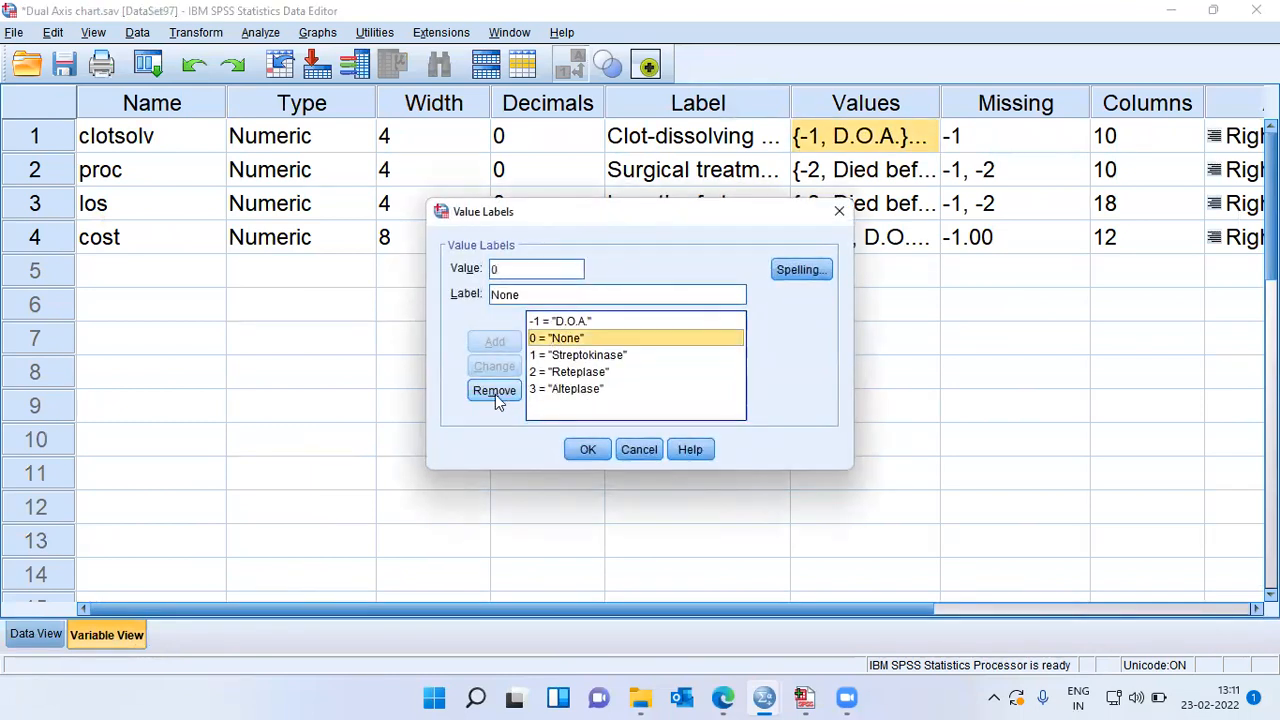
left_click(494, 390)
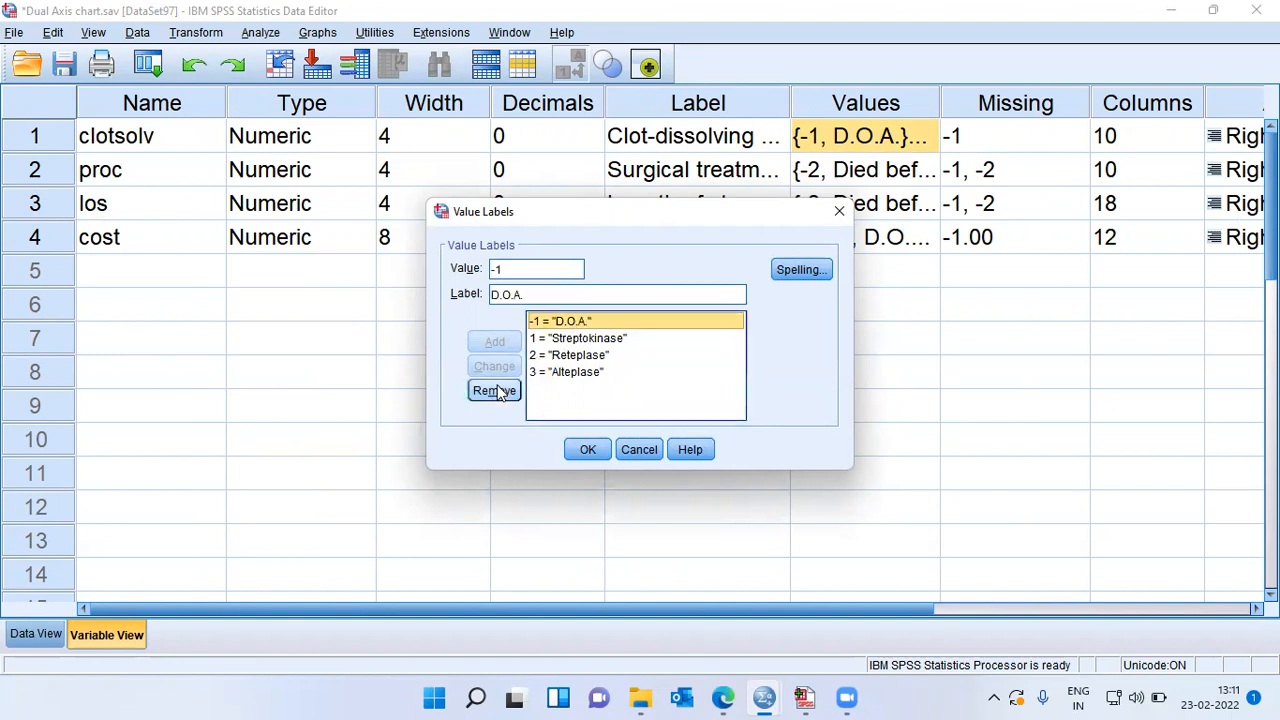
left_click(494, 390)
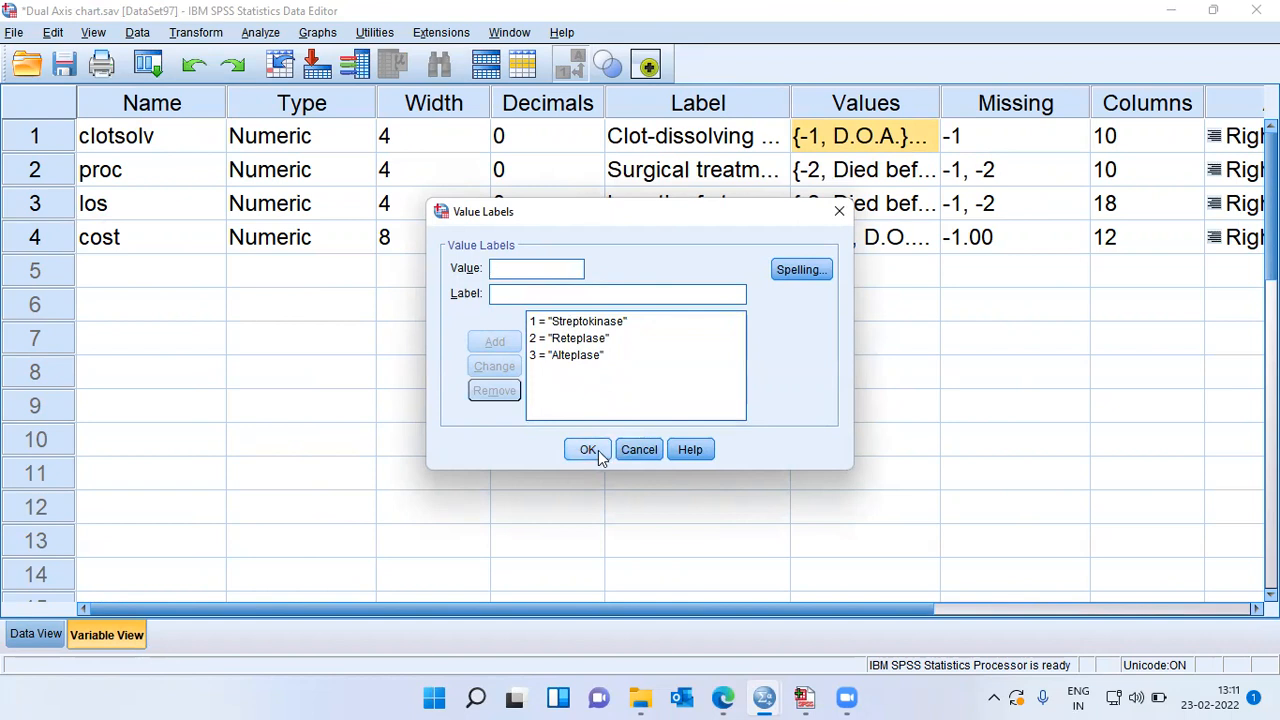
mouse_move(588, 321)
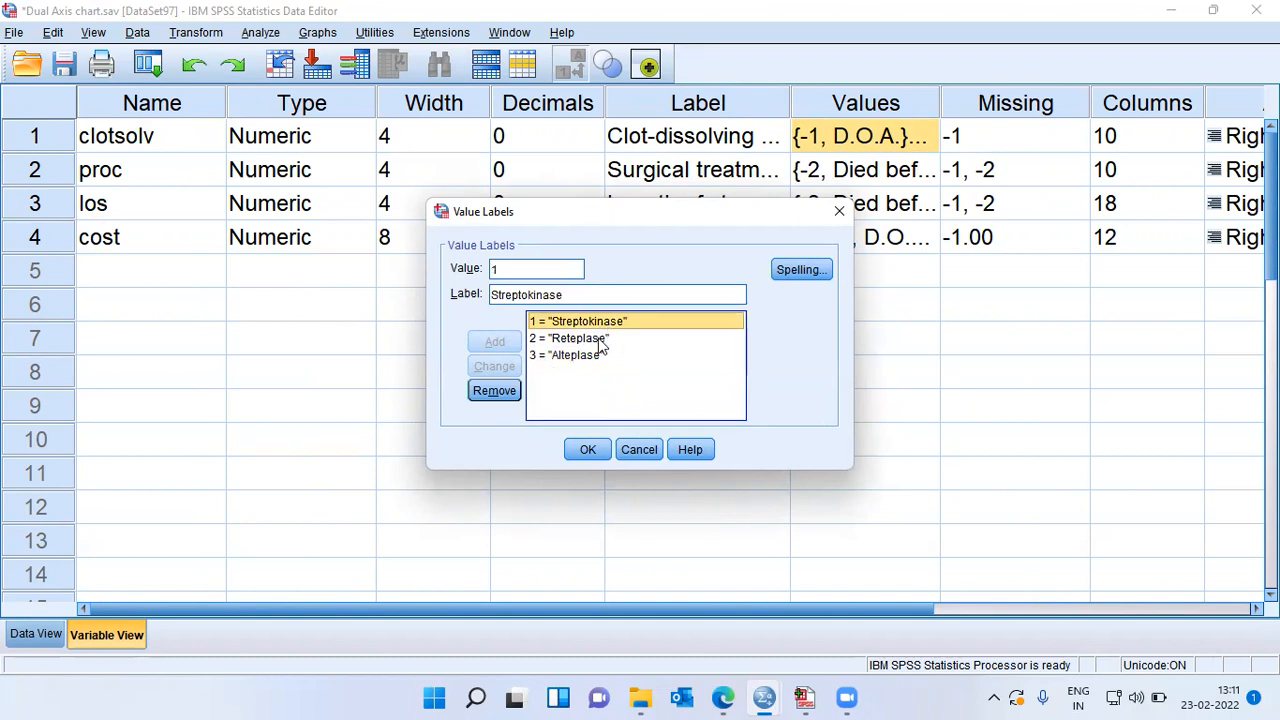
left_click(567, 355)
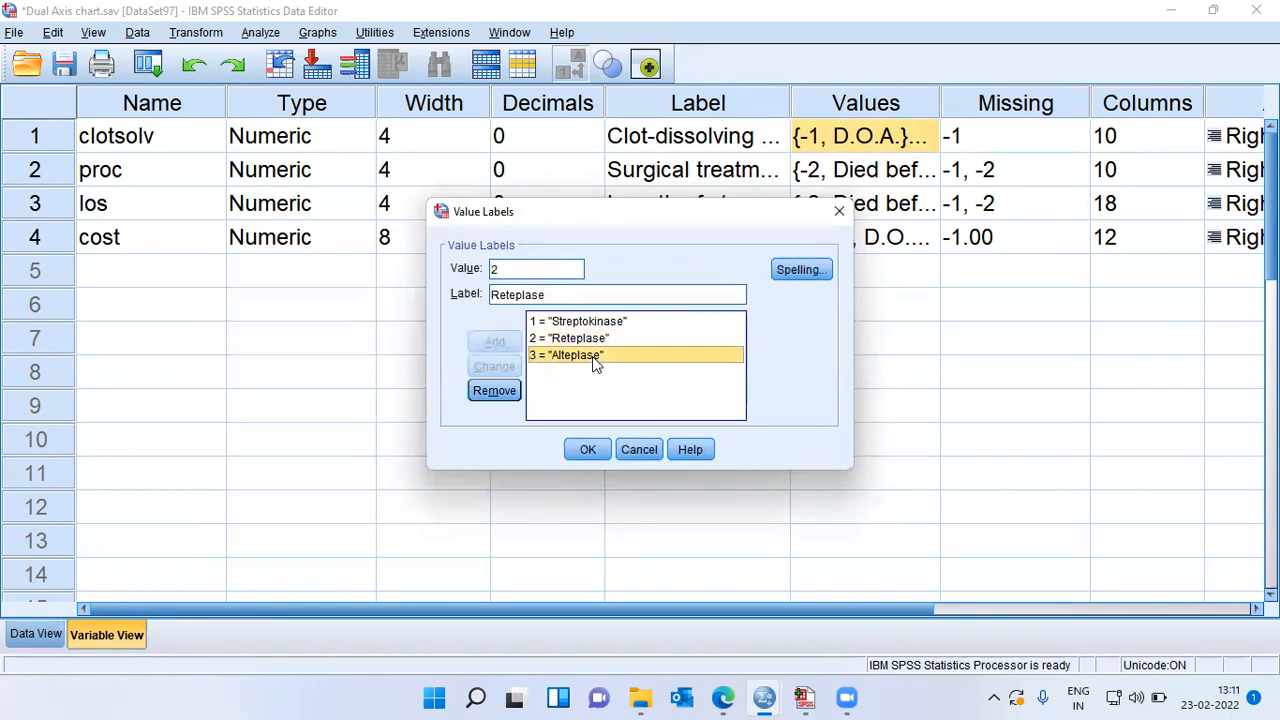
left_click(587, 449)
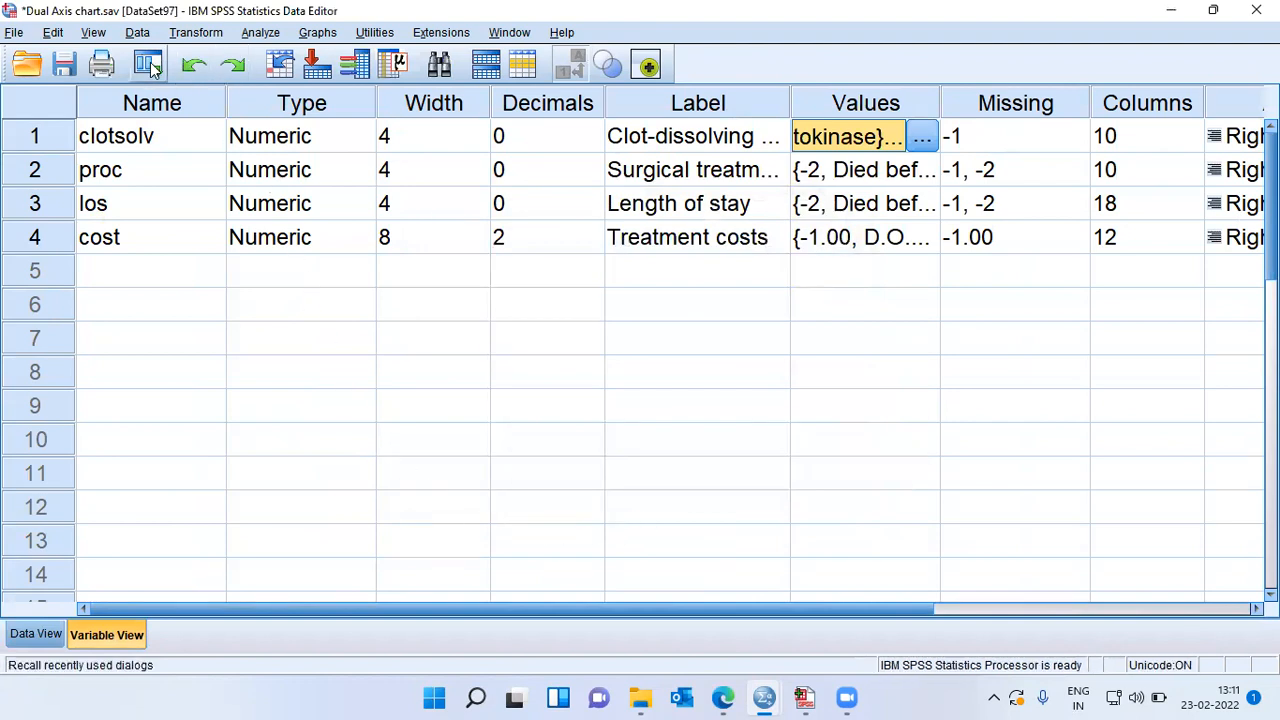
Step: Recall Chart Builder with its previous Dual Axes settings and regenerate the chart
left_click(147, 64)
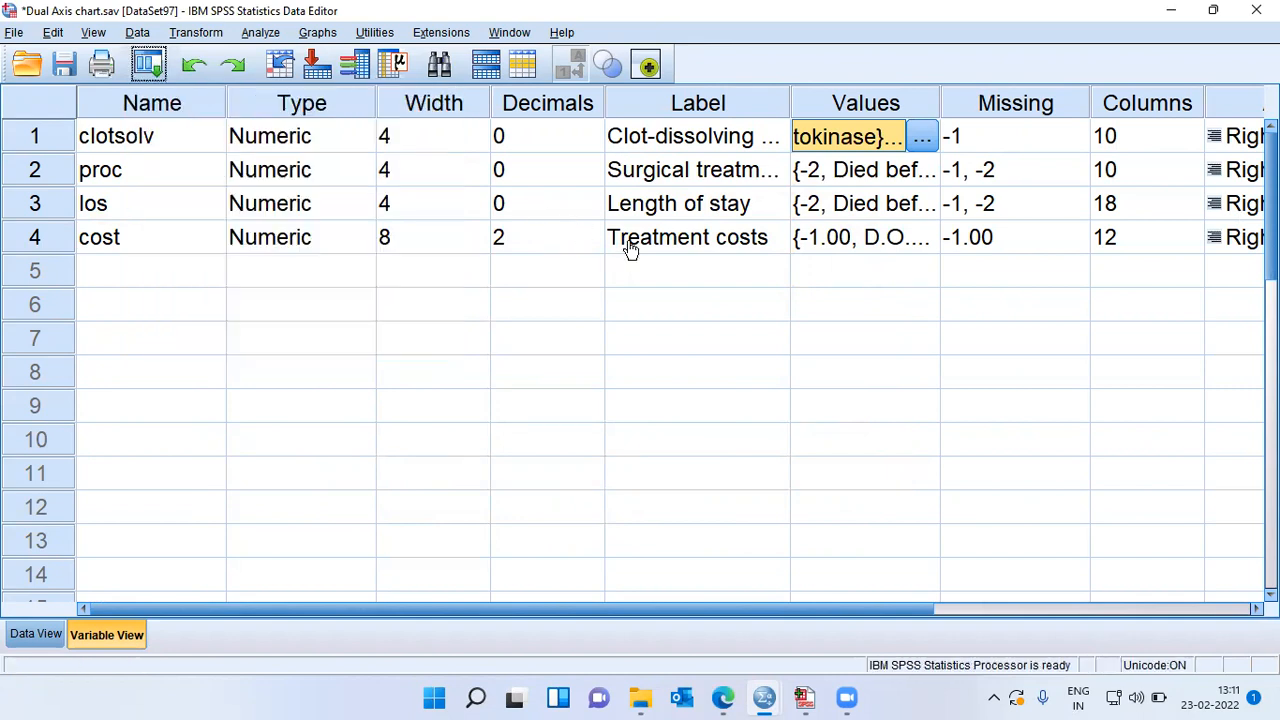
left_click(317, 32)
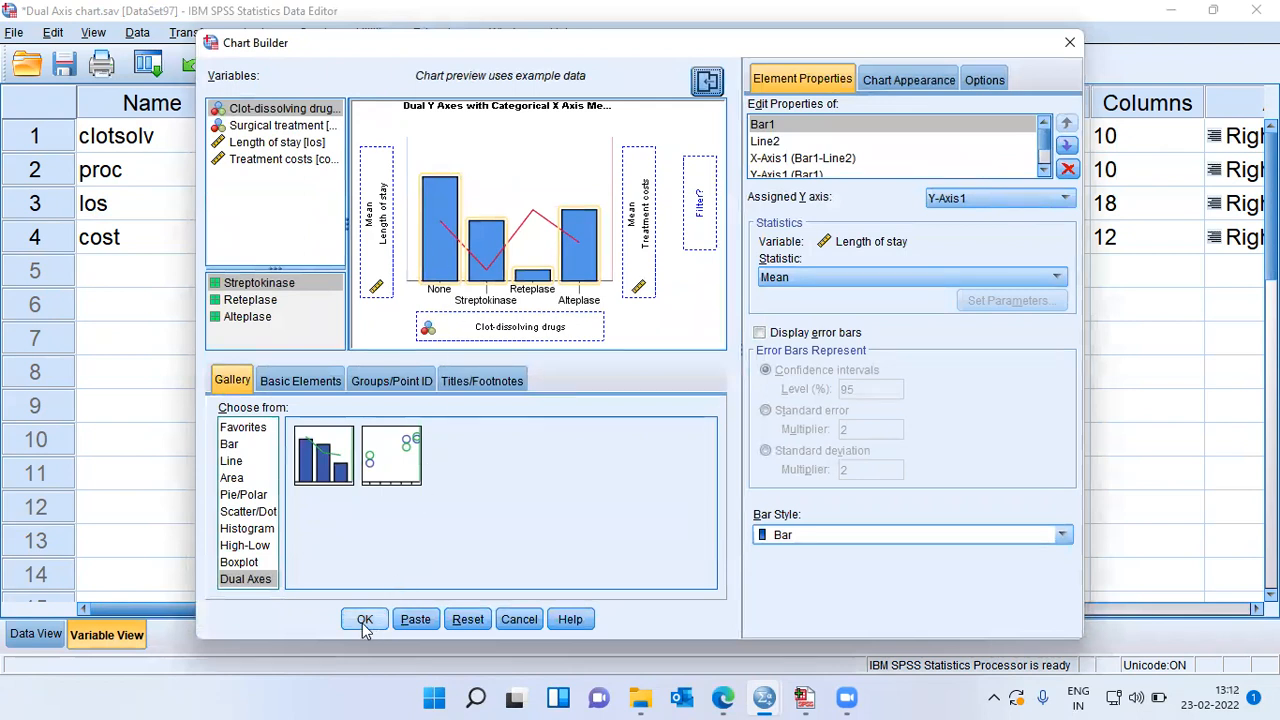
left_click(364, 619)
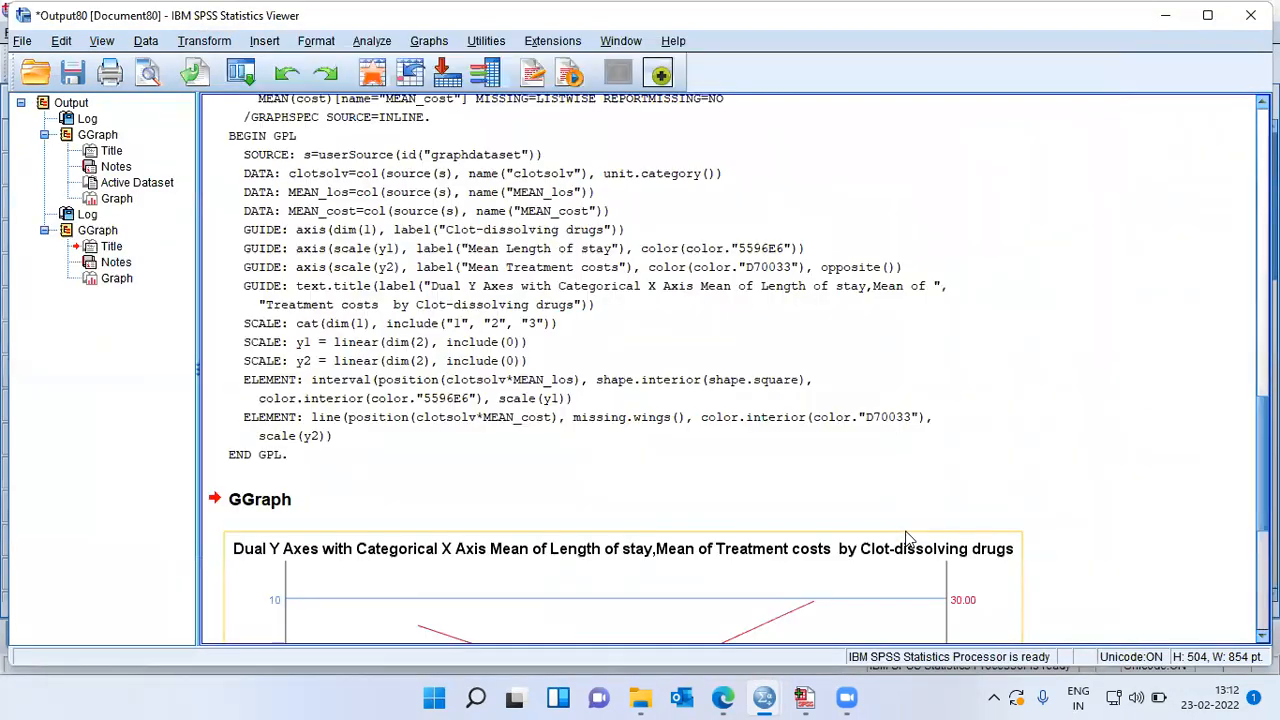
scroll("down", 3)
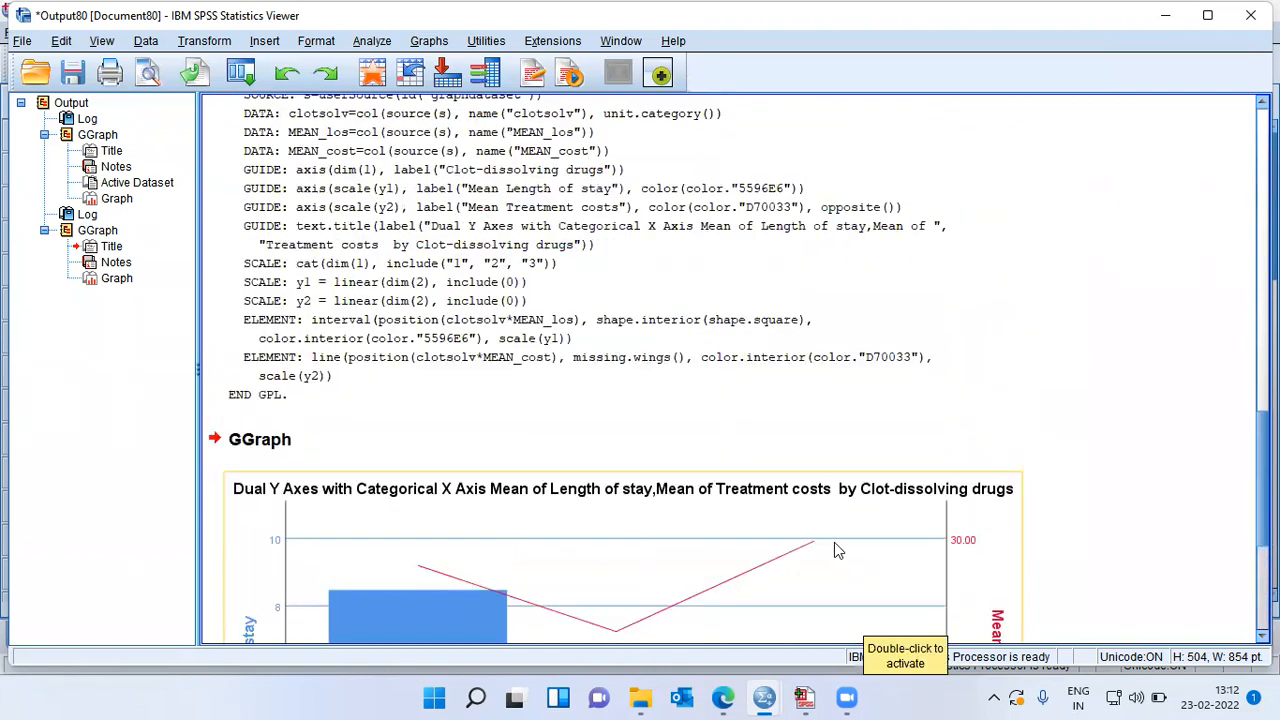
scroll("down", 3)
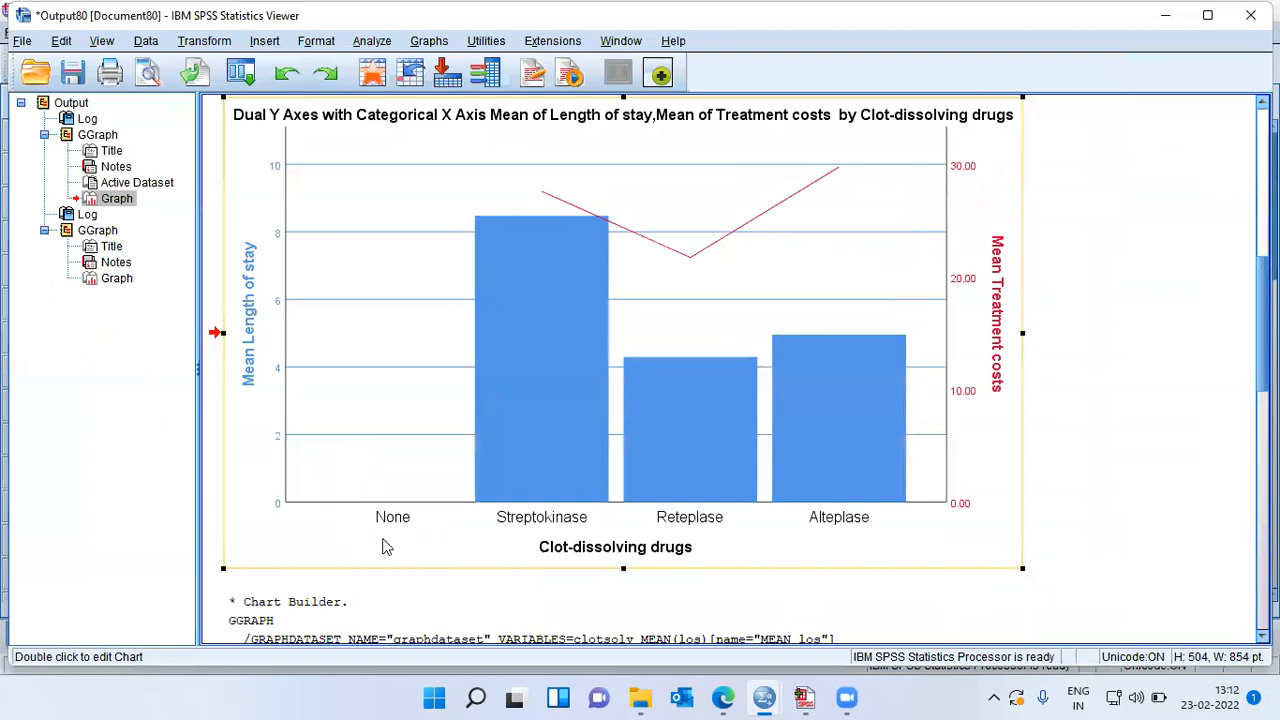
scroll("down", 3)
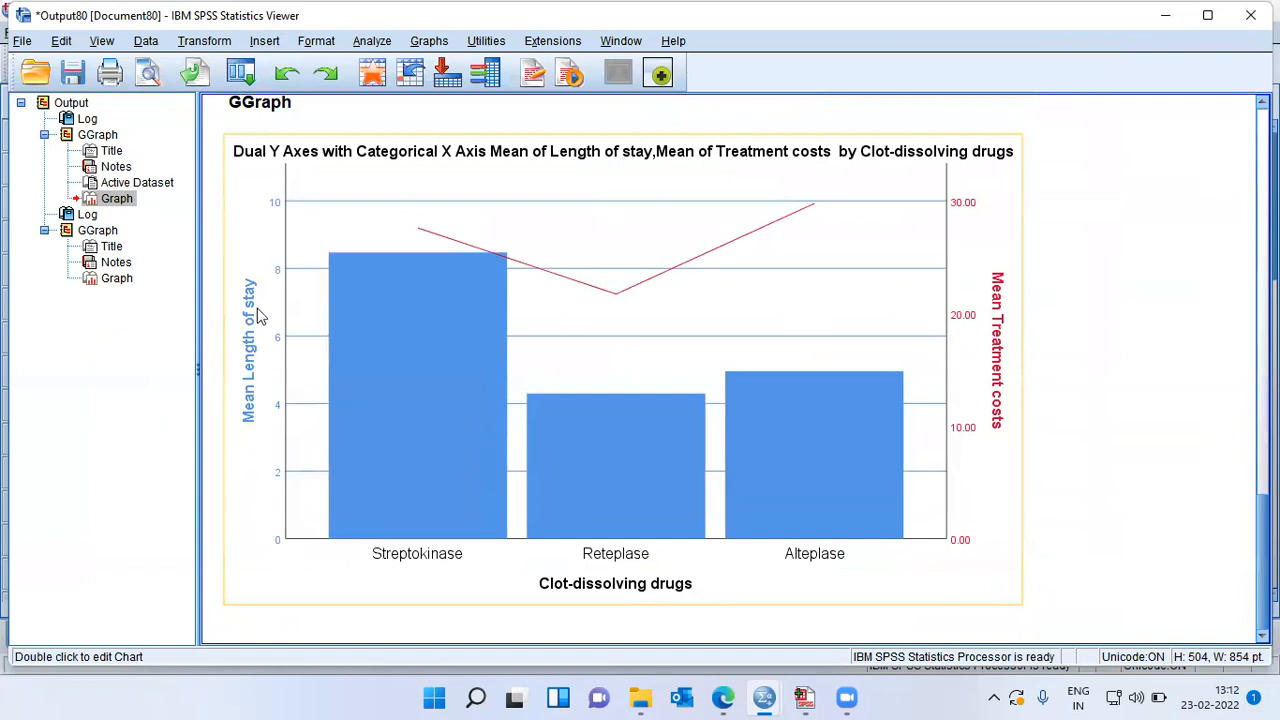
mouse_move(268, 304)
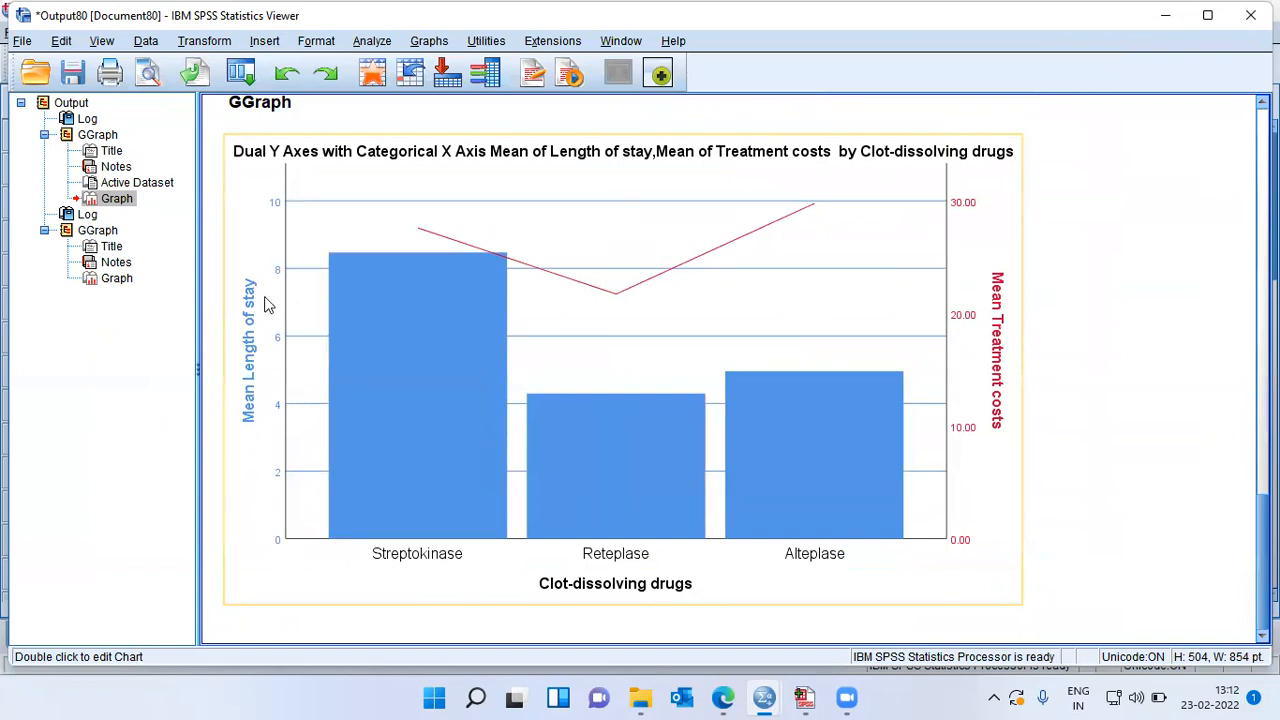
mouse_move(1008, 432)
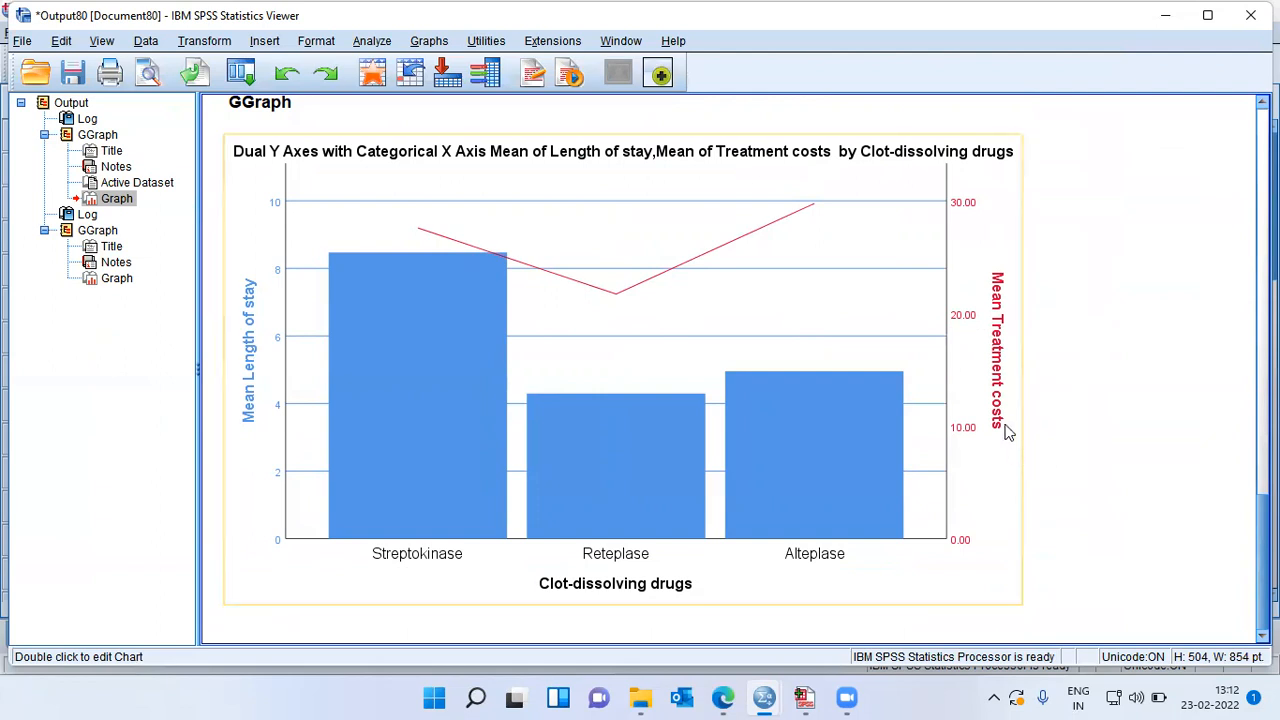
mouse_move(1007, 405)
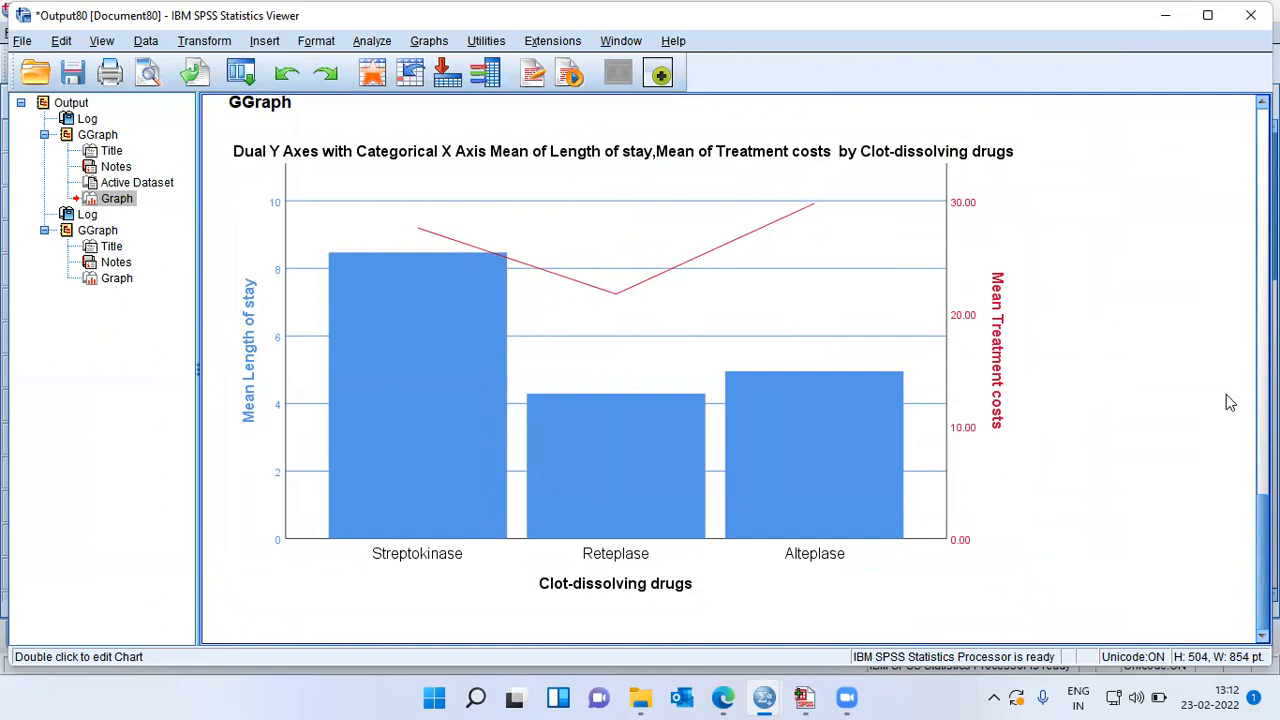
Step: Open the three-drug chart in Chart Editor and maximize the editor window
left_click(779, 483)
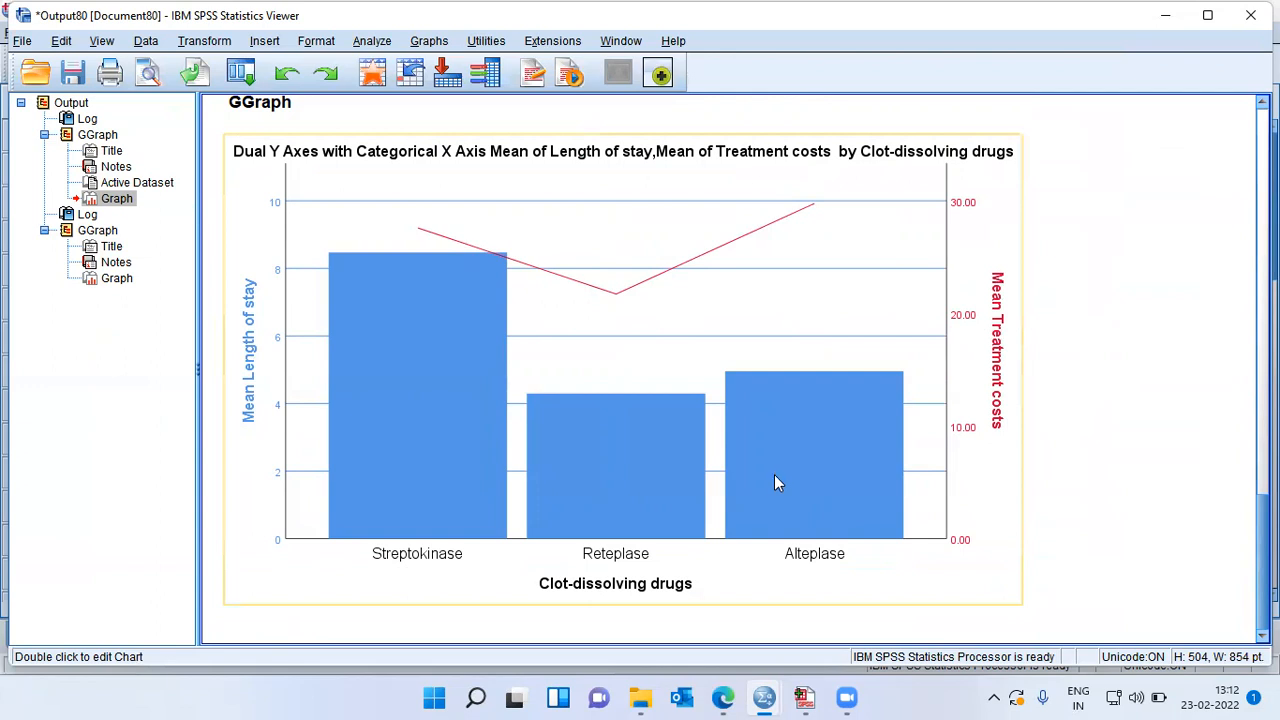
double_click(779, 483)
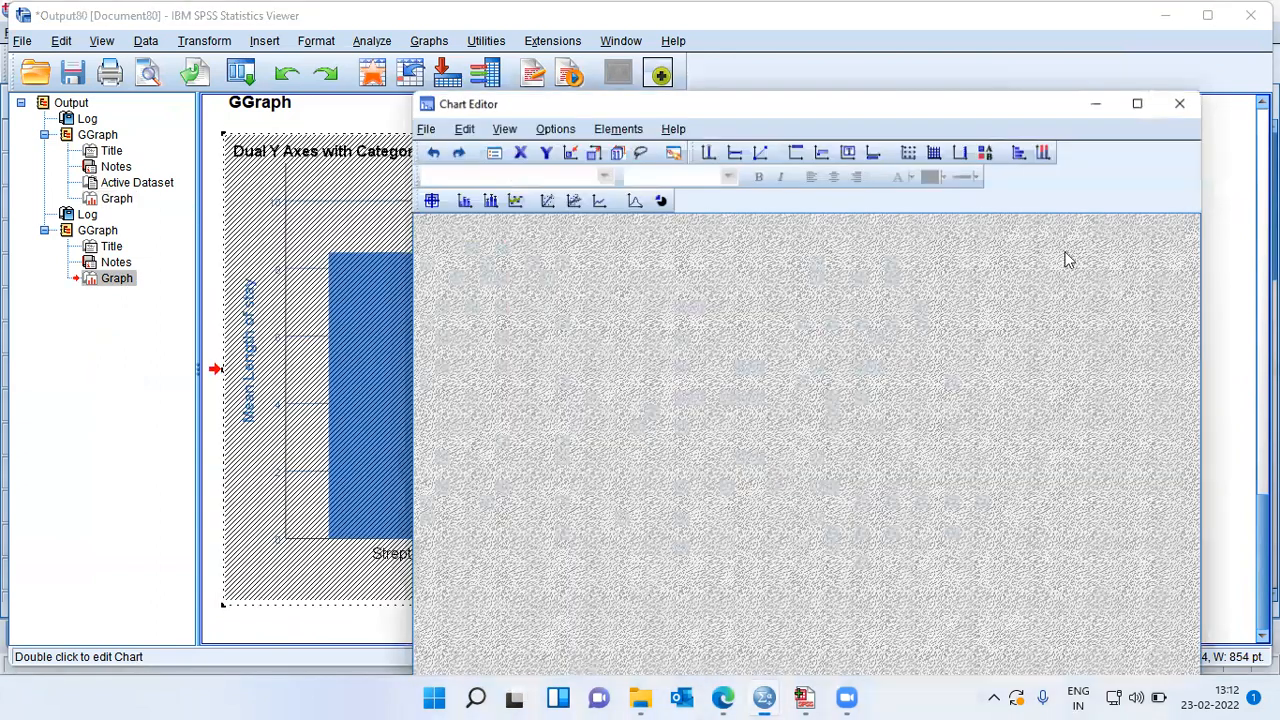
left_click(1137, 103)
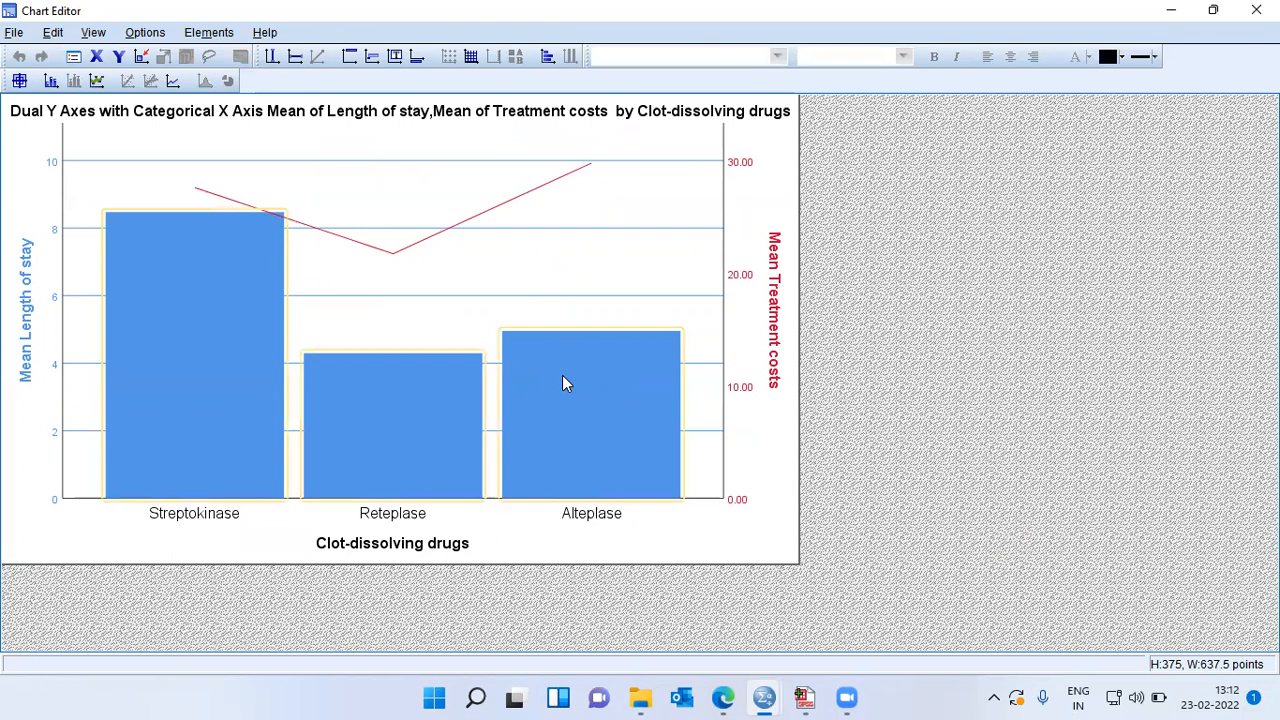
Step: Fill the three length-of-stay bars red via the Fill & Border properties
right_click(565, 383)
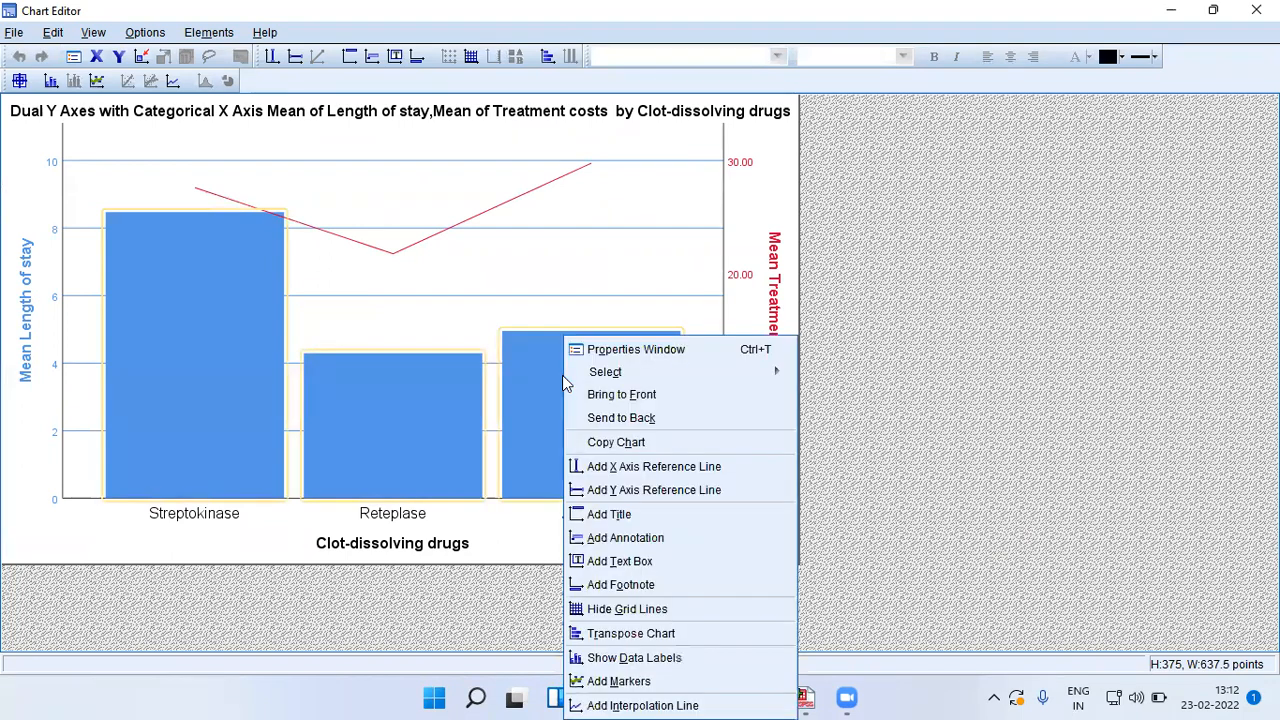
mouse_move(605, 371)
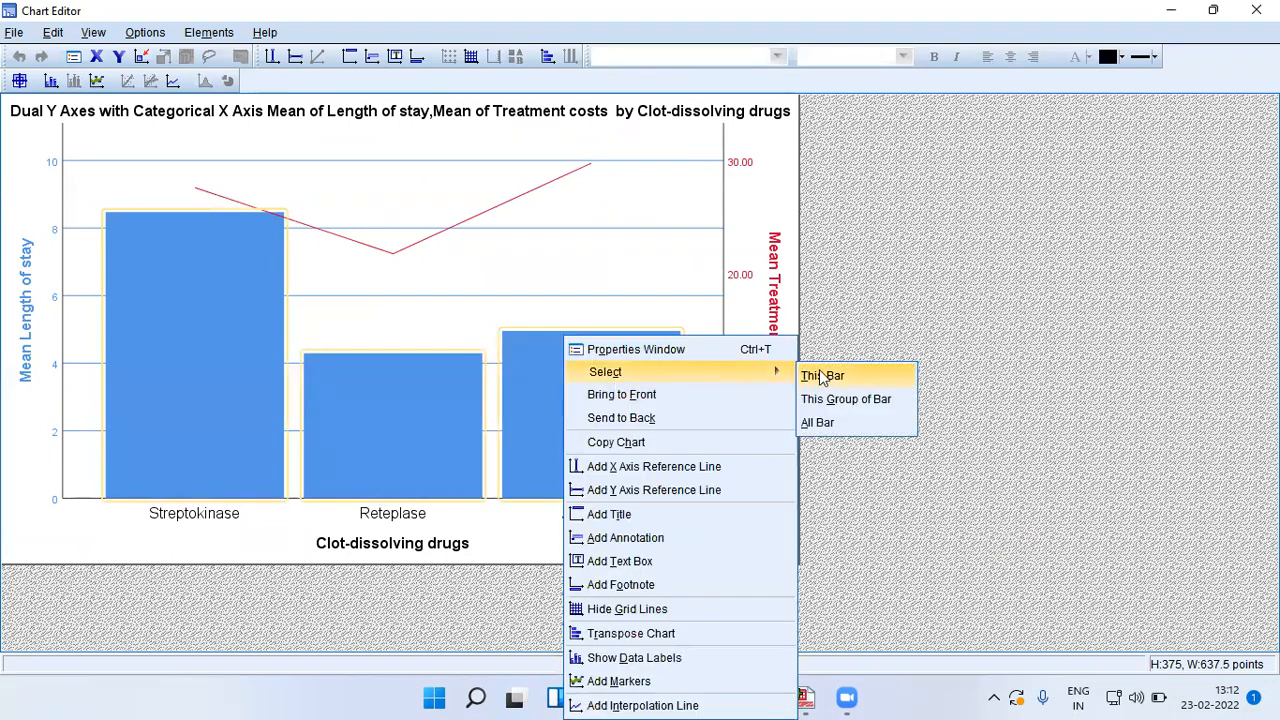
mouse_move(846, 399)
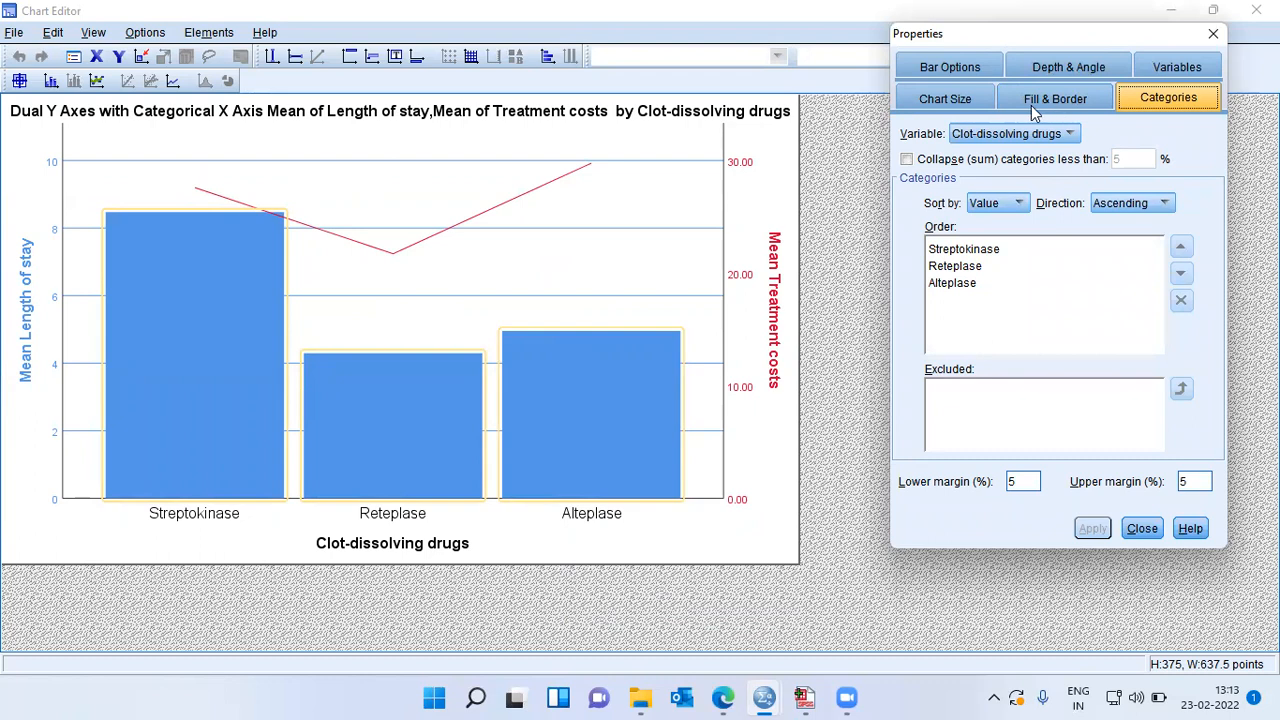
mouse_move(1080, 108)
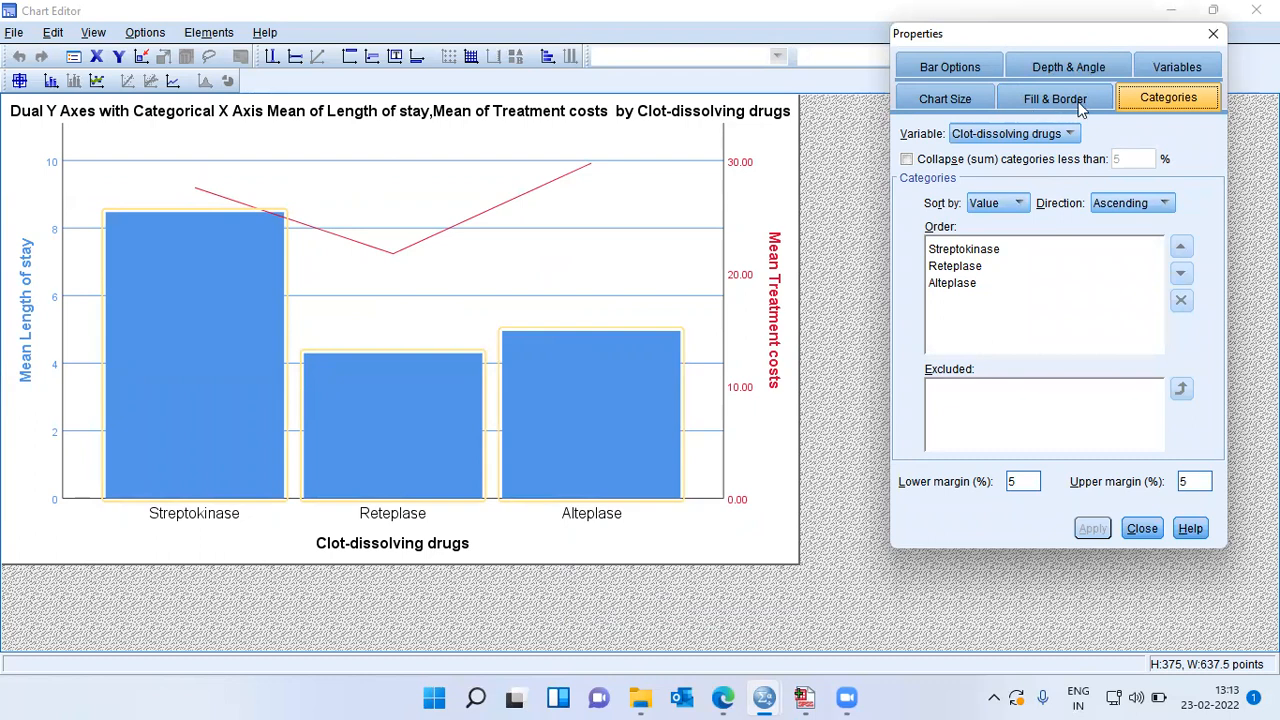
left_click(1054, 98)
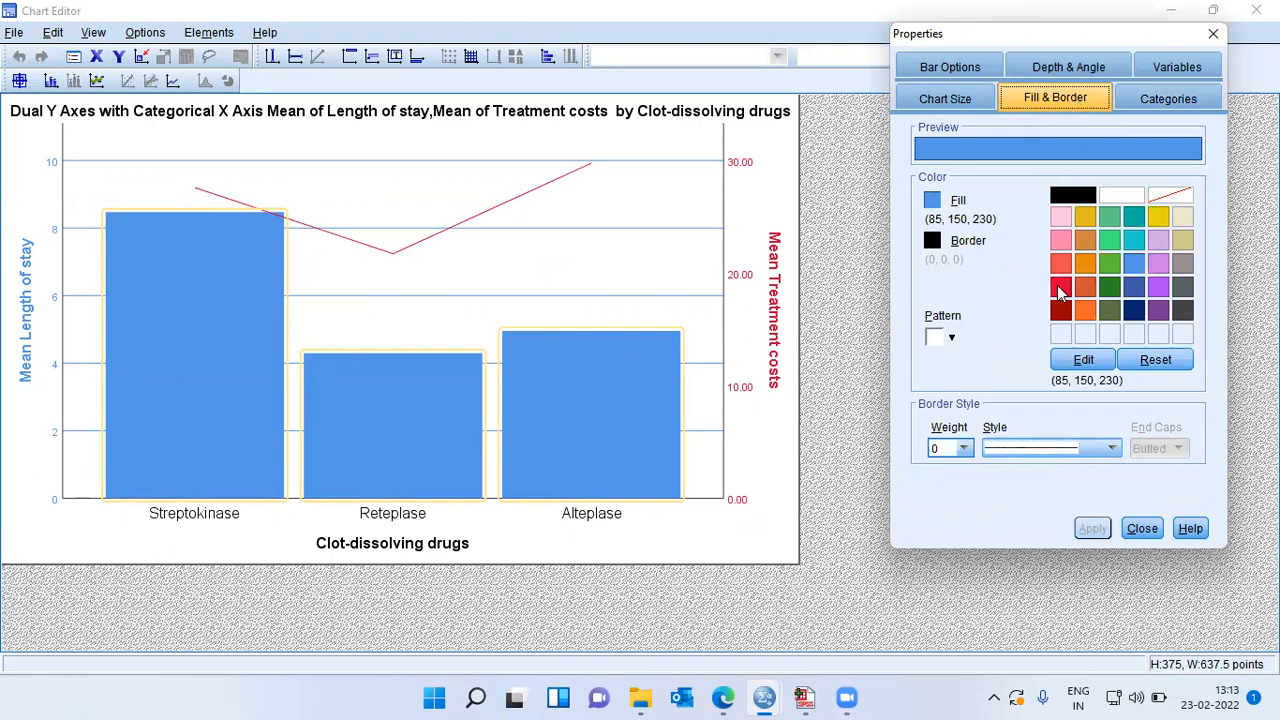
left_click(1061, 288)
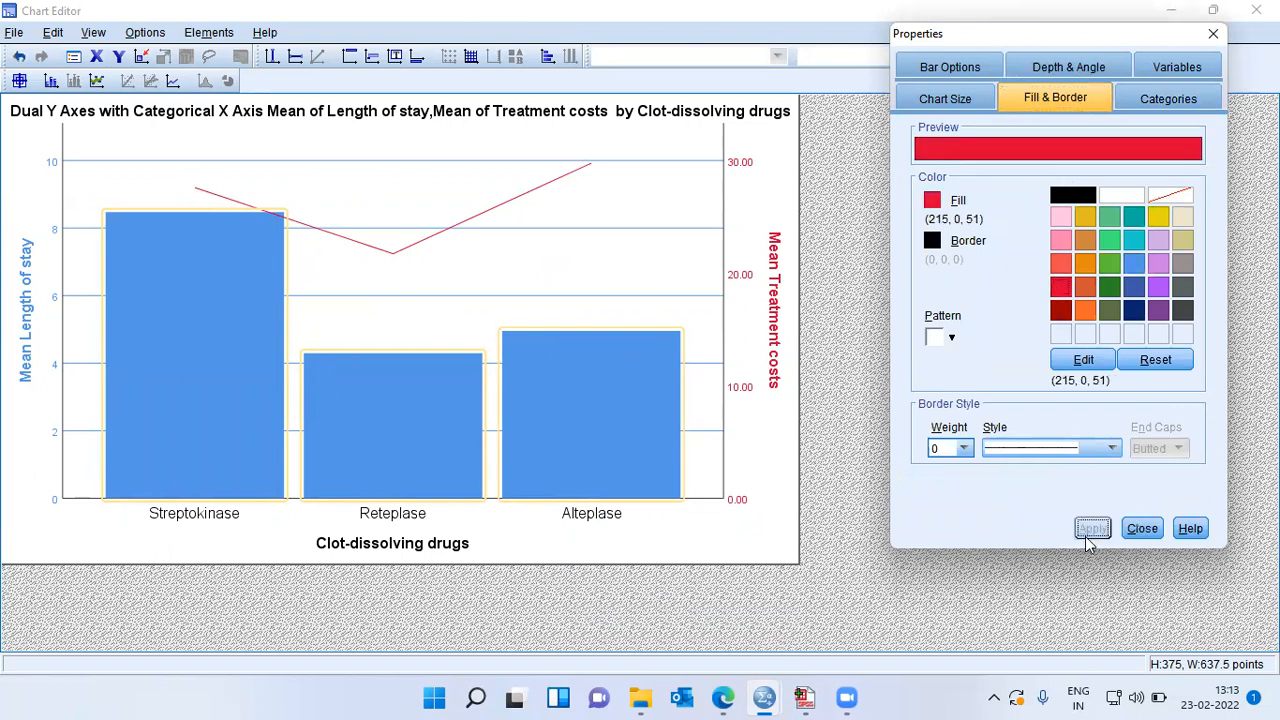
left_click(1092, 528)
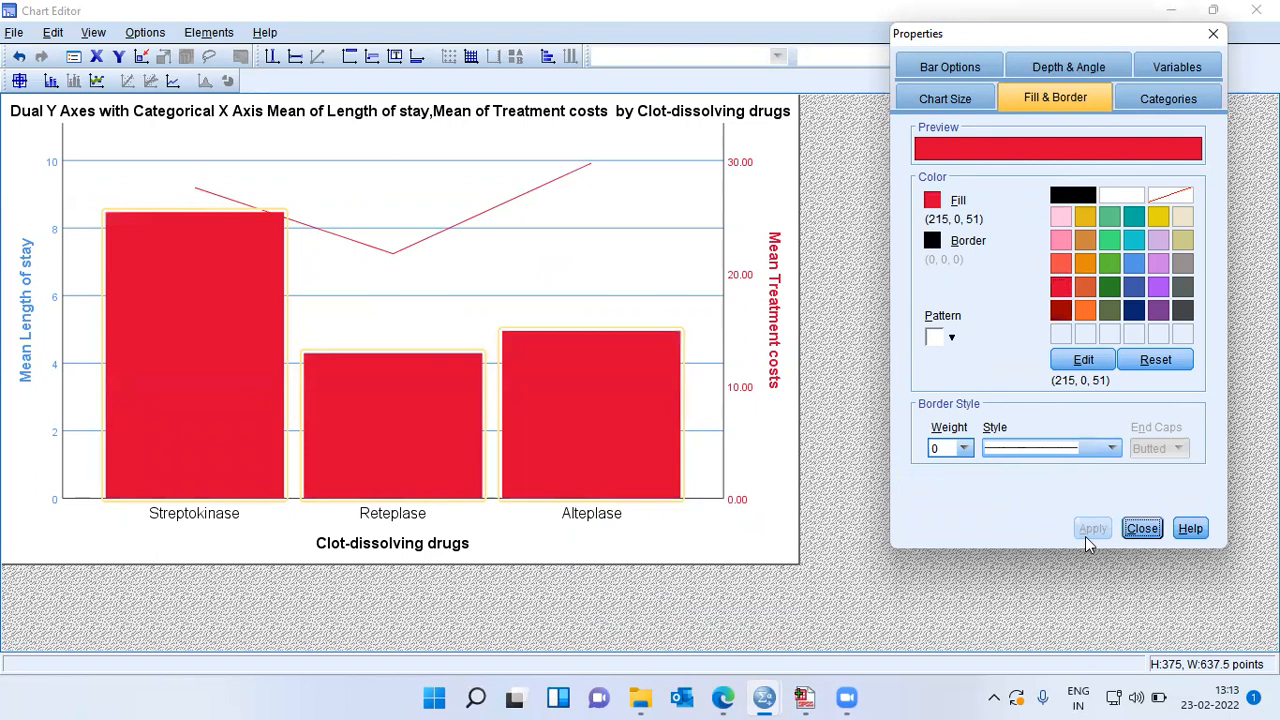
mouse_move(295, 386)
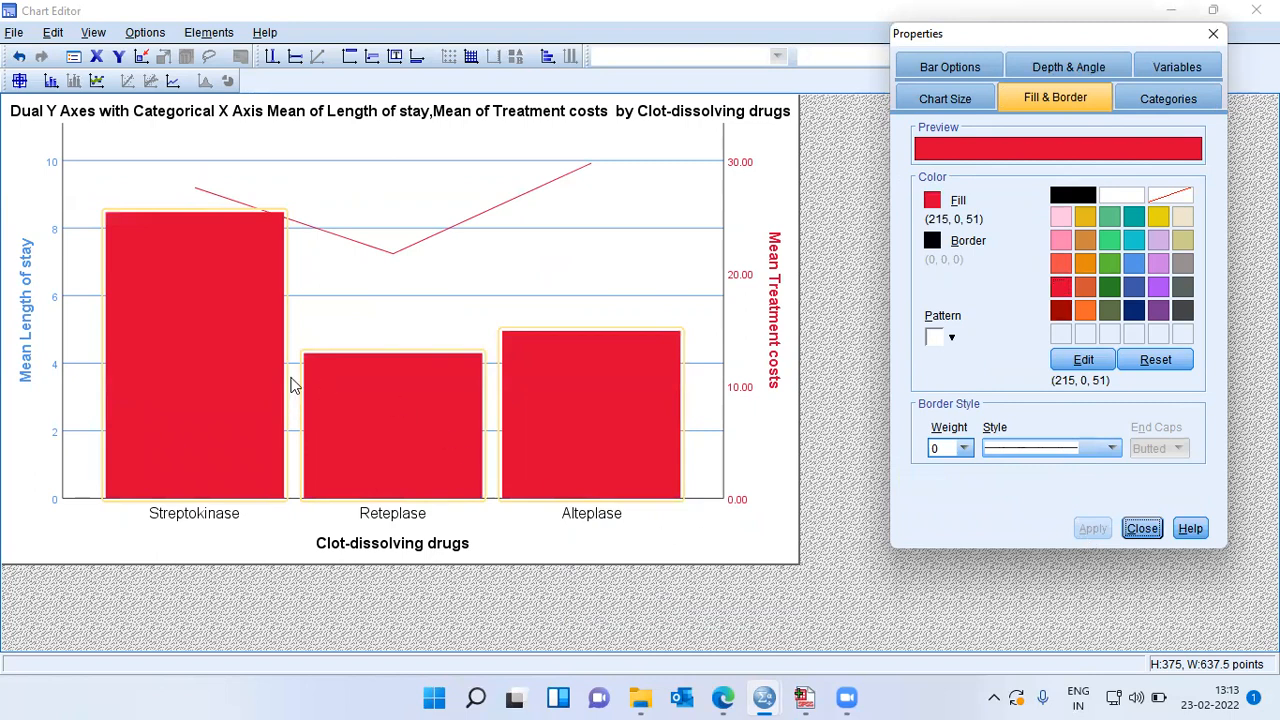
mouse_move(592, 503)
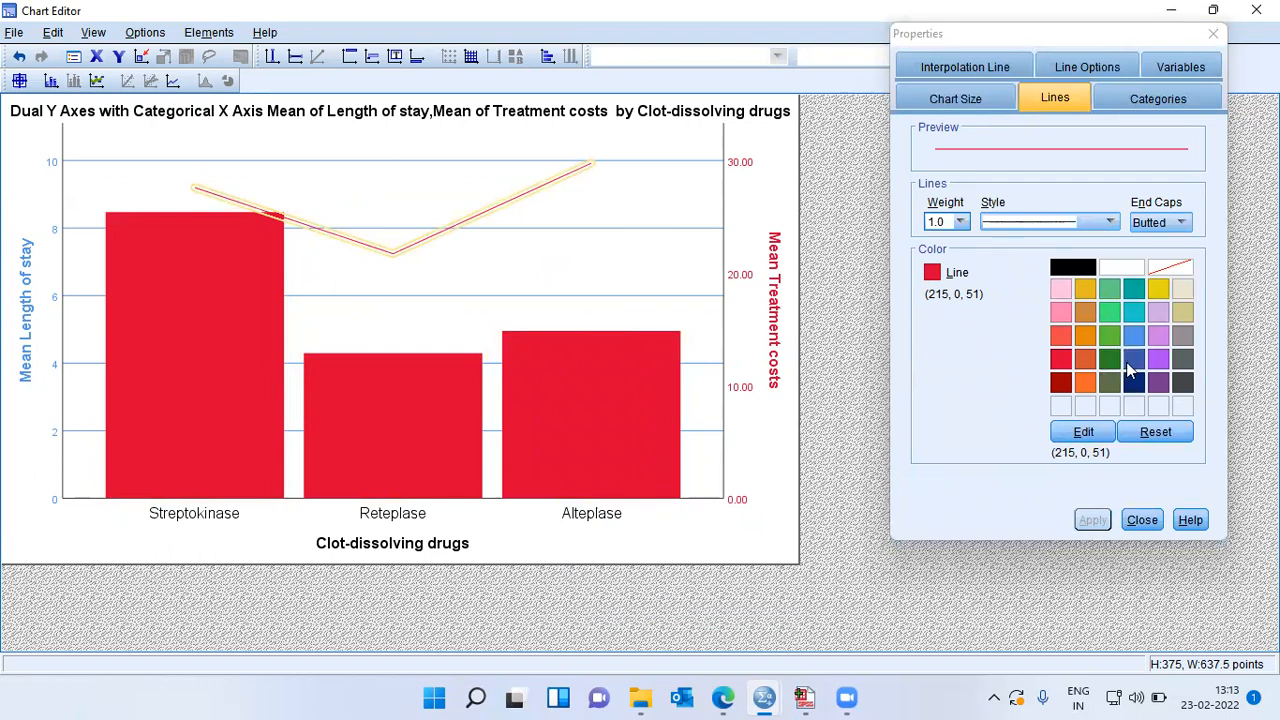
Step: Give the treatment-costs line a dark blue colour and 2.5 weight, then close the Chart Editor
left_click(1133, 359)
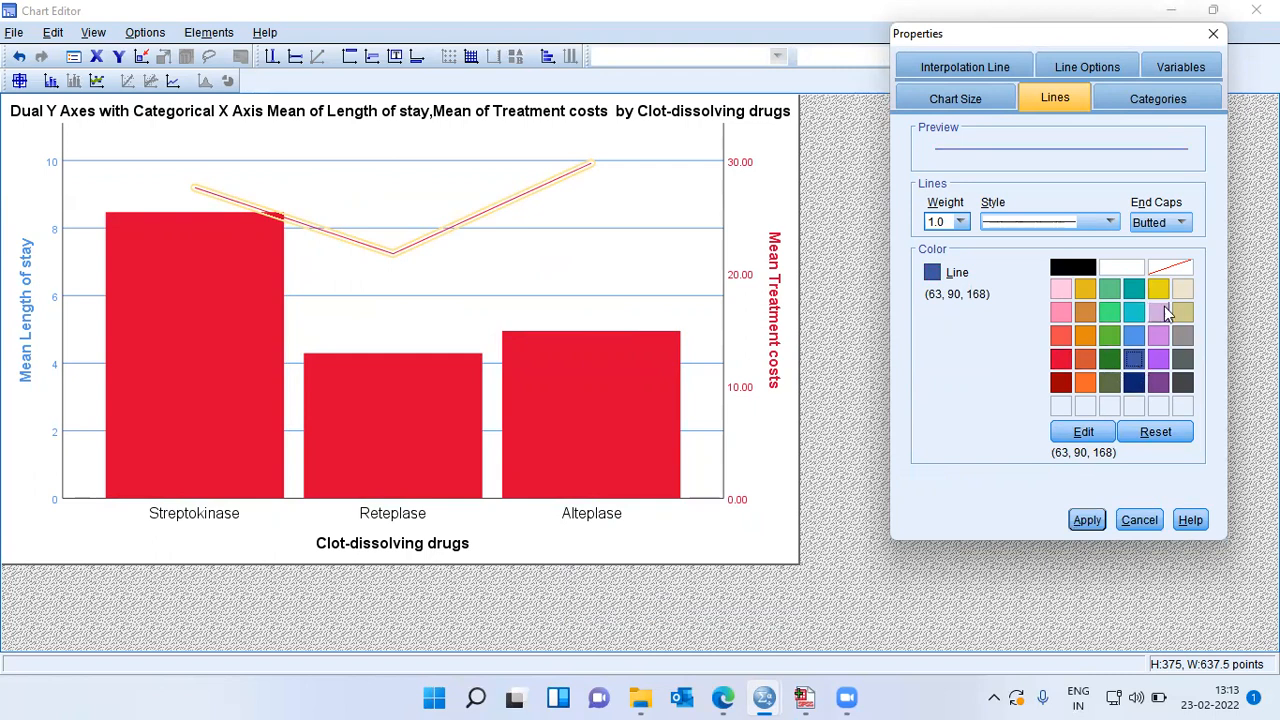
left_click(1133, 382)
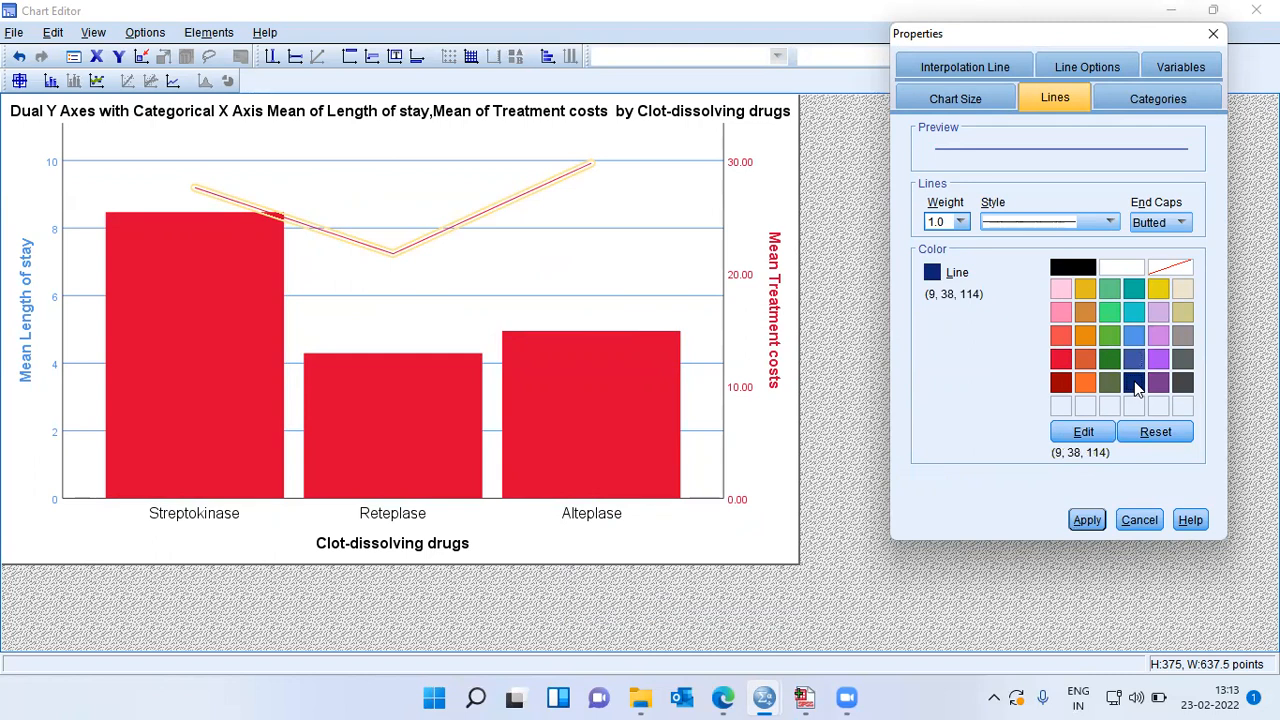
mouse_move(976, 211)
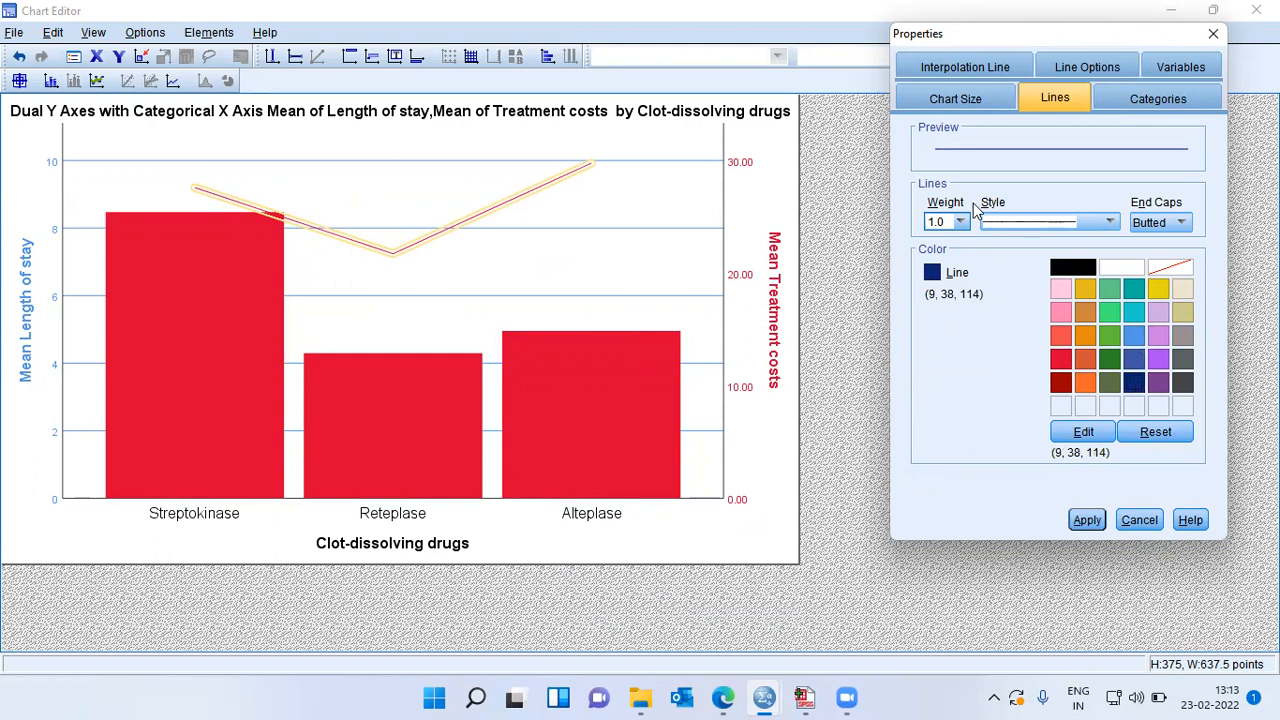
left_click(959, 221)
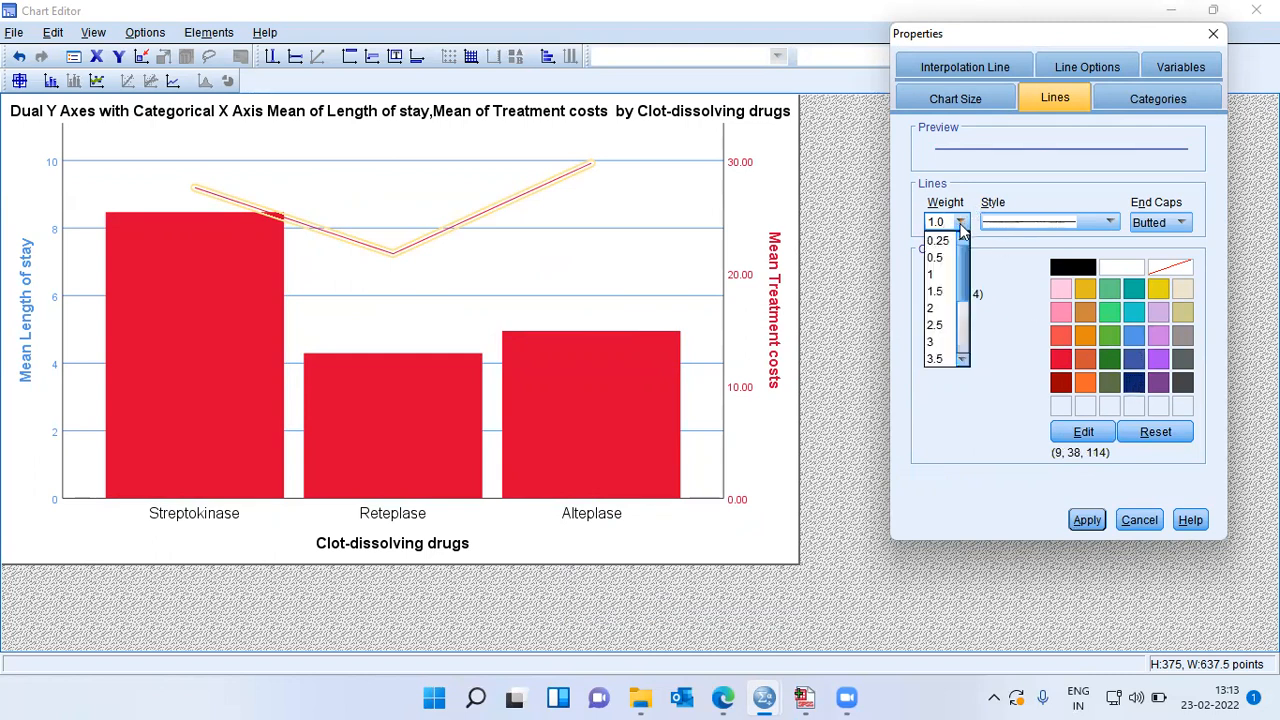
left_click(934, 324)
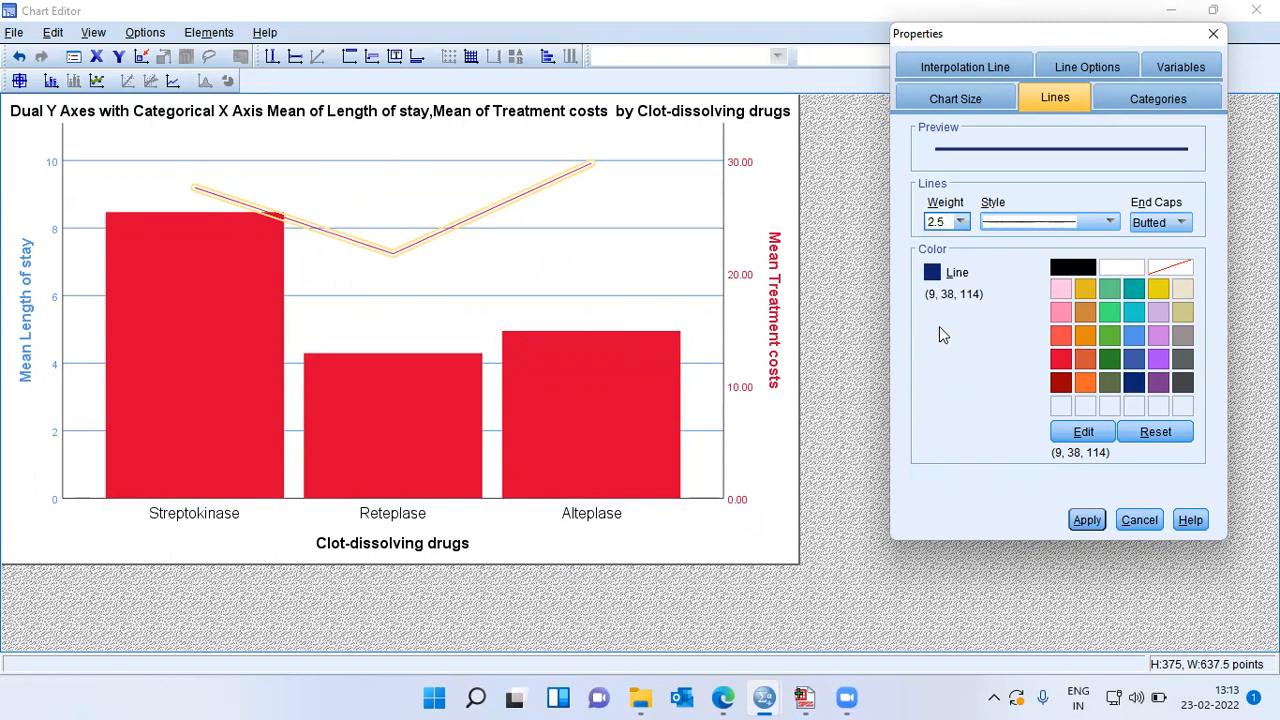
left_click(1086, 519)
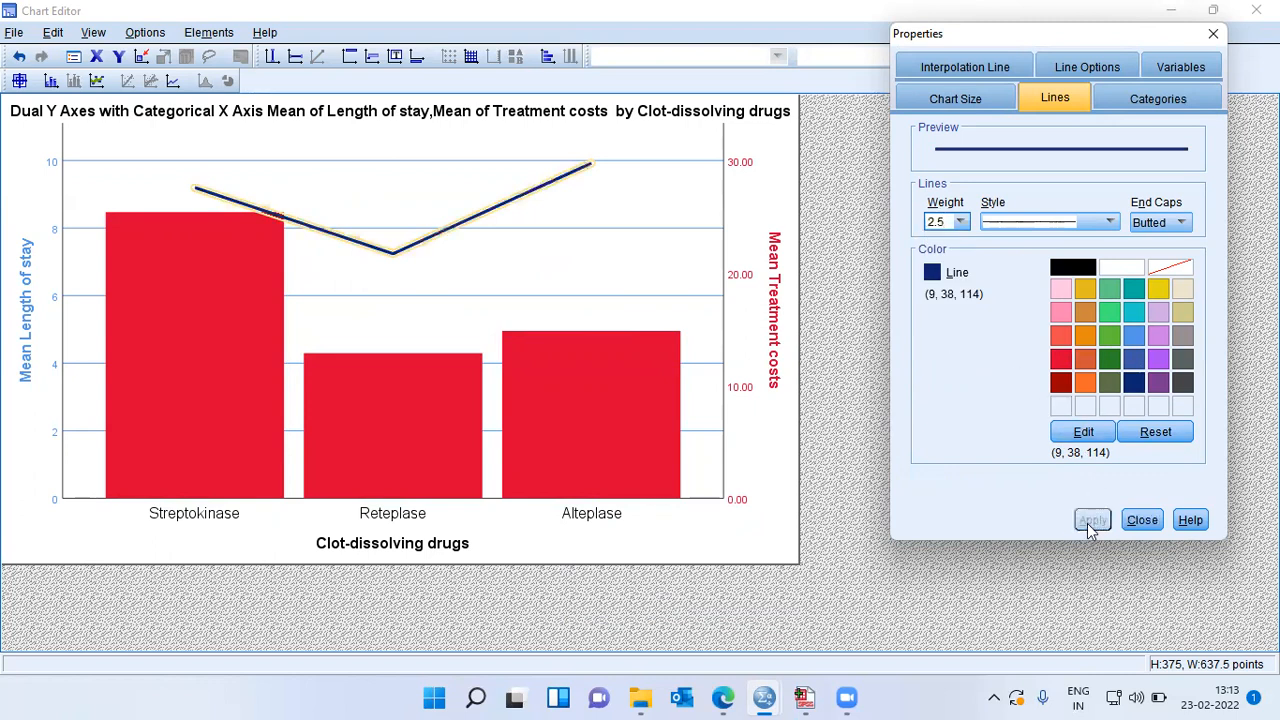
left_click(1091, 519)
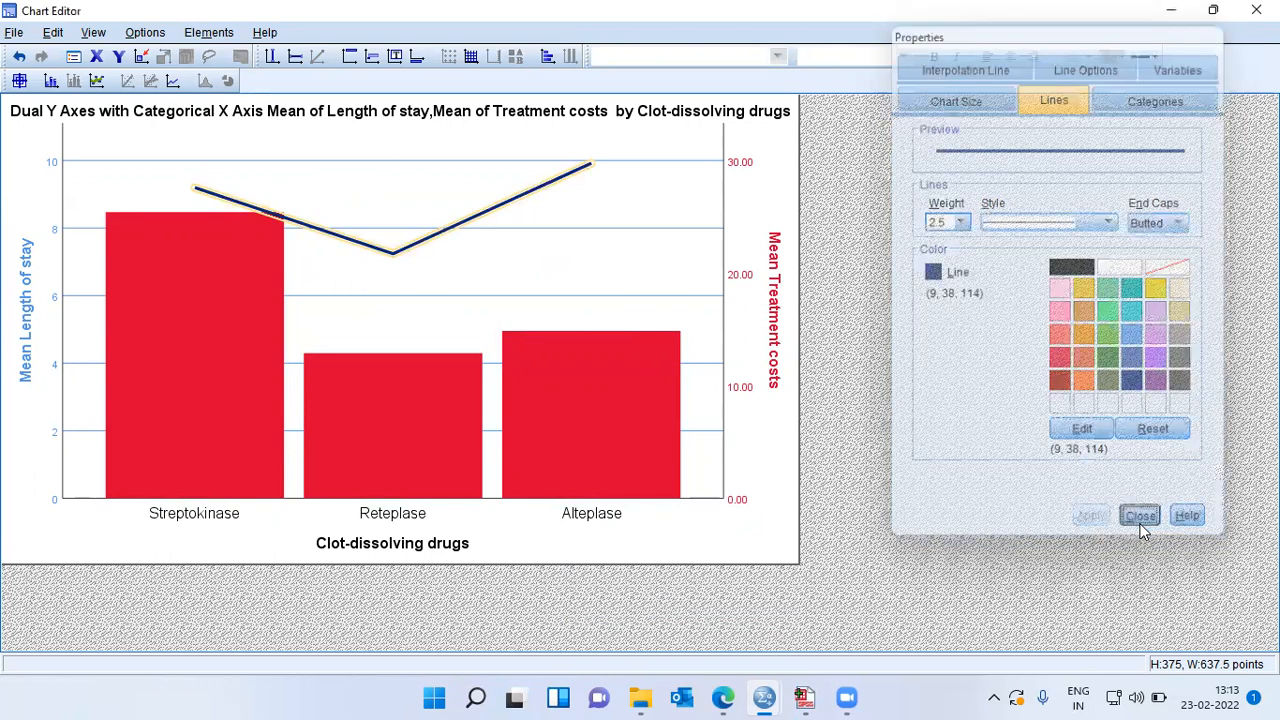
left_click(1139, 514)
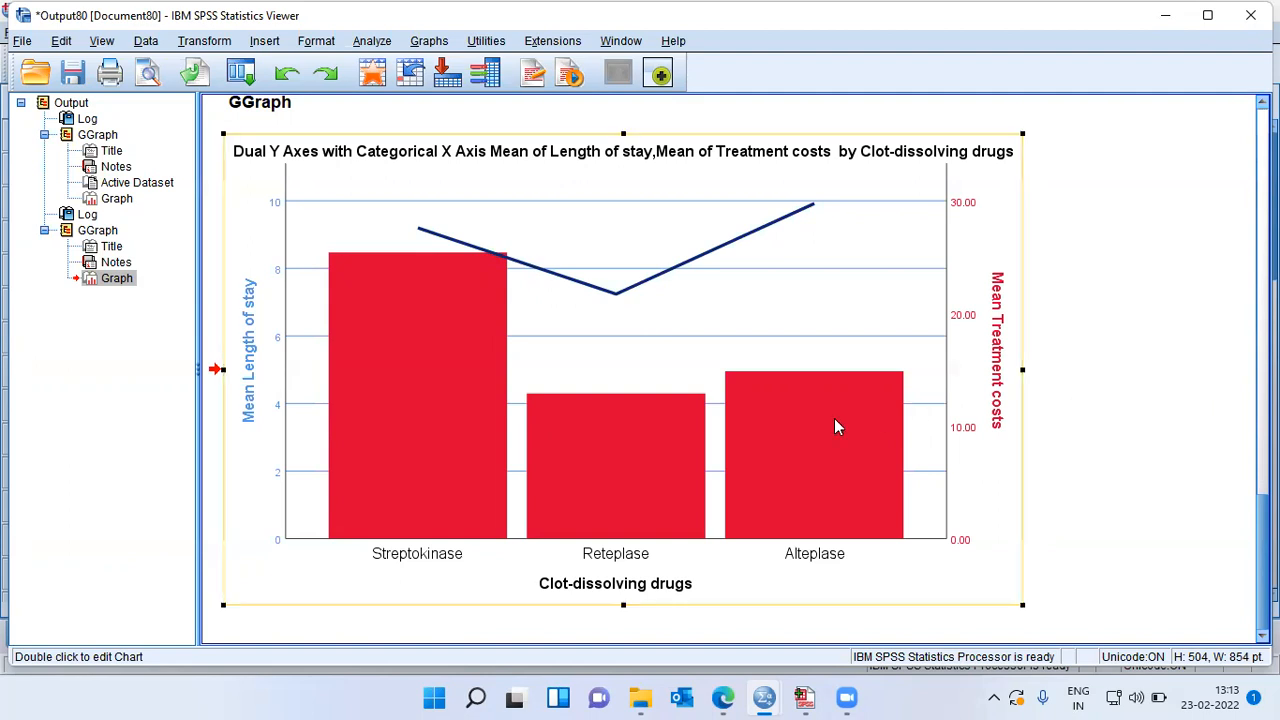
mouse_move(340, 293)
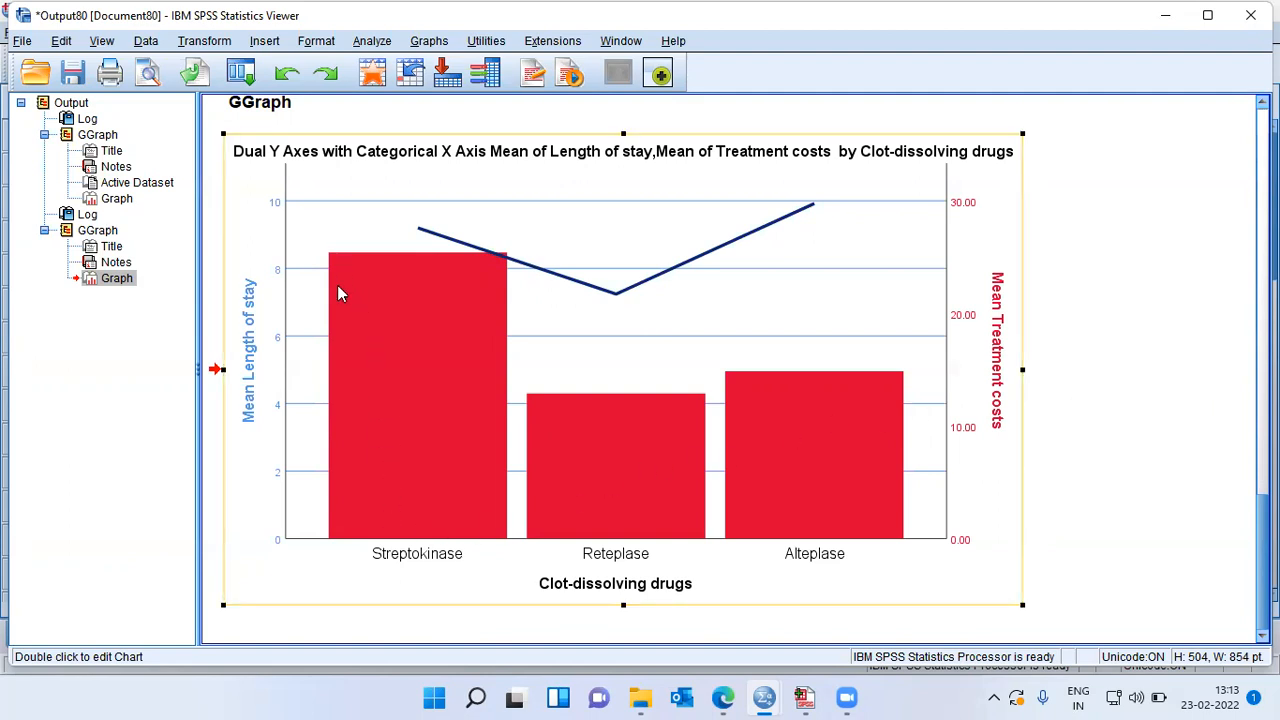
mouse_move(318, 242)
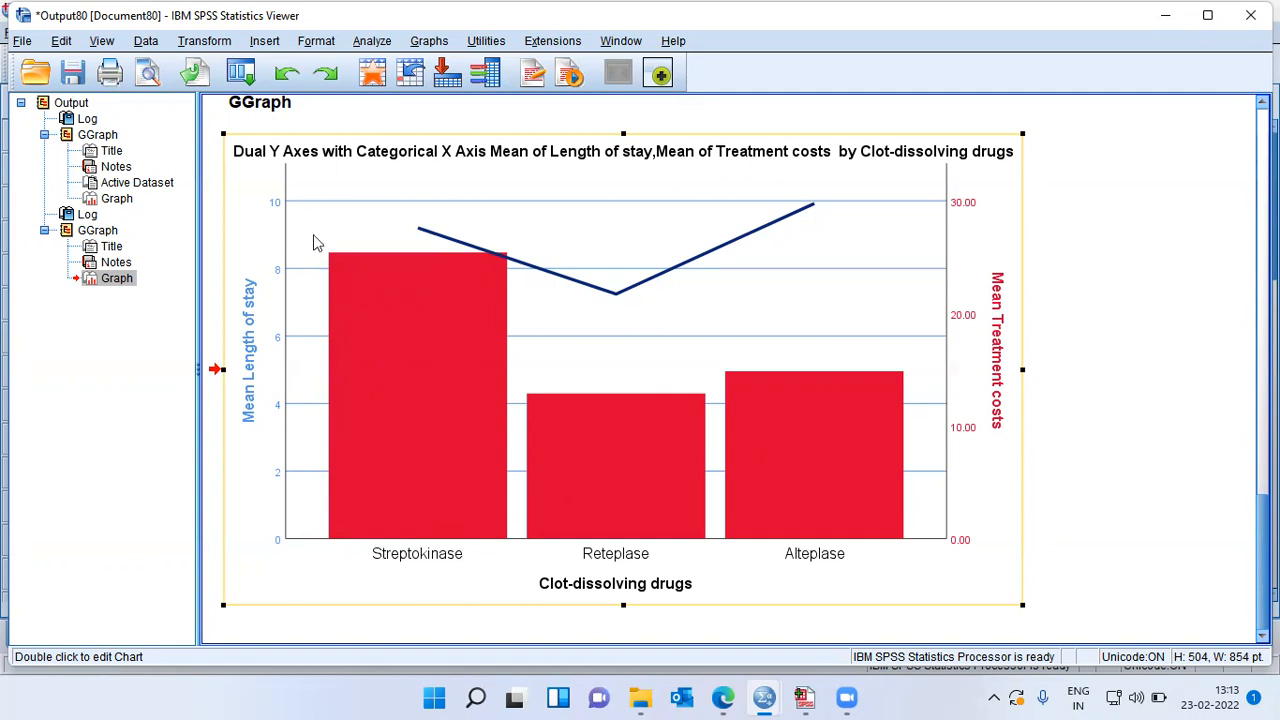
mouse_move(285, 548)
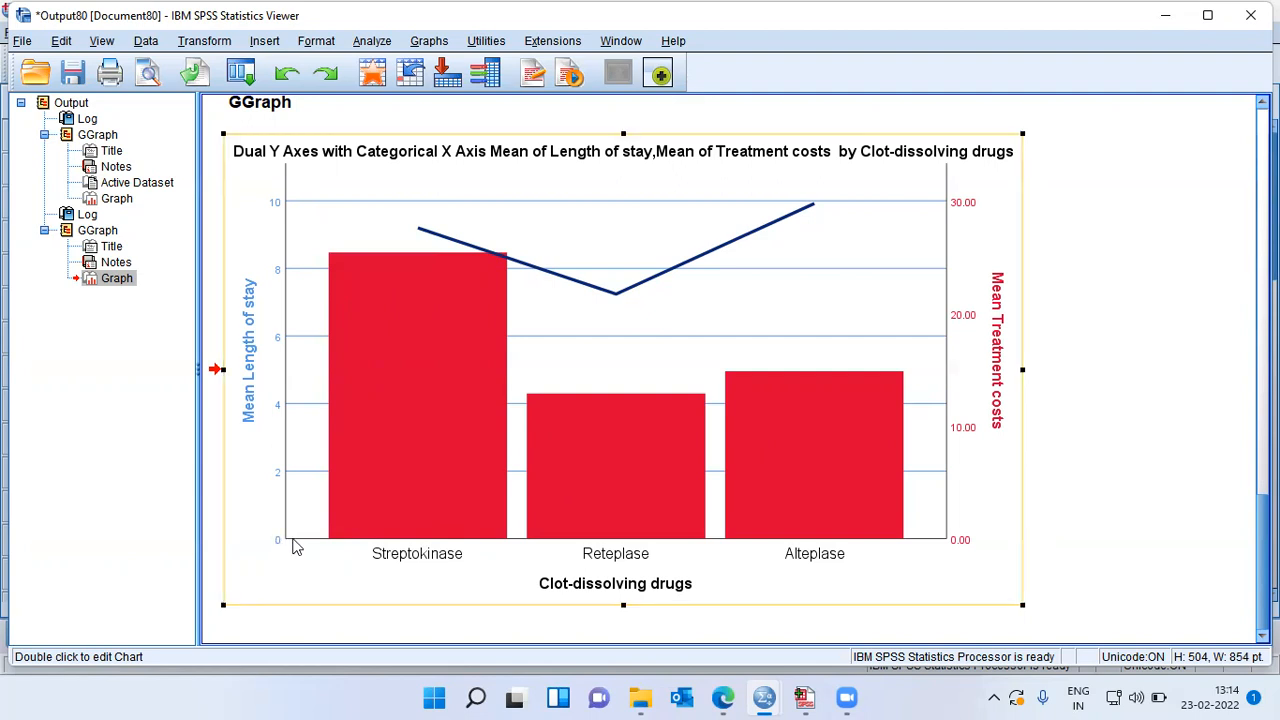
mouse_move(288, 210)
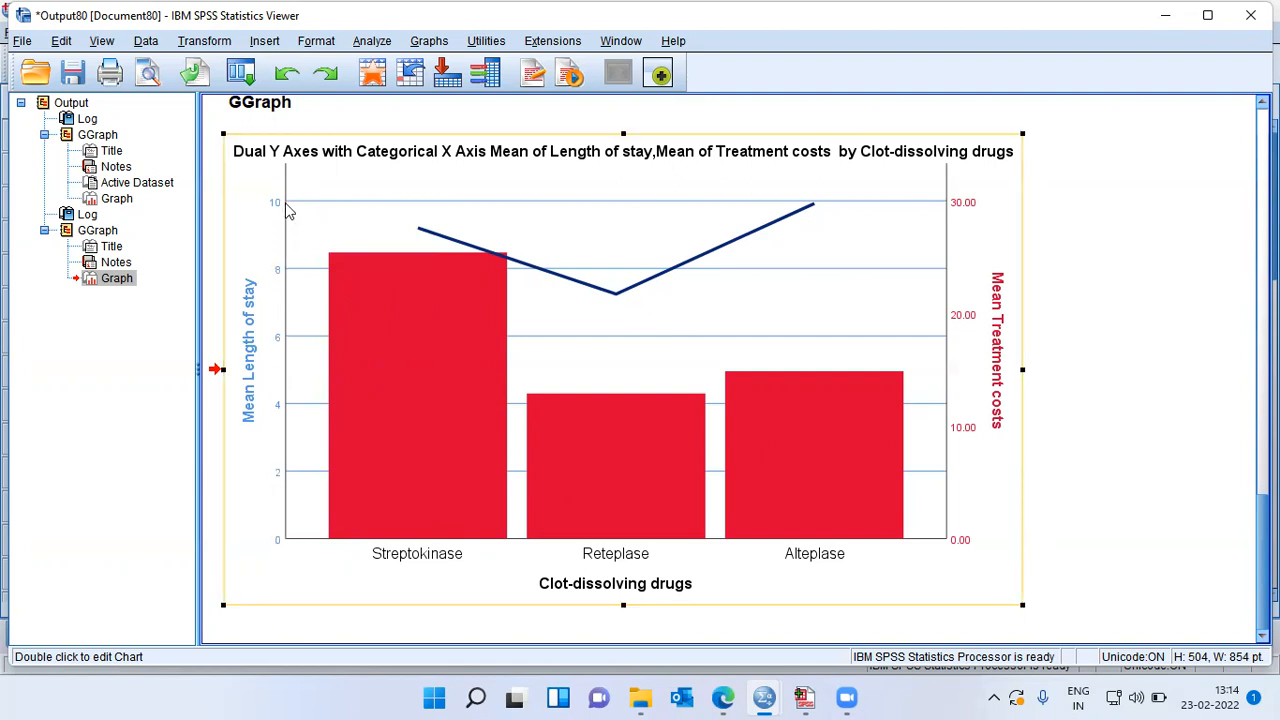
mouse_move(378, 578)
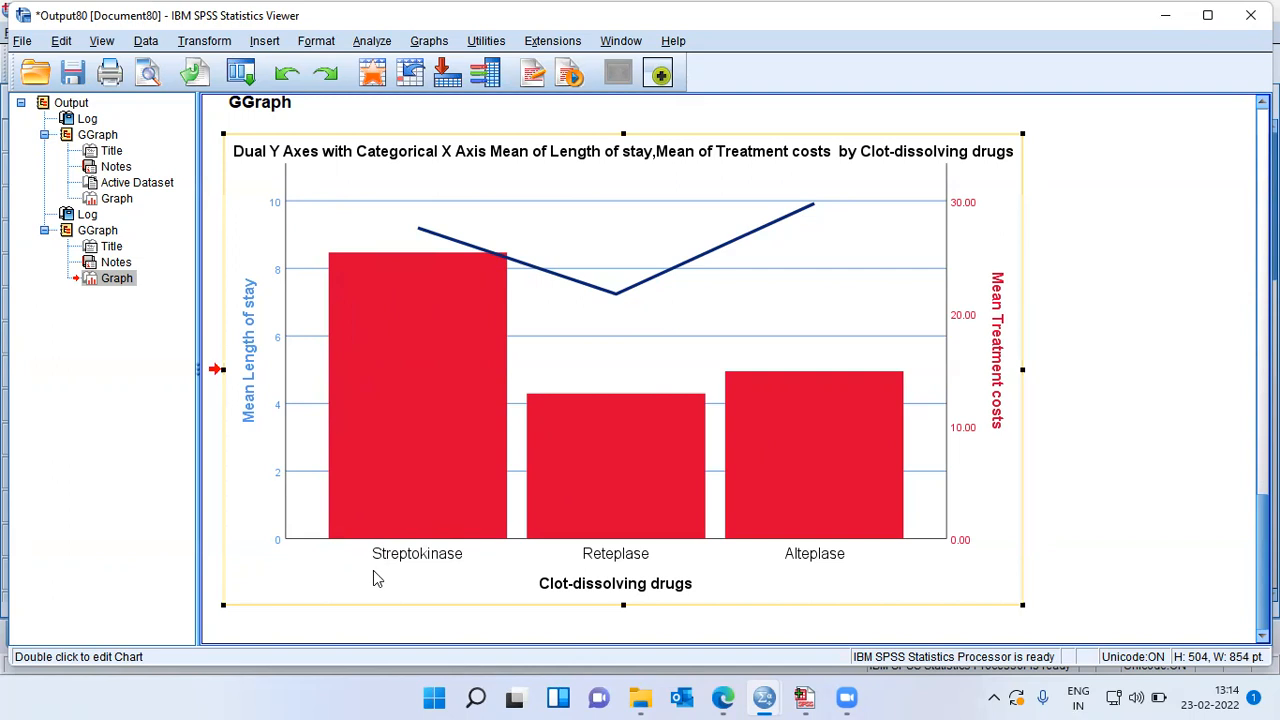
mouse_move(773, 547)
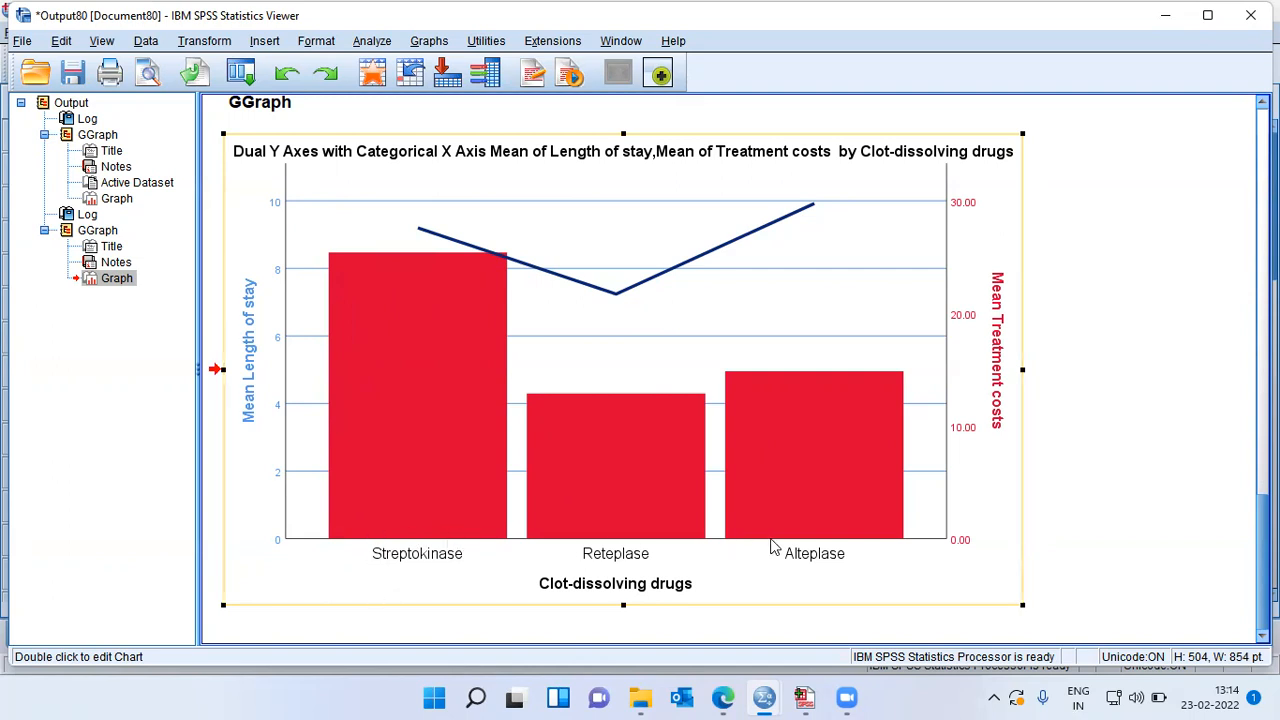
mouse_move(393, 569)
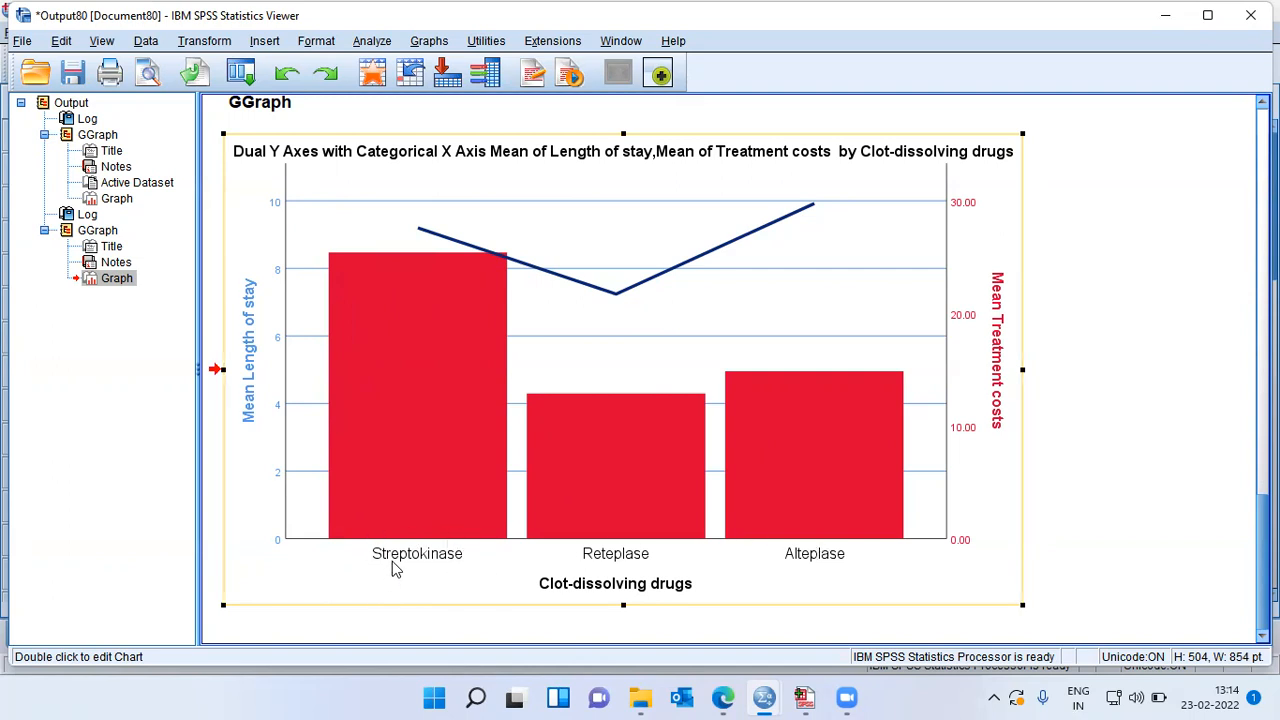
mouse_move(343, 257)
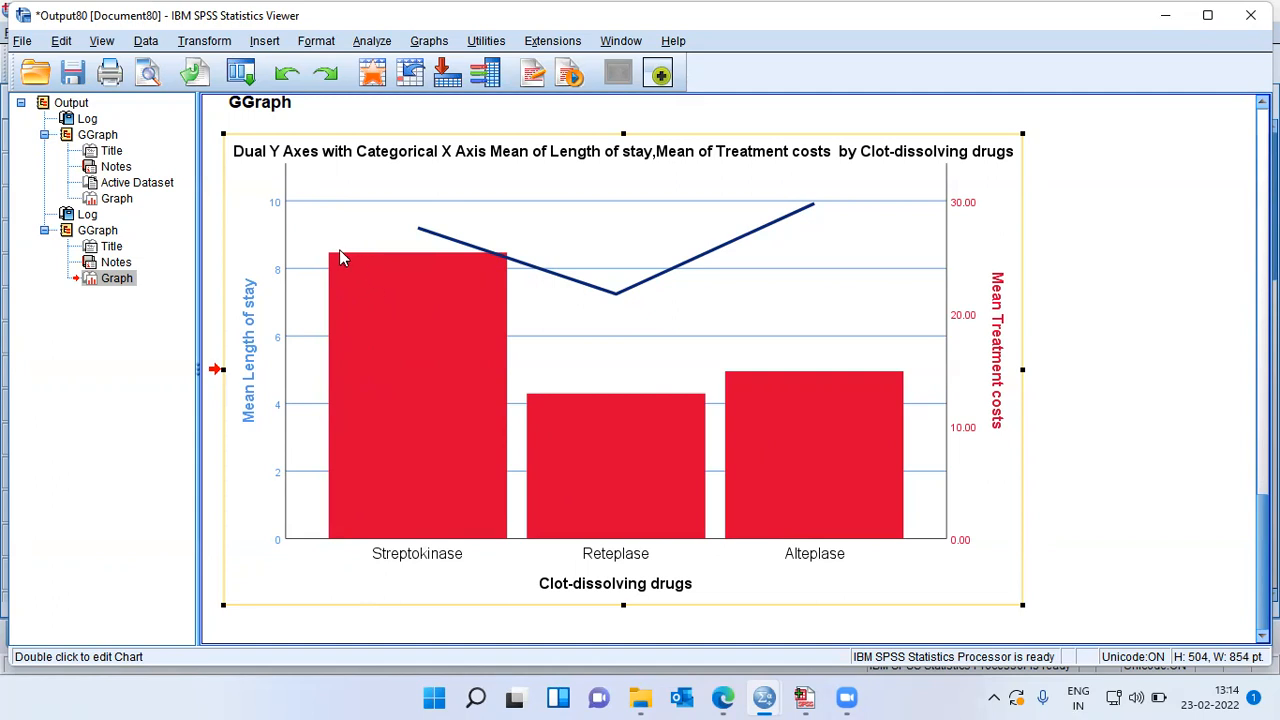
mouse_move(344, 262)
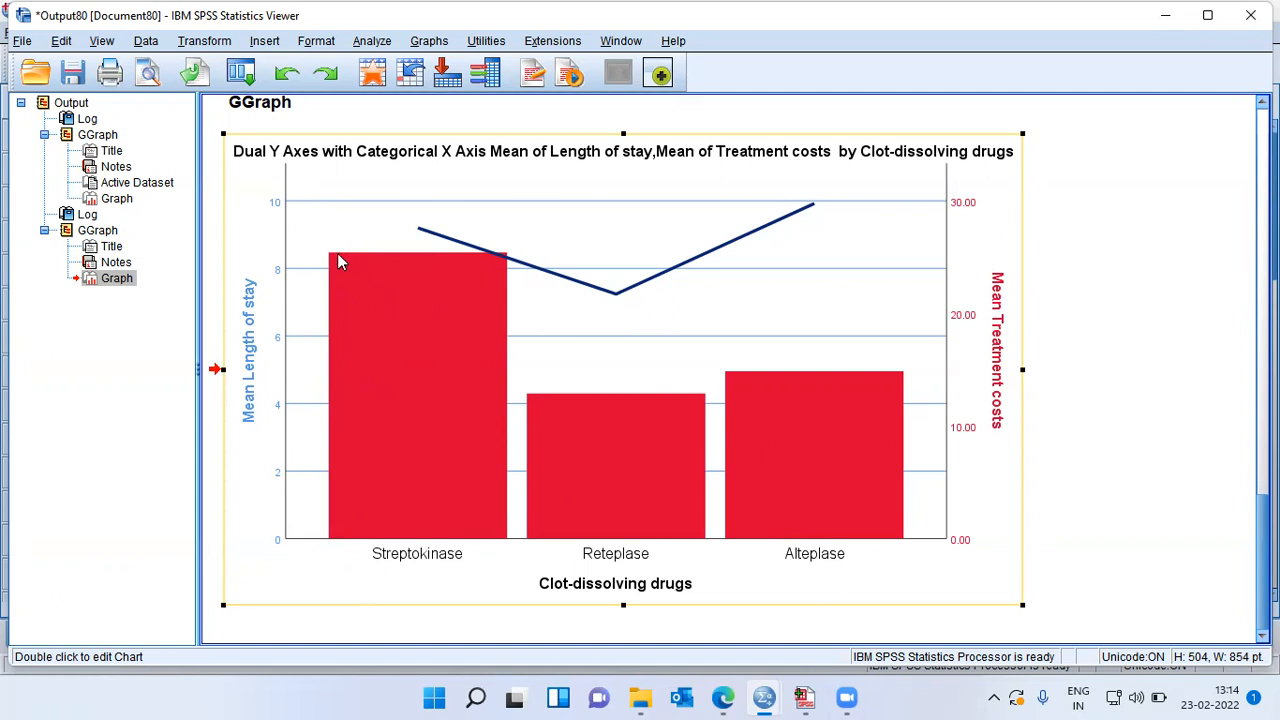
mouse_move(372, 491)
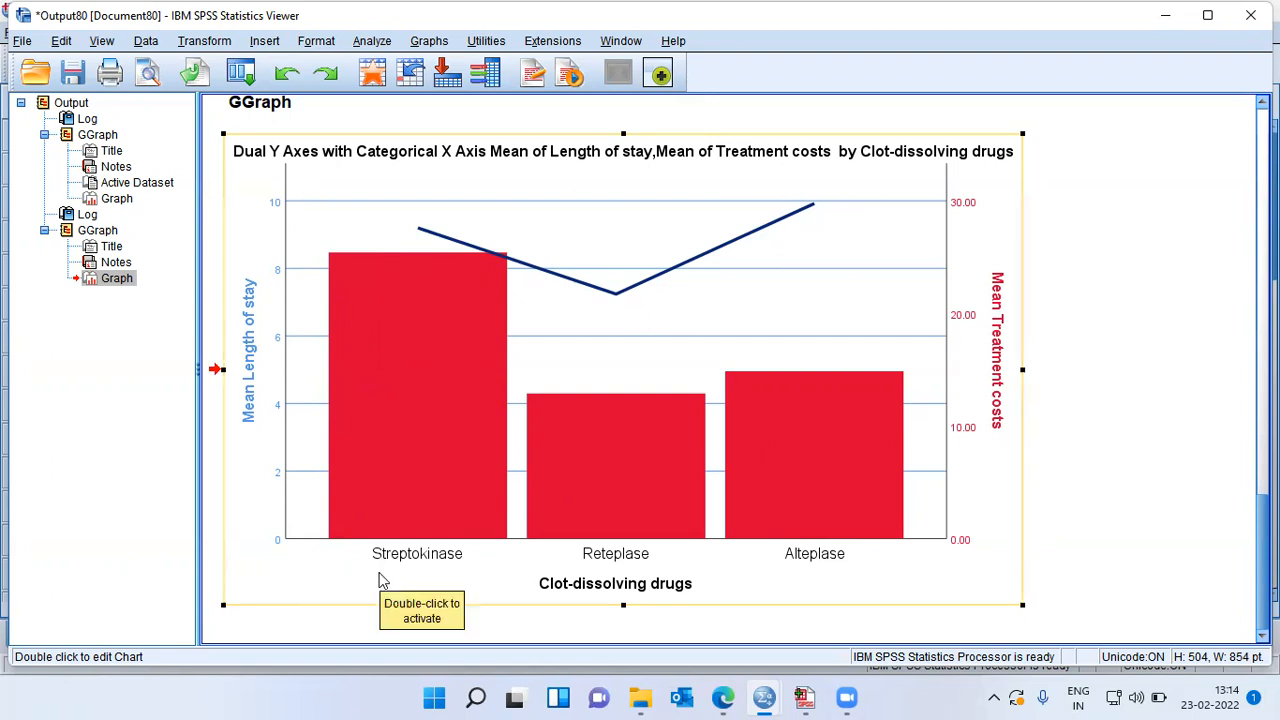
mouse_move(449, 557)
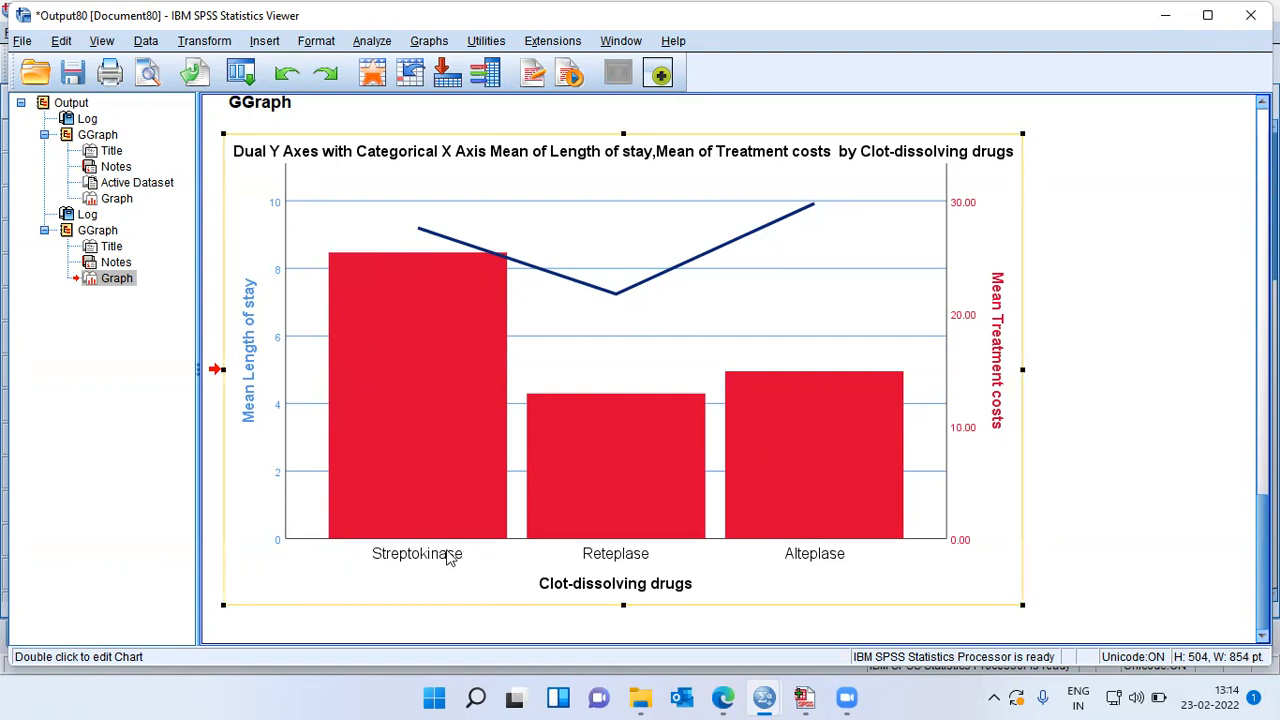
mouse_move(448, 558)
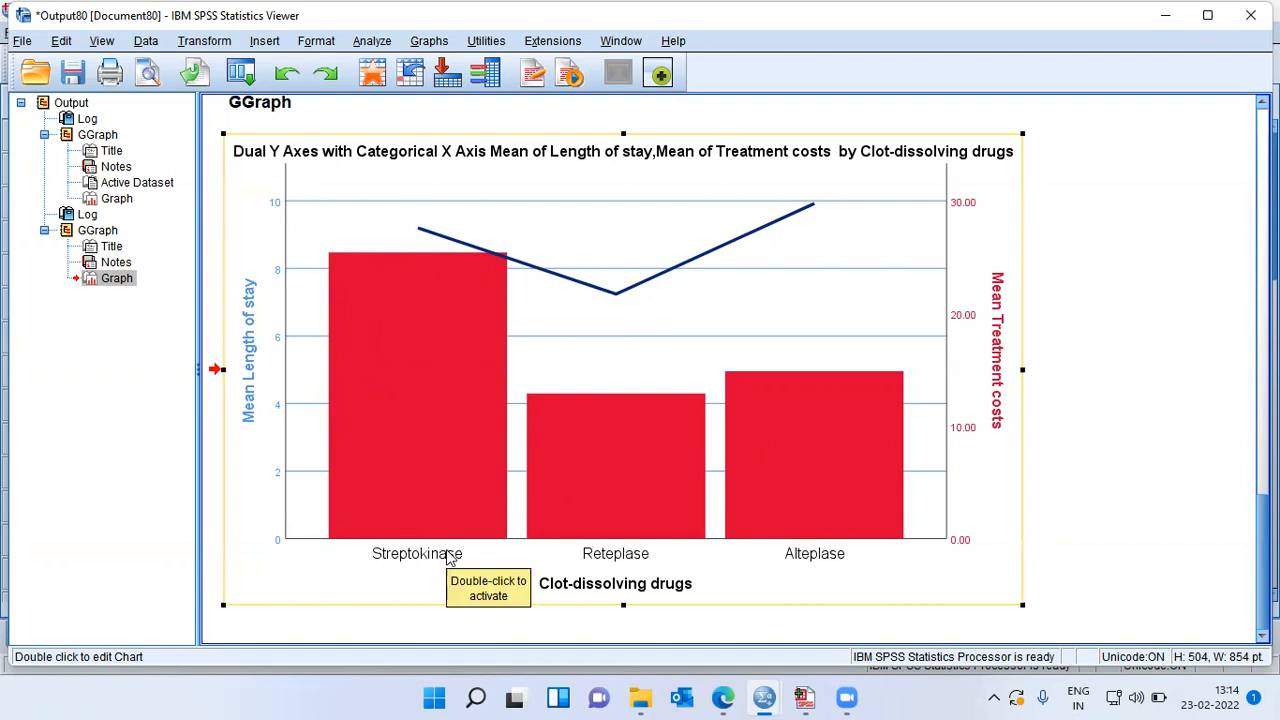
mouse_move(420, 405)
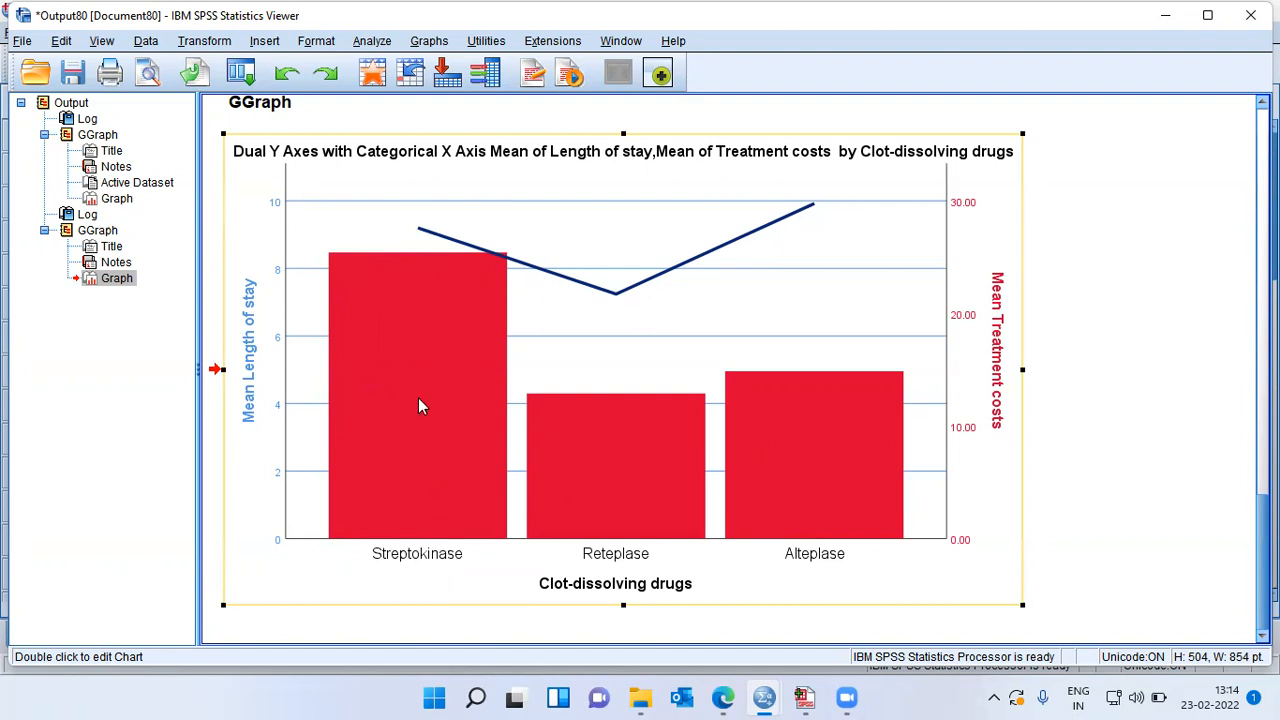
mouse_move(425, 481)
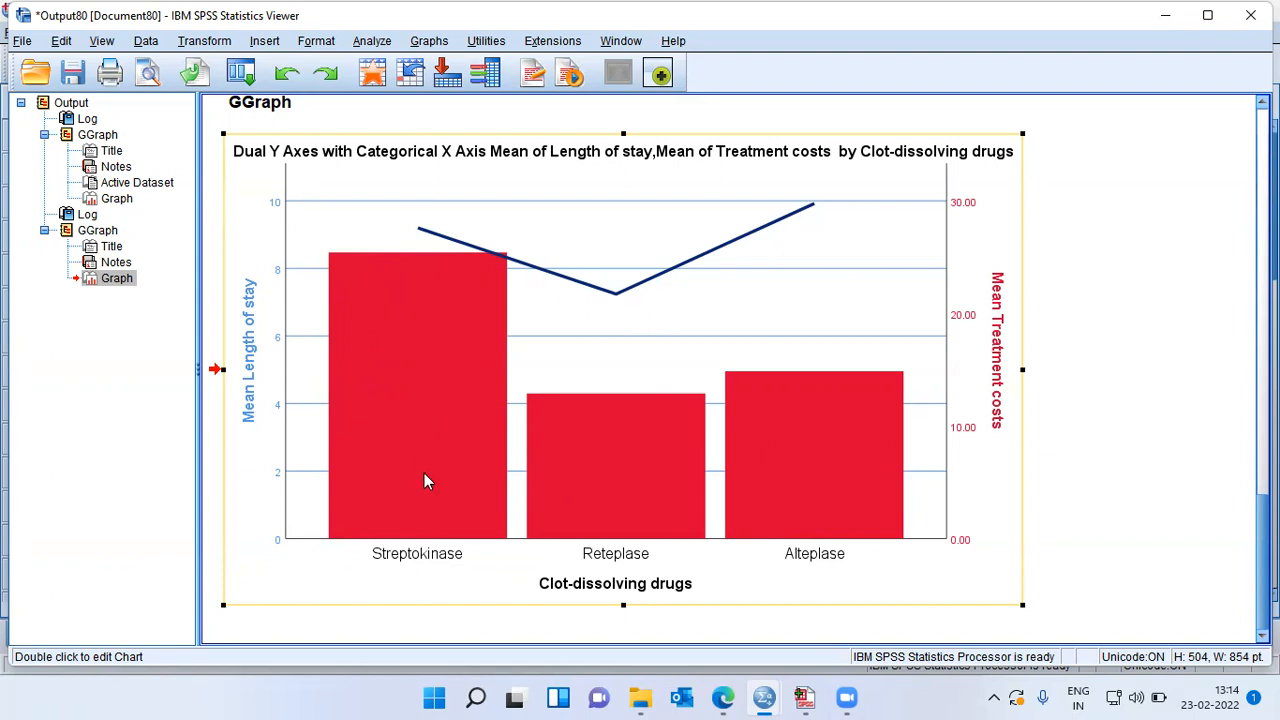
mouse_move(425, 481)
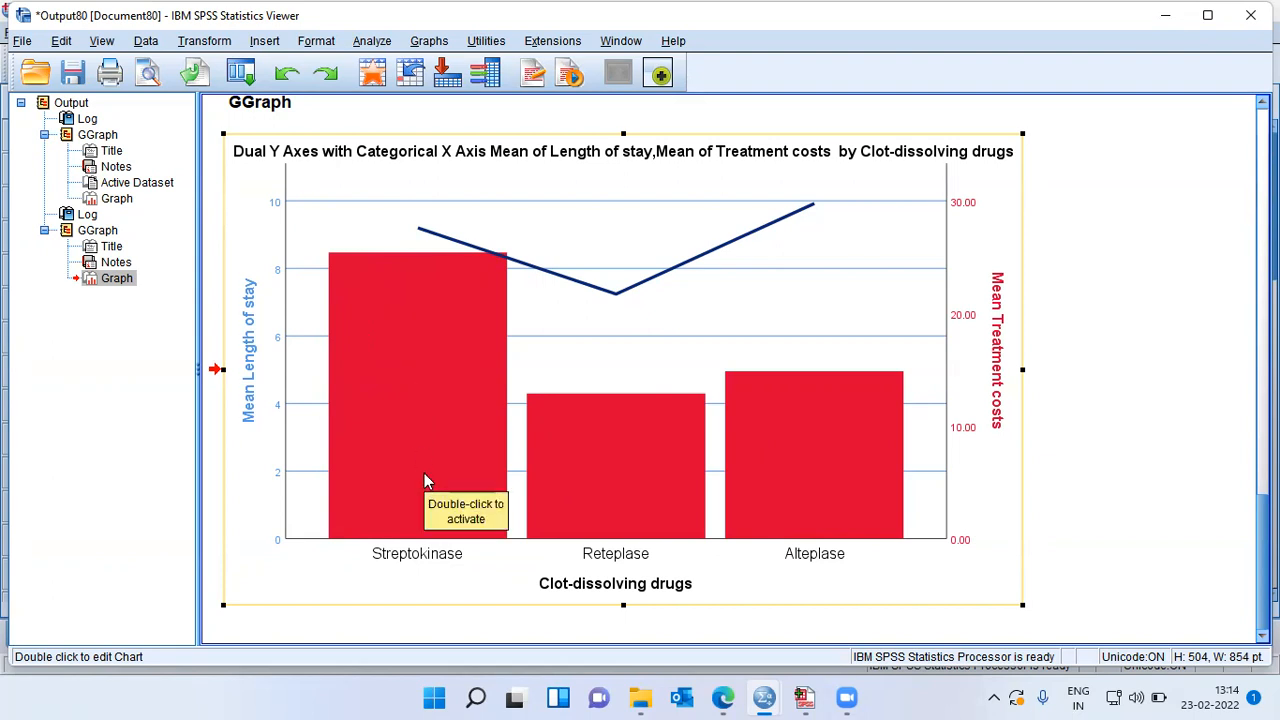
mouse_move(448, 616)
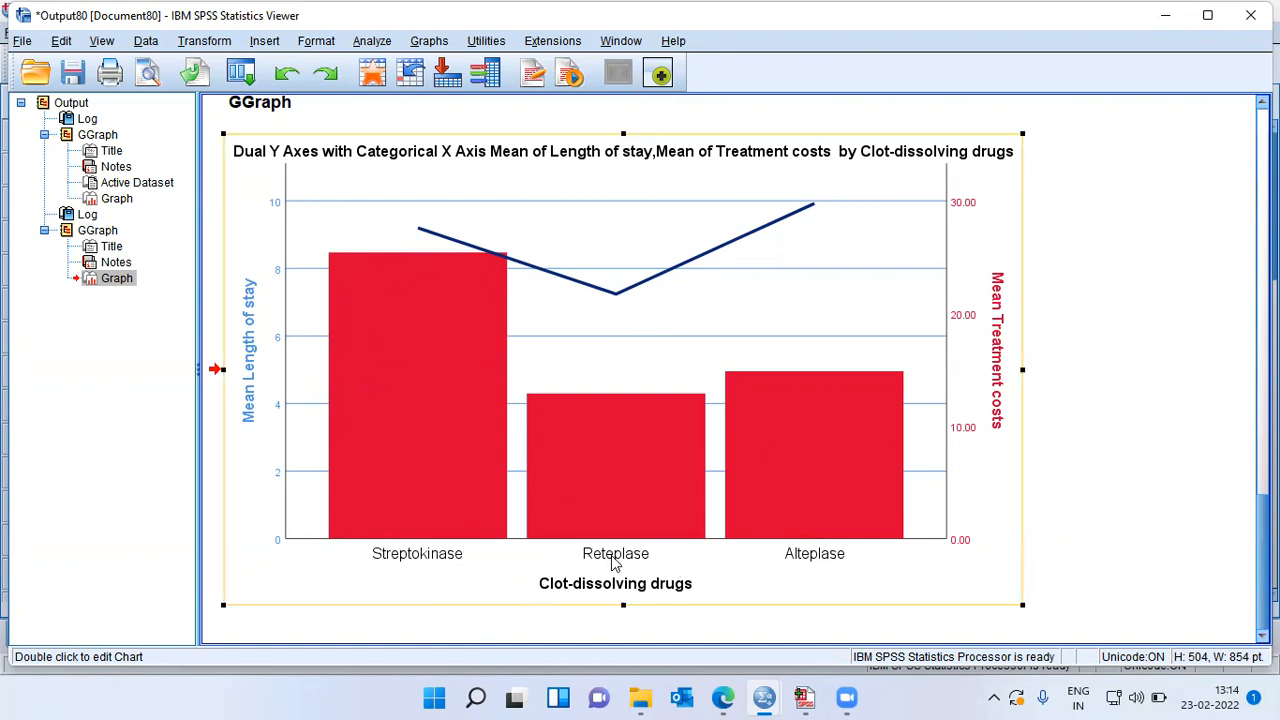
mouse_move(583, 407)
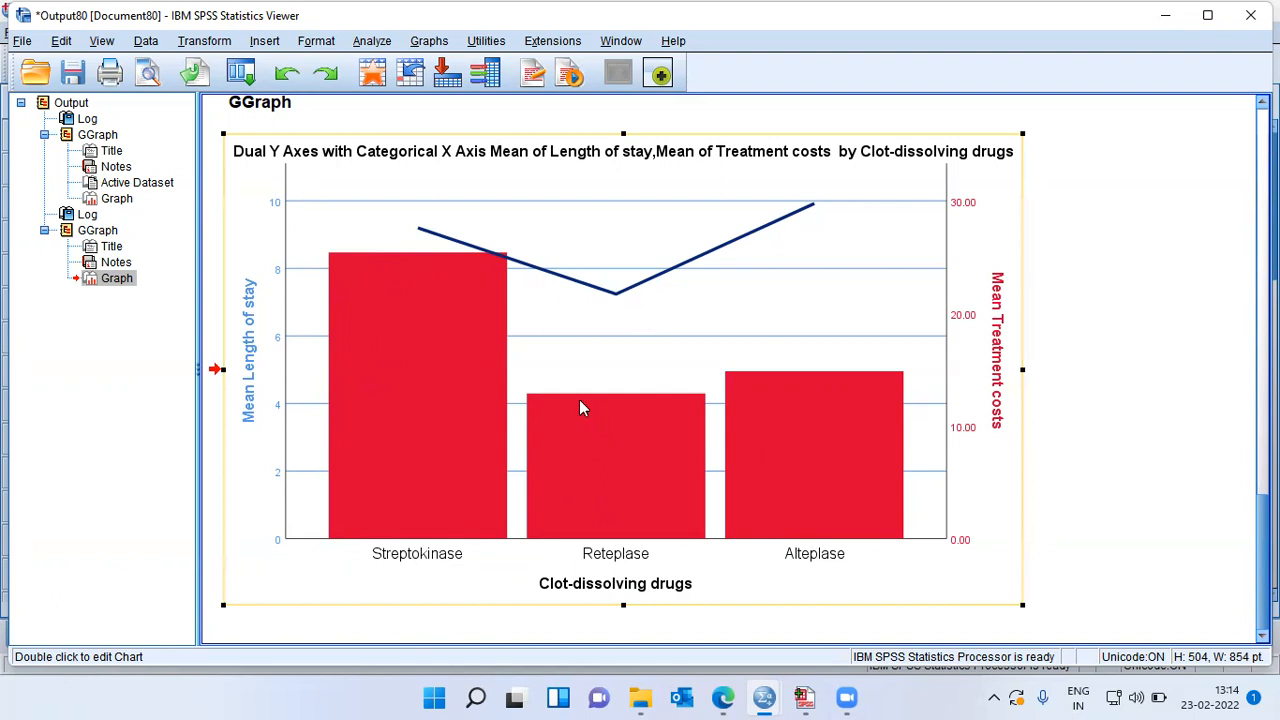
mouse_move(620, 452)
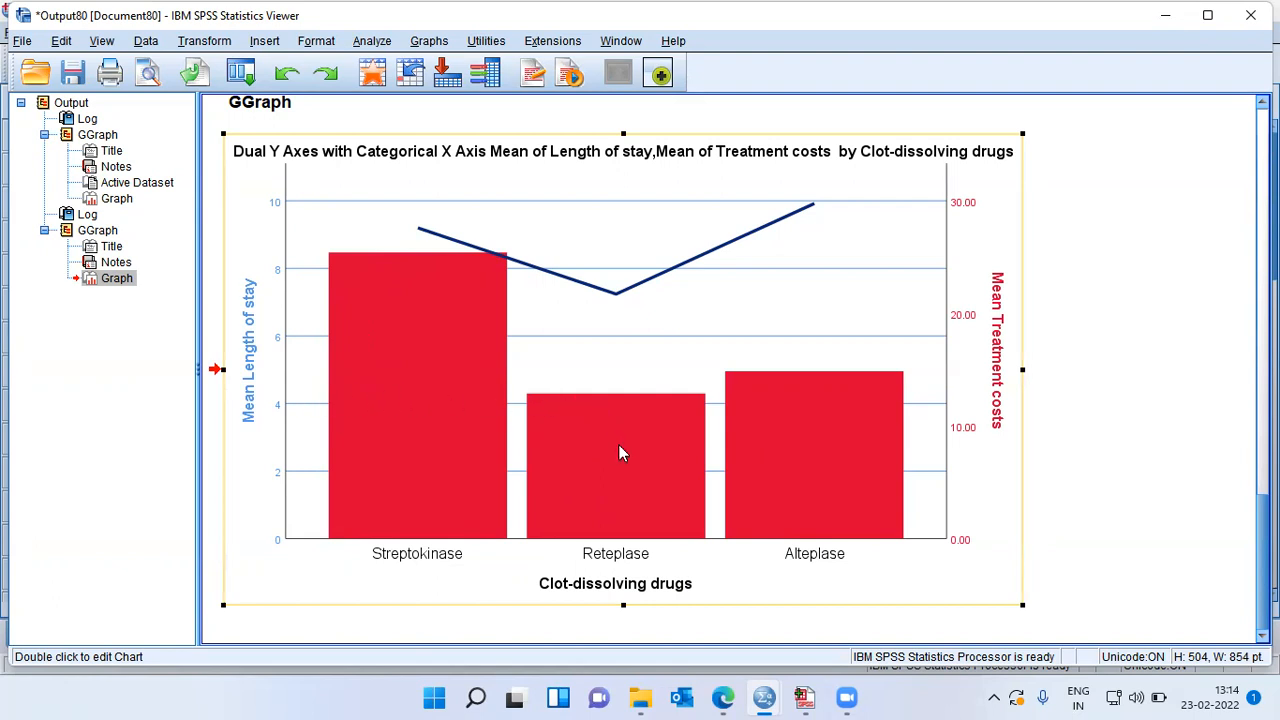
mouse_move(665, 503)
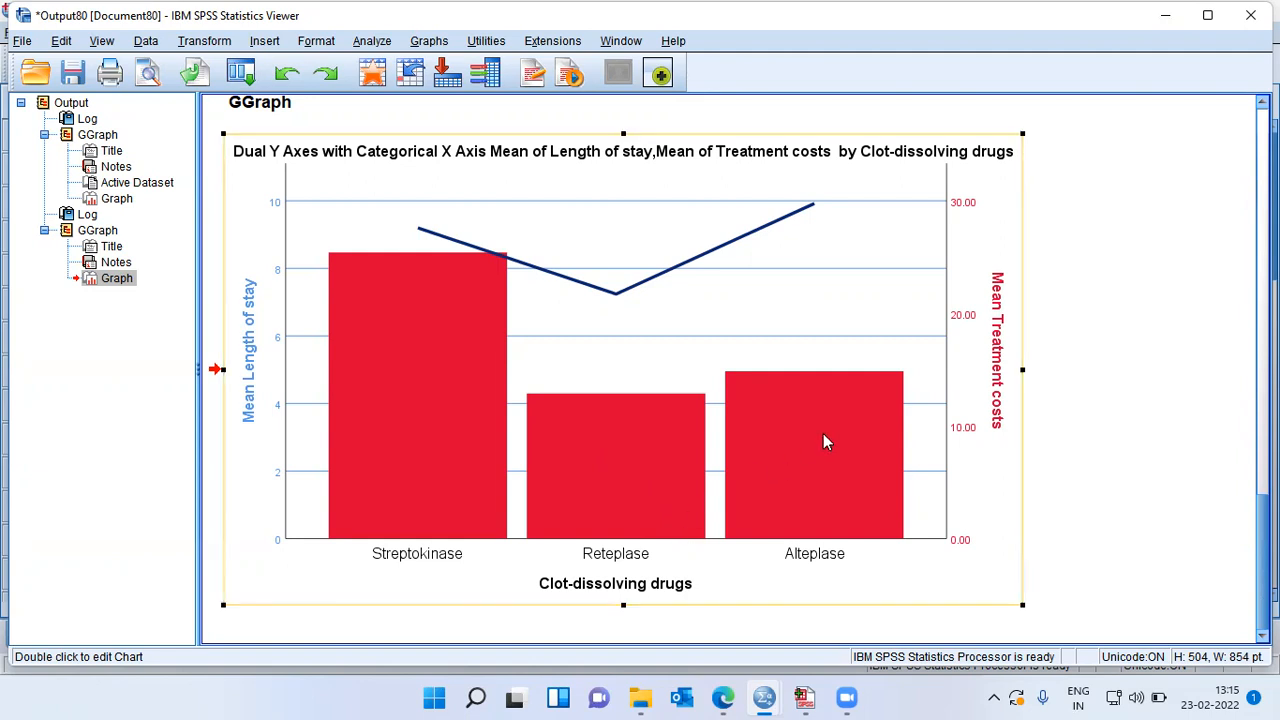
mouse_move(826, 414)
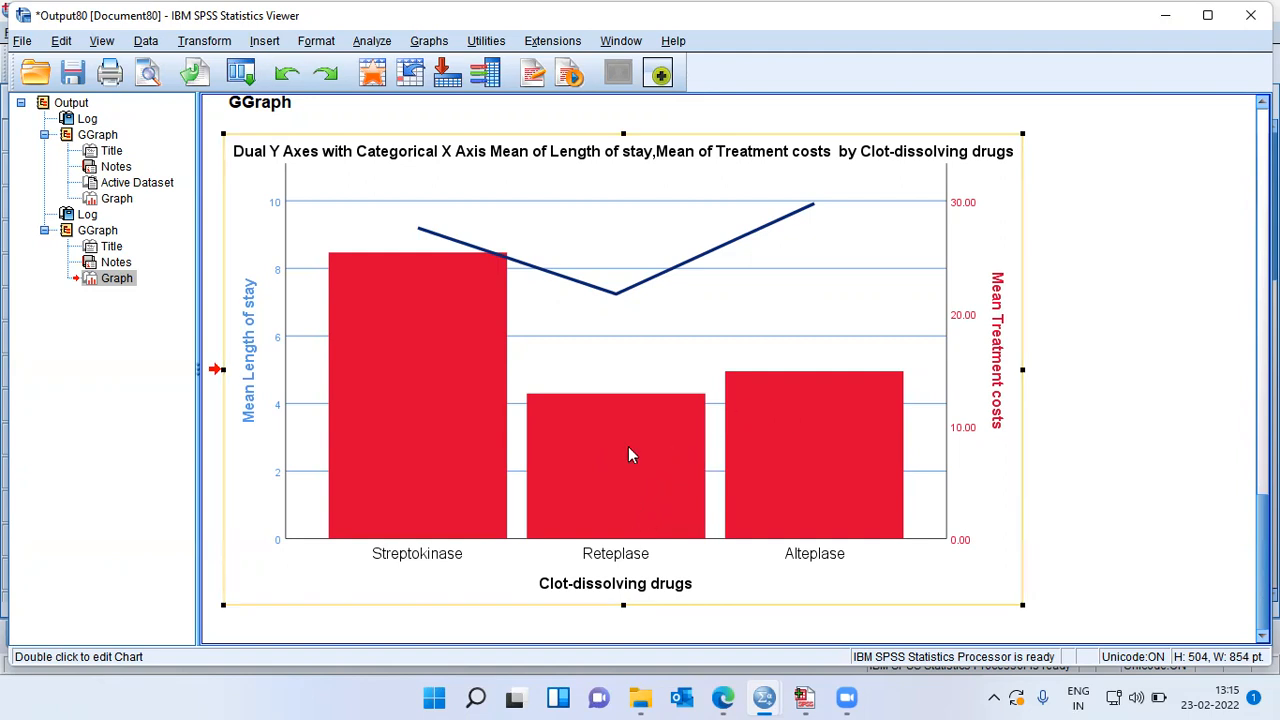
mouse_move(686, 457)
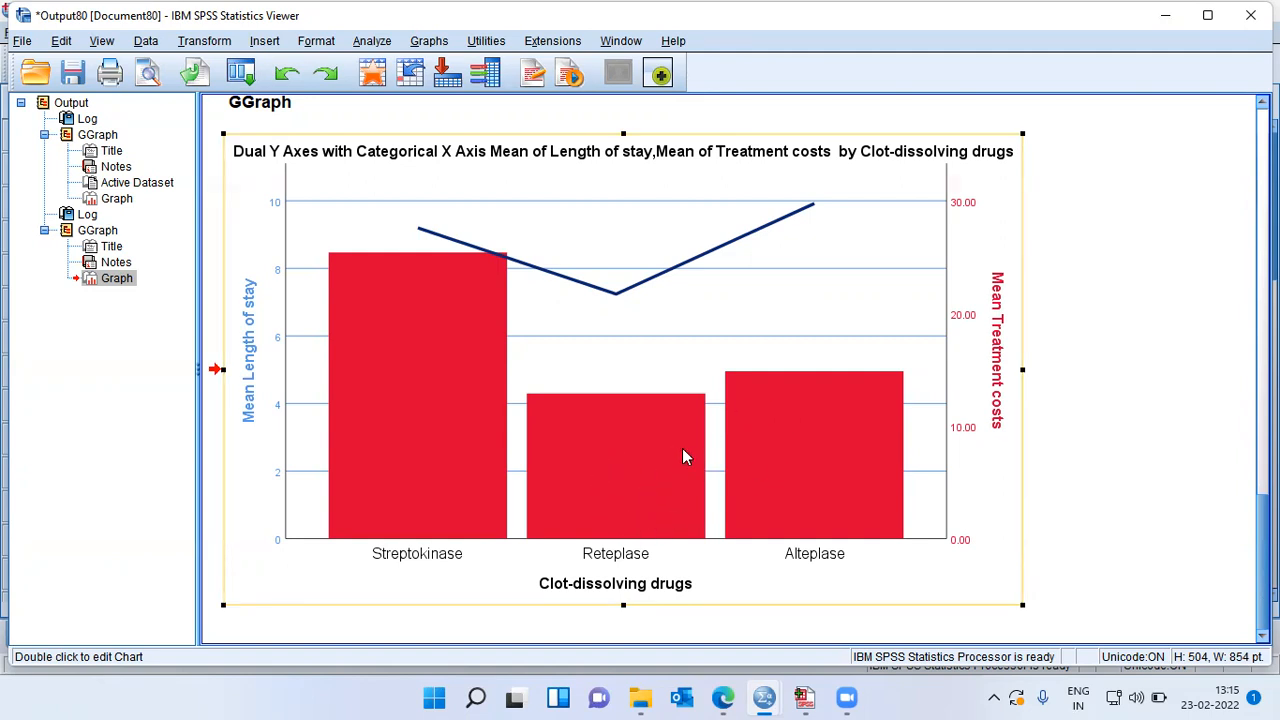
mouse_move(855, 414)
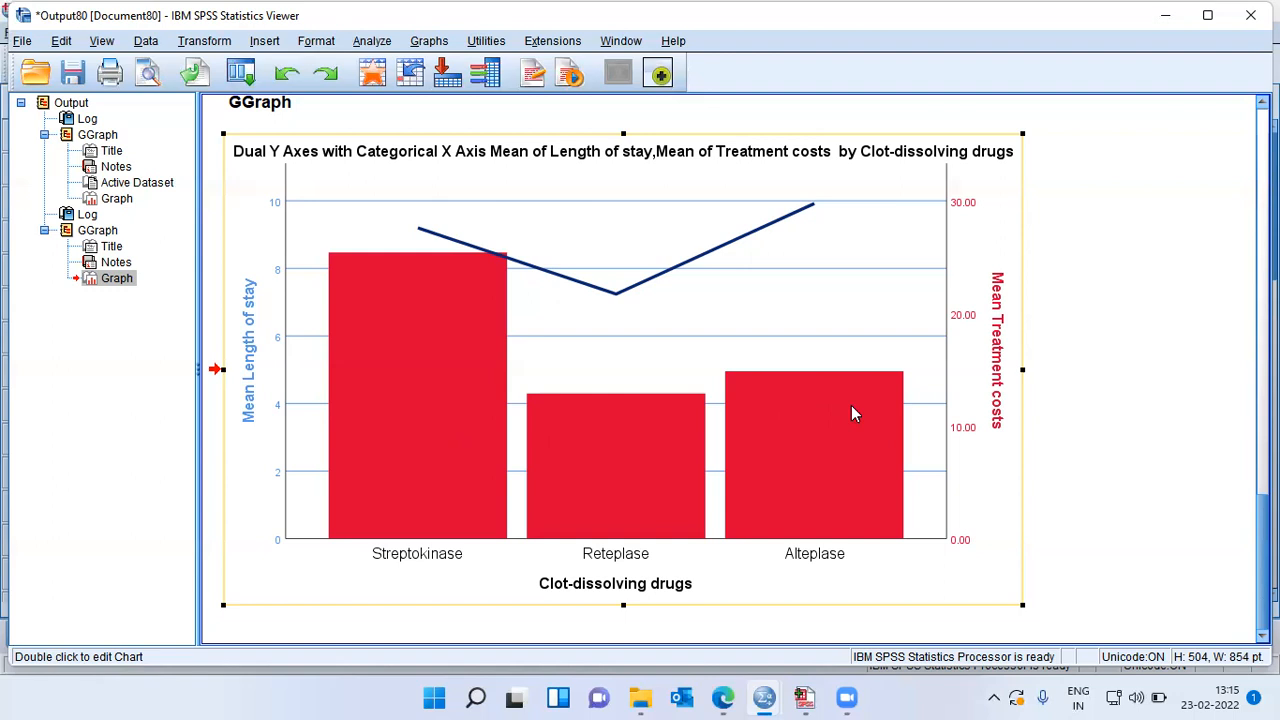
mouse_move(947, 473)
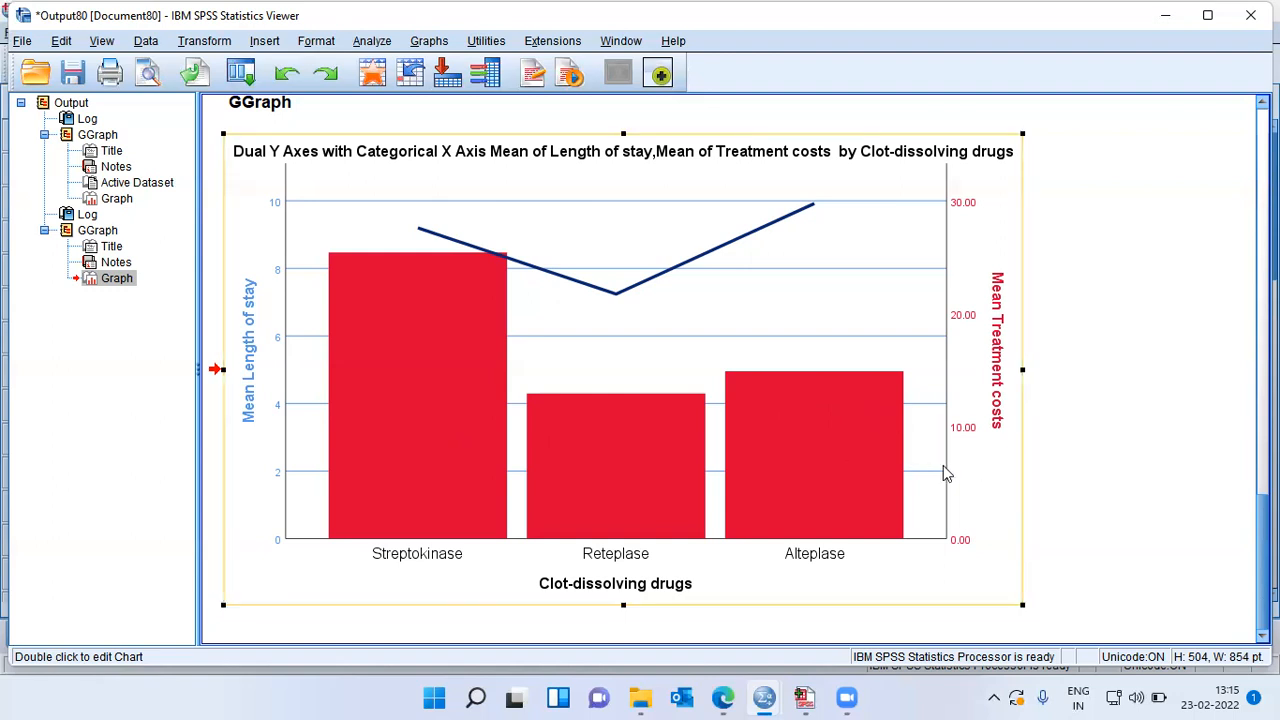
mouse_move(947, 473)
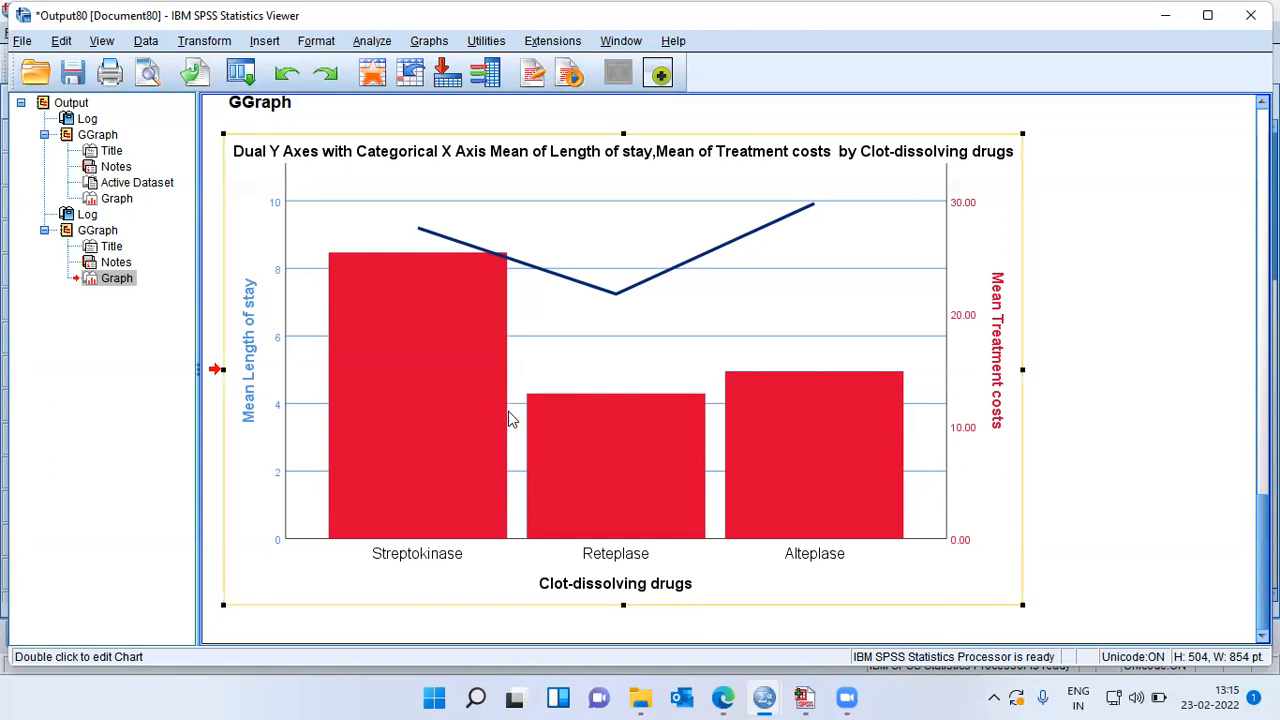
mouse_move(823, 476)
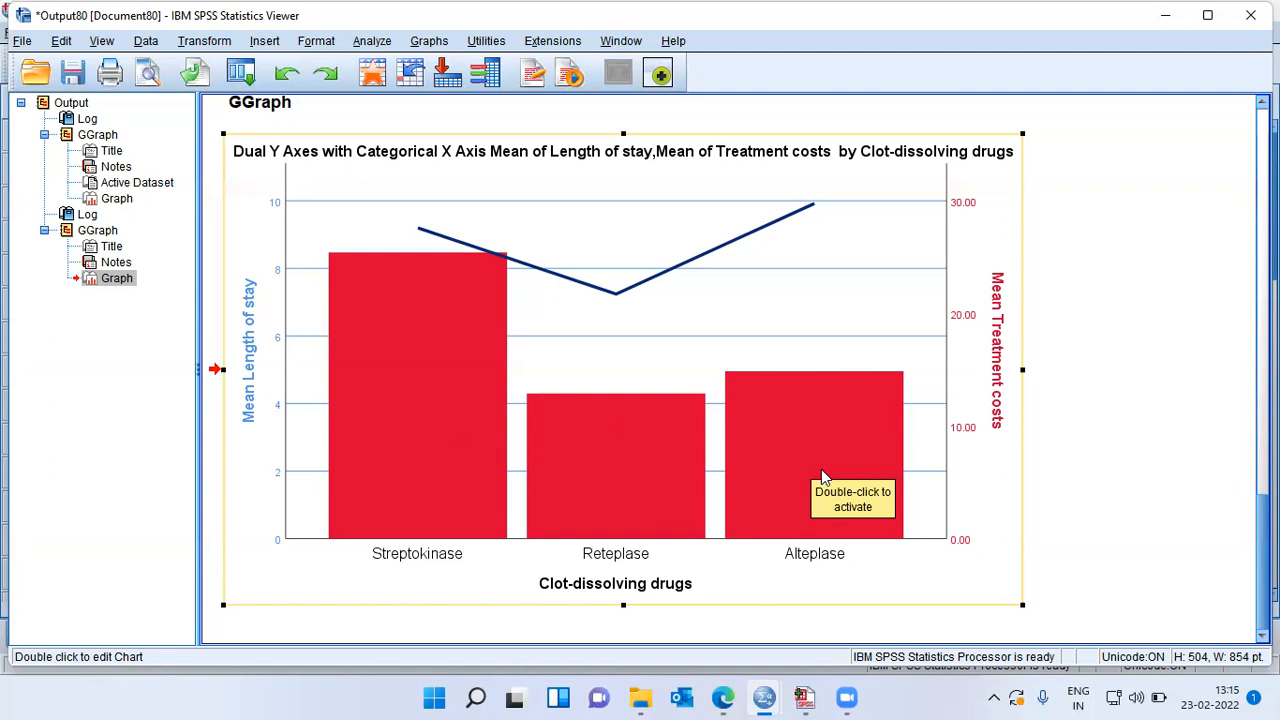
mouse_move(821, 480)
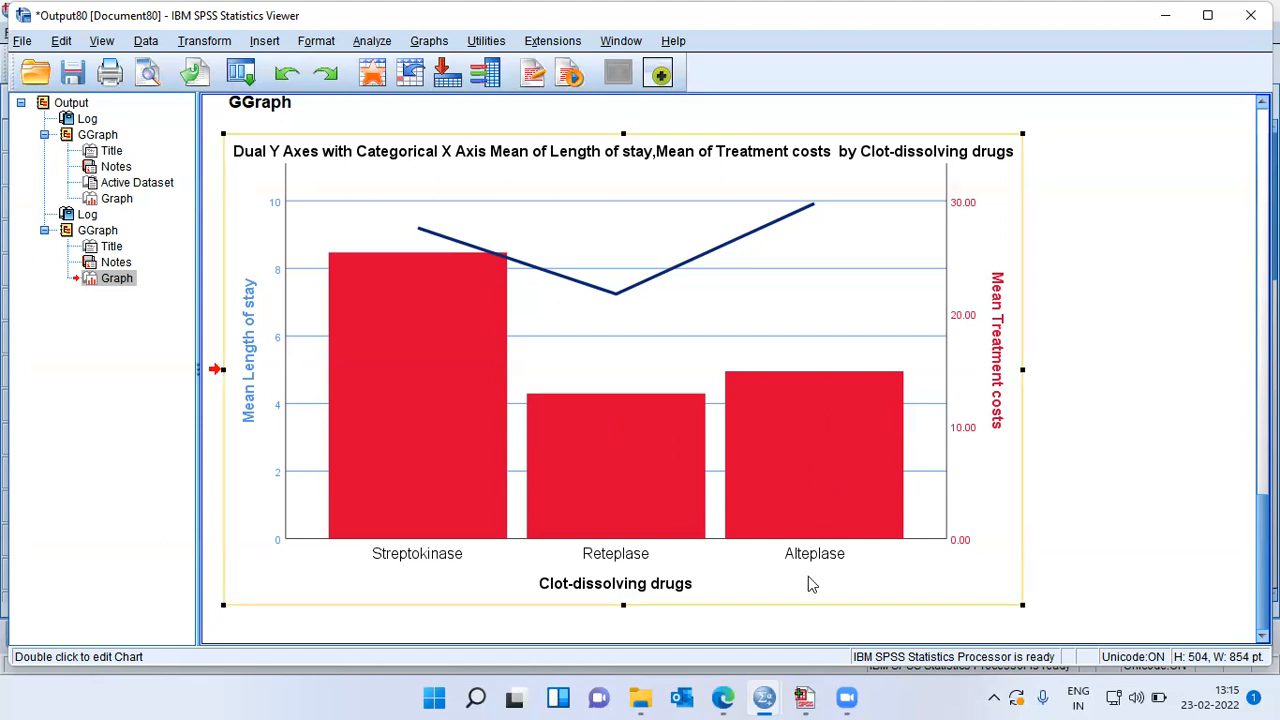
mouse_move(481, 318)
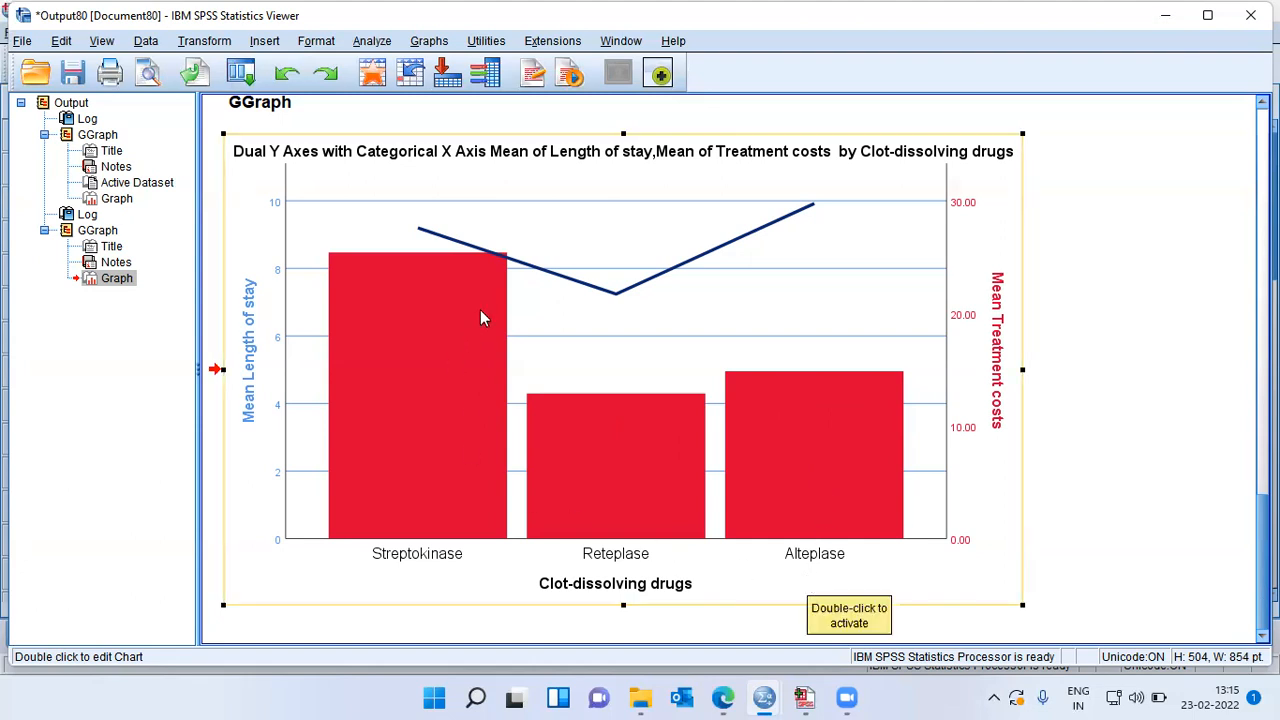
mouse_move(650, 275)
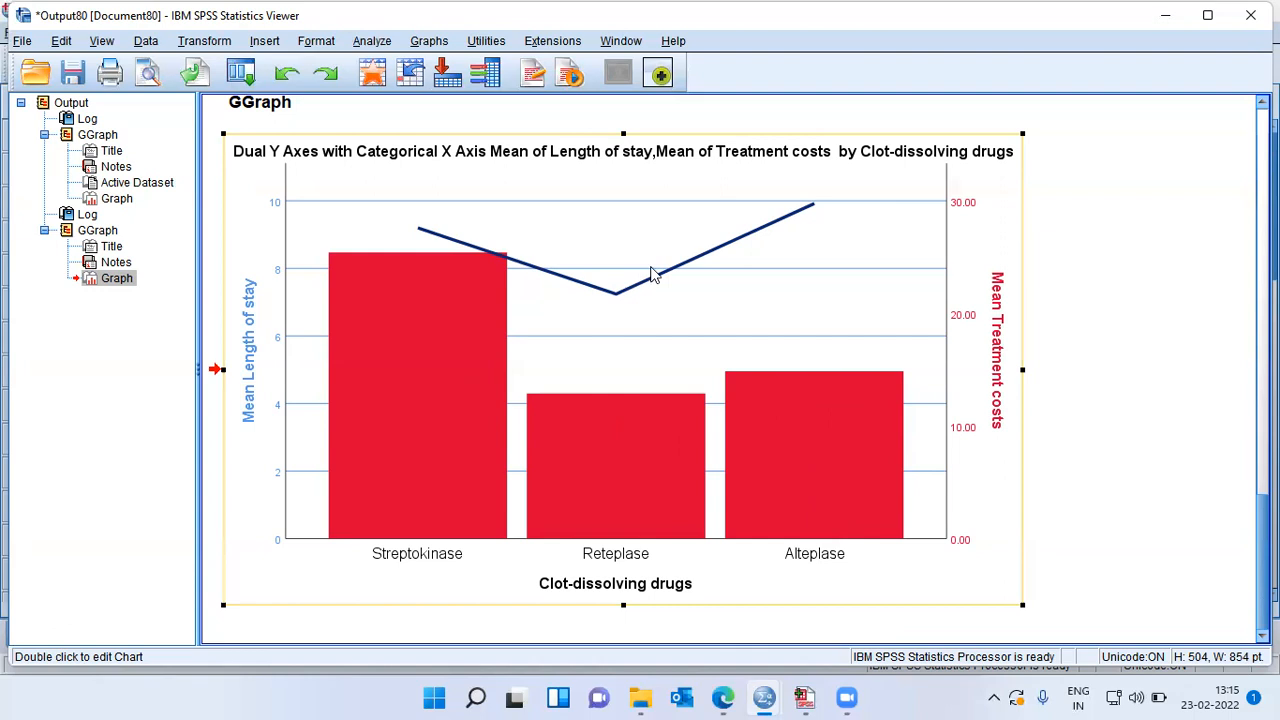
mouse_move(1007, 405)
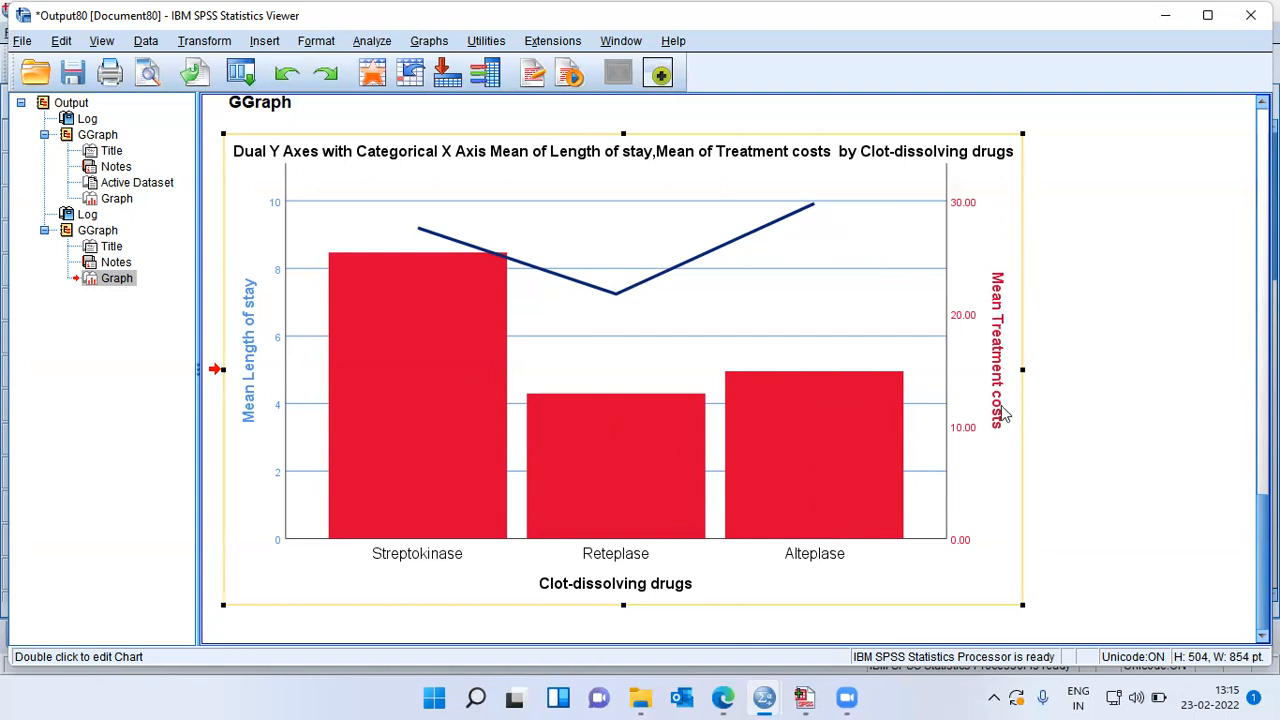
mouse_move(845, 540)
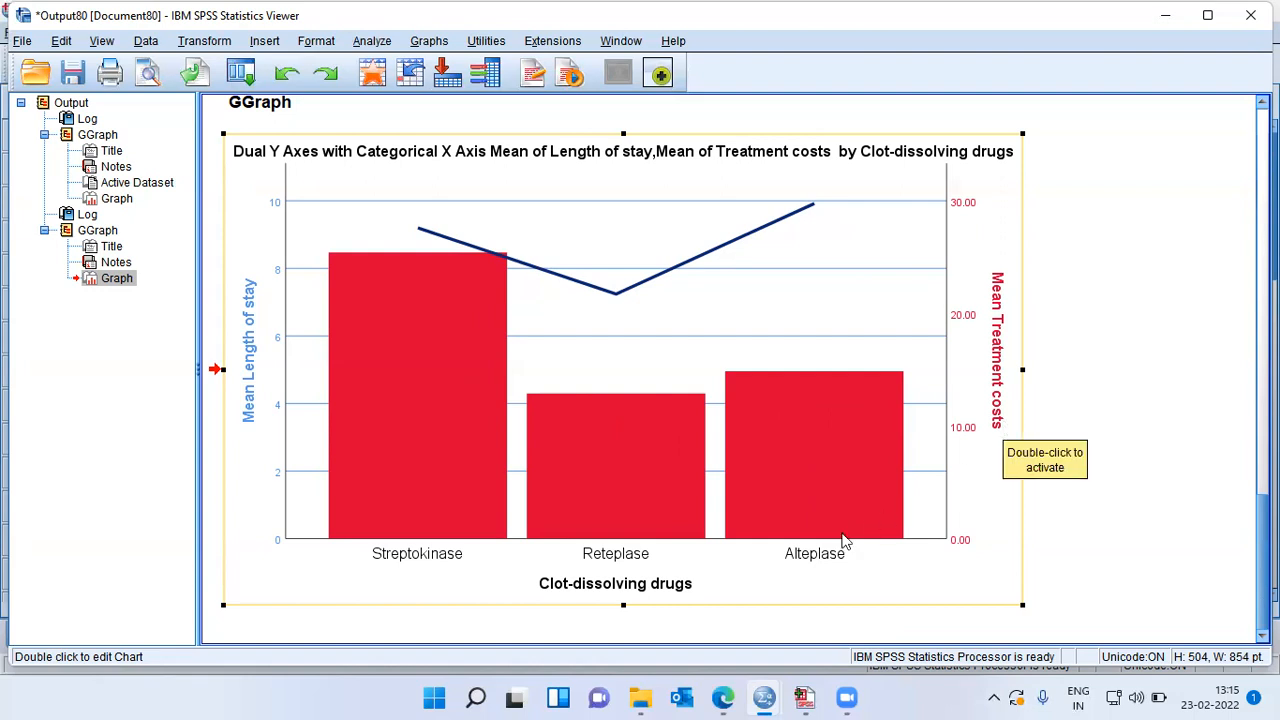
mouse_move(800, 220)
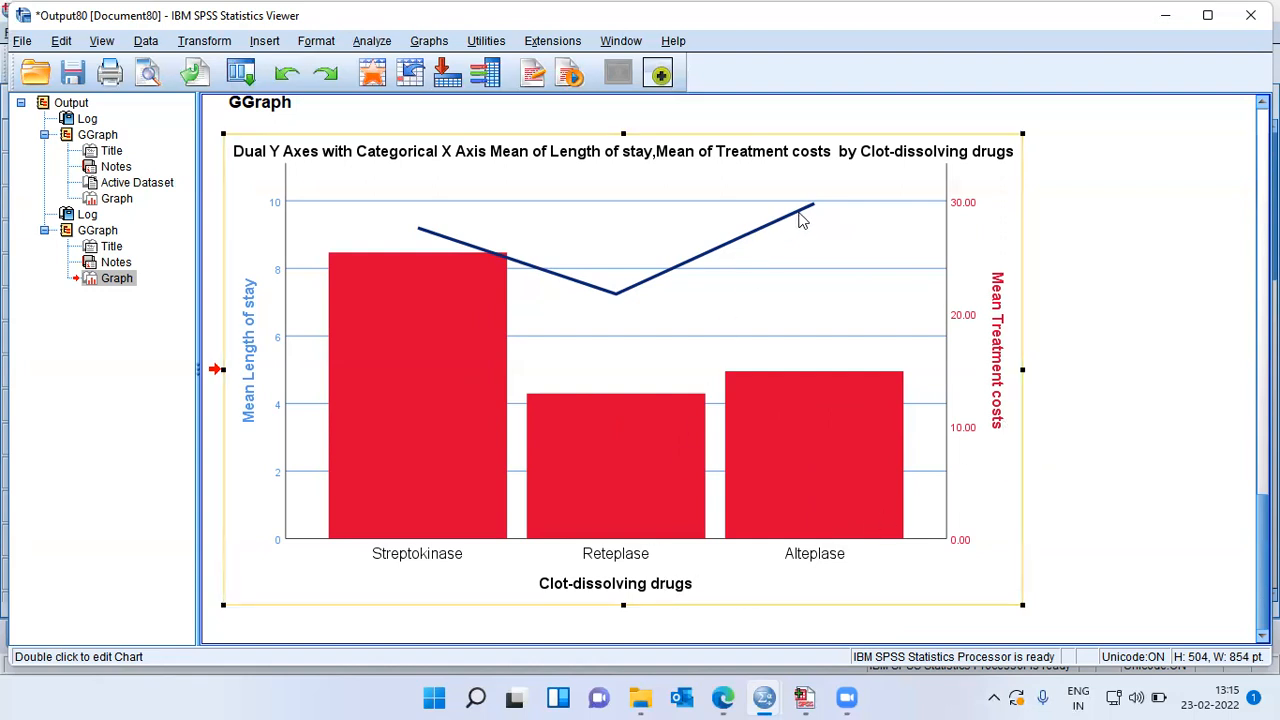
mouse_move(820, 208)
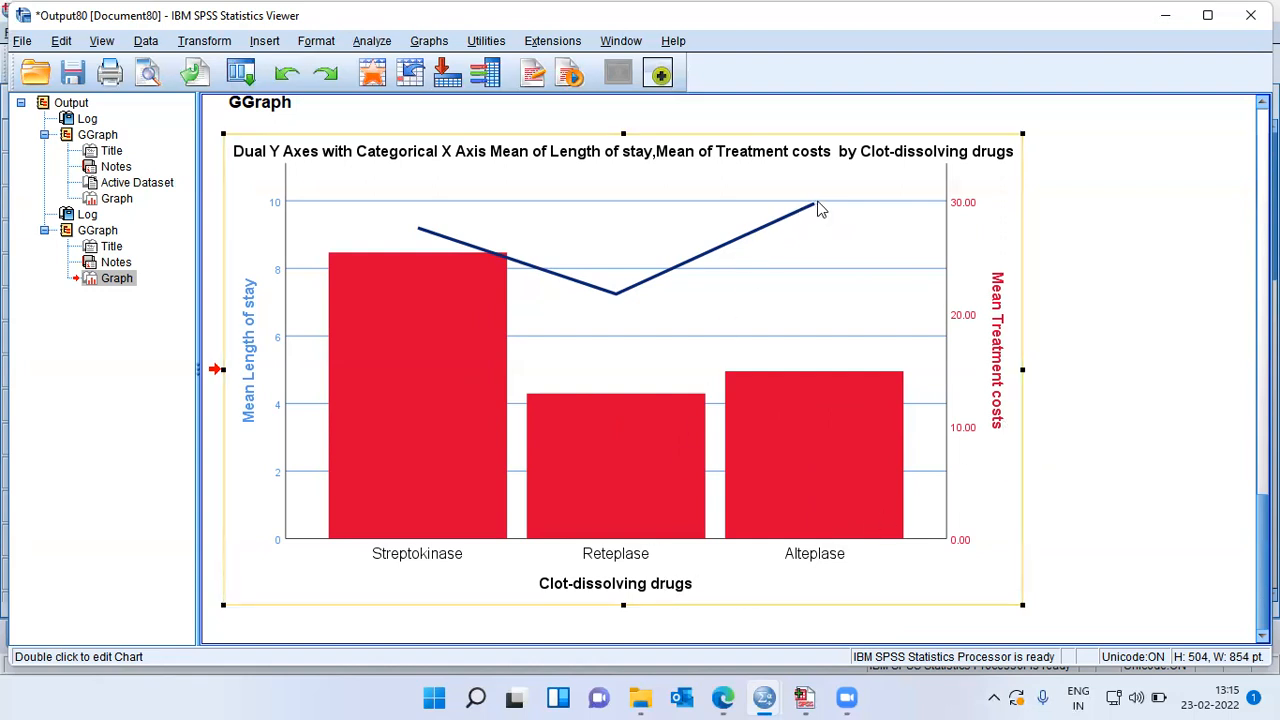
mouse_move(822, 210)
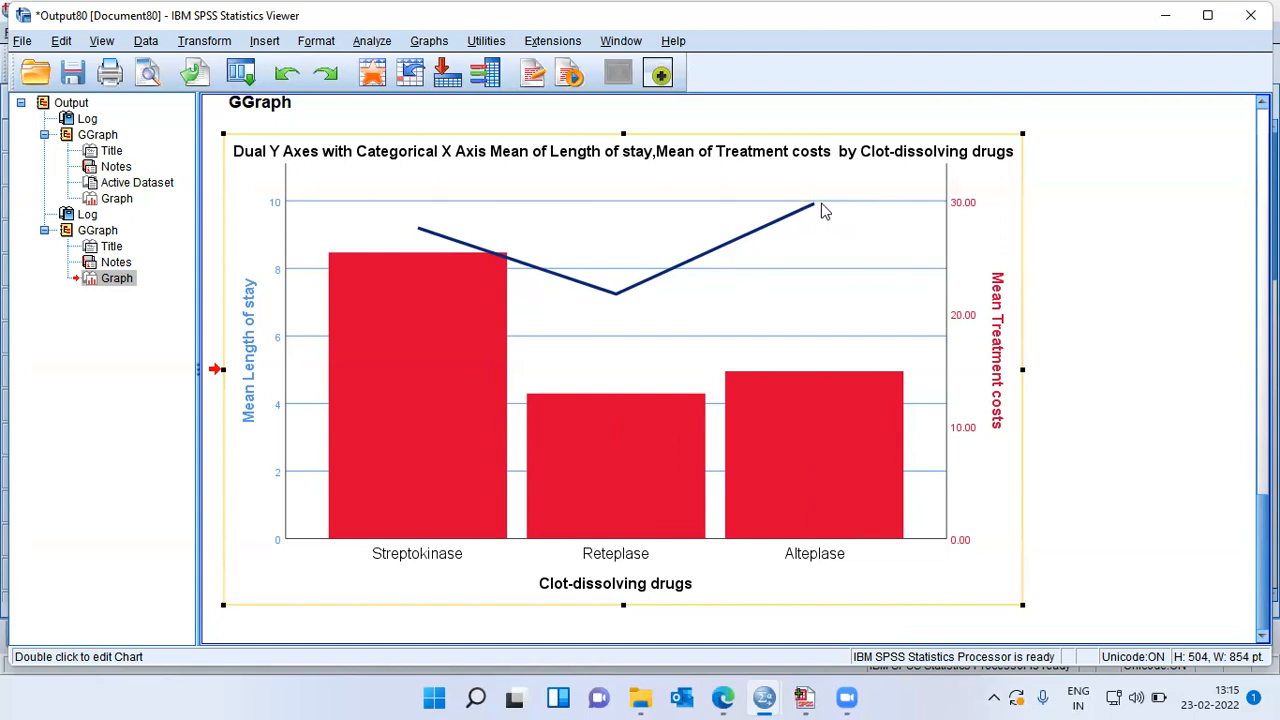
mouse_move(818, 212)
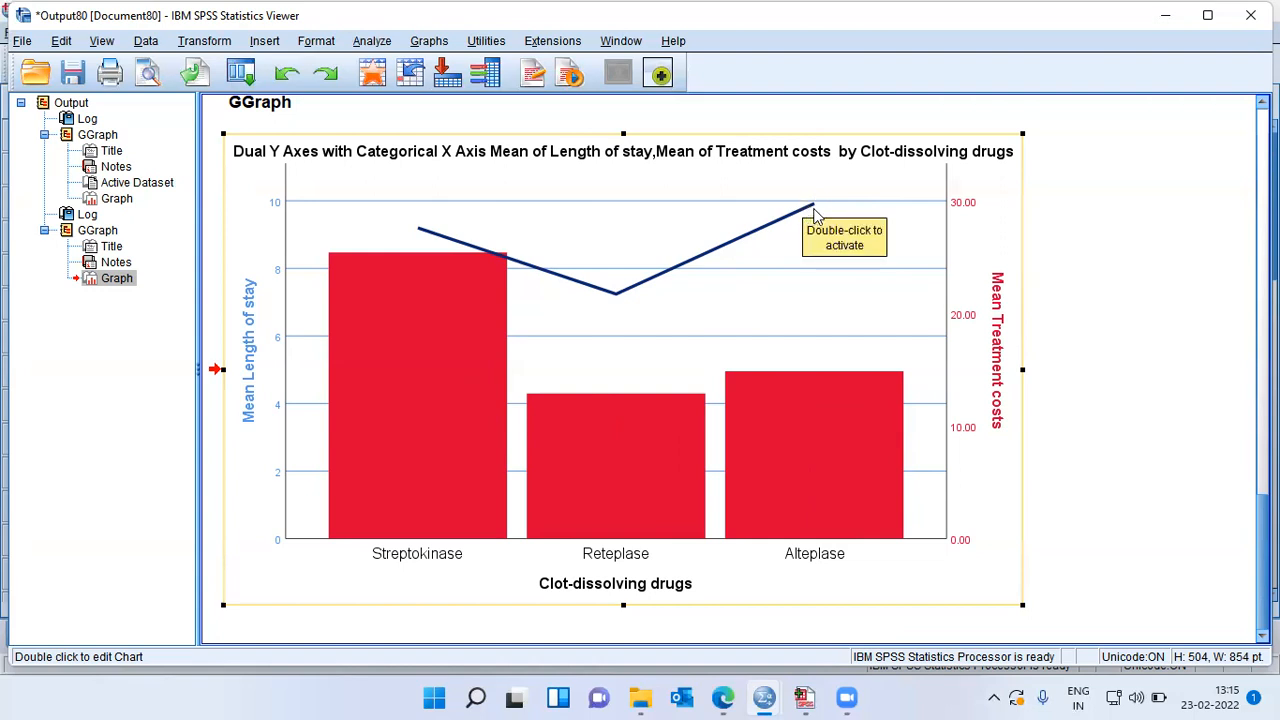
mouse_move(819, 213)
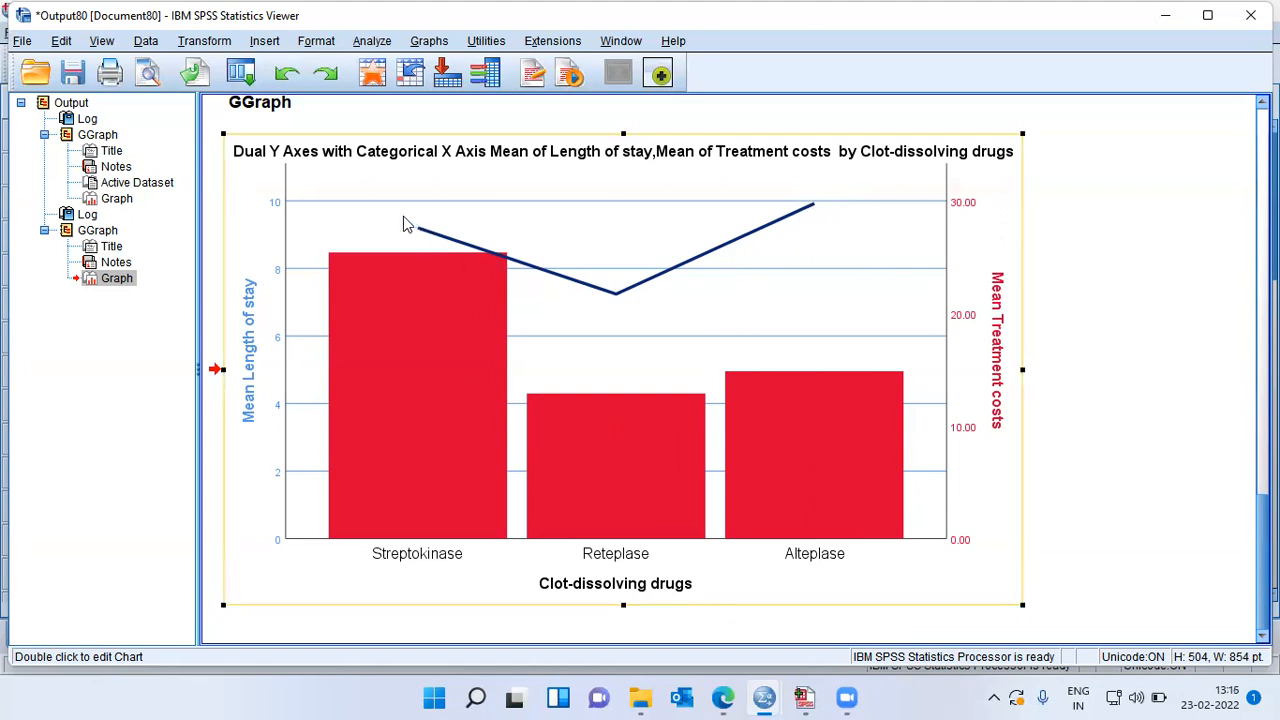
mouse_move(585, 290)
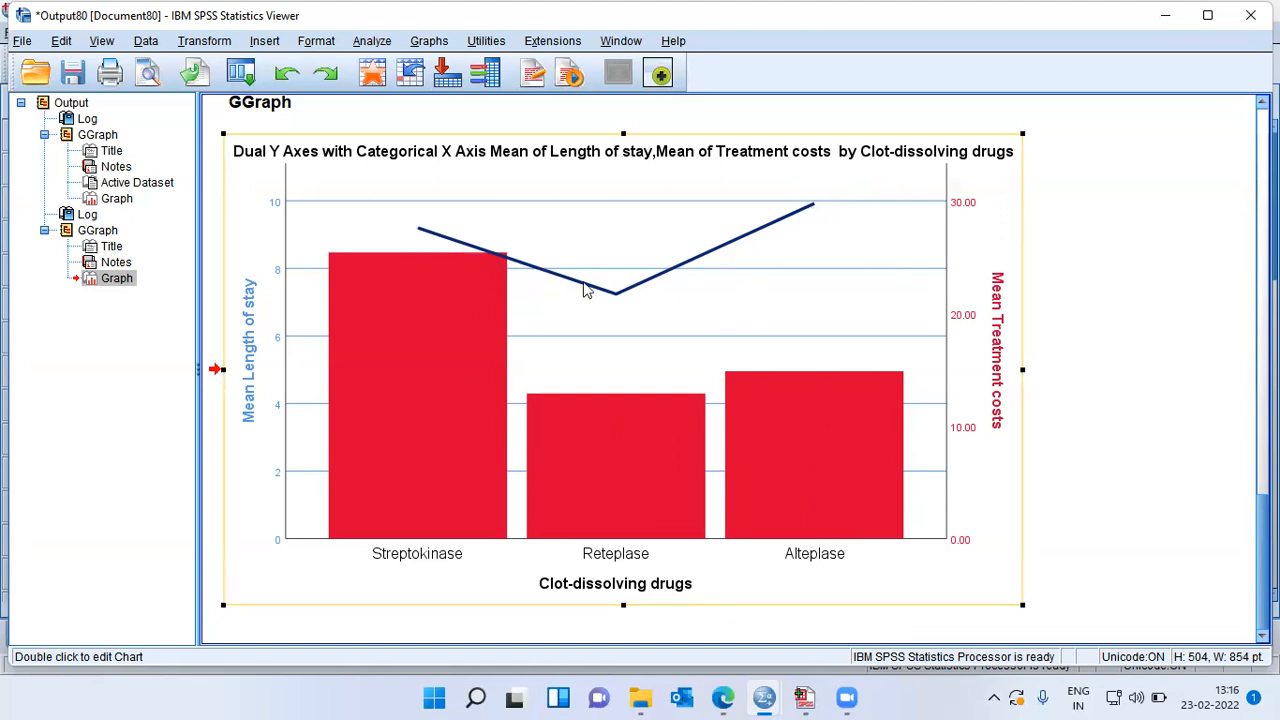
mouse_move(752, 263)
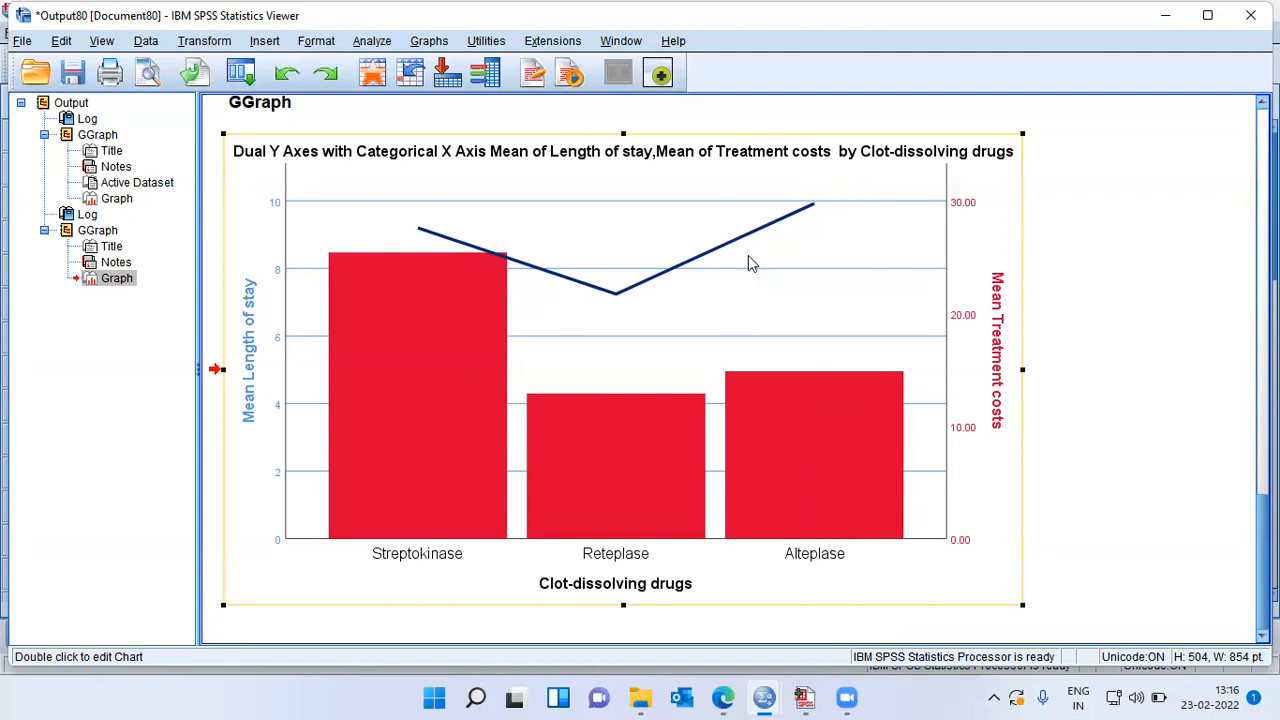
mouse_move(632, 299)
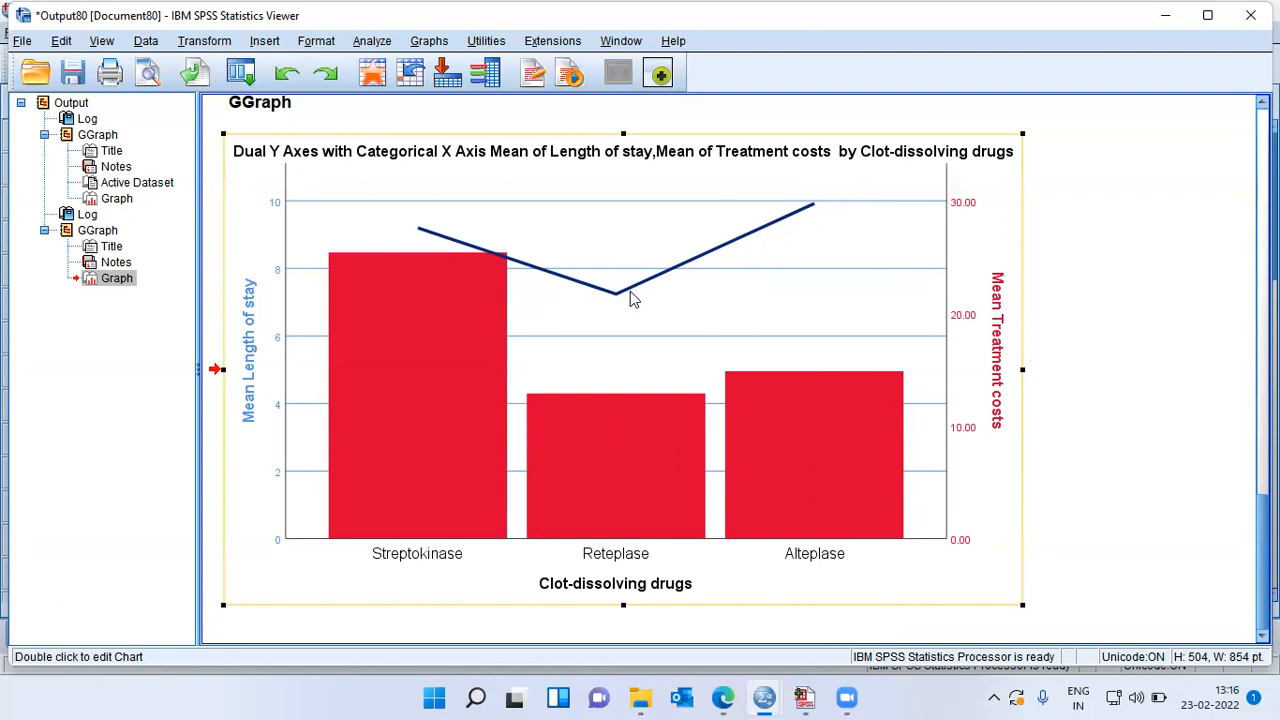
mouse_move(618, 300)
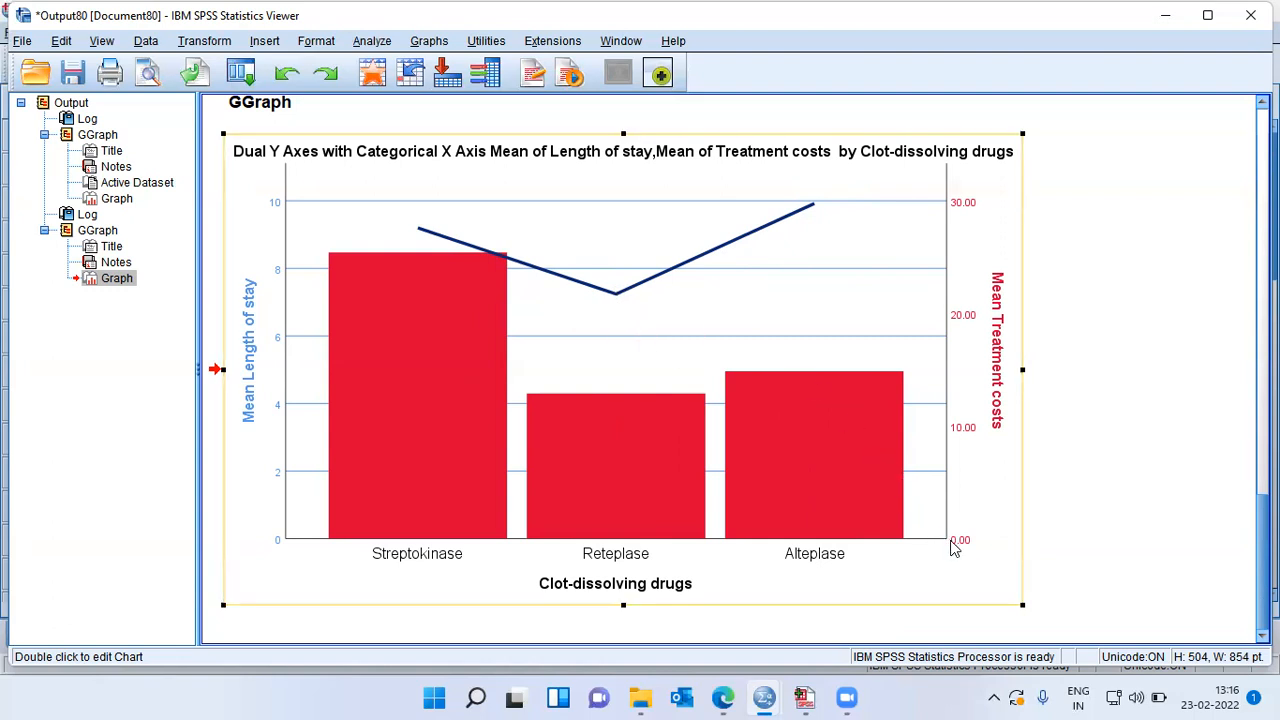
mouse_move(957, 204)
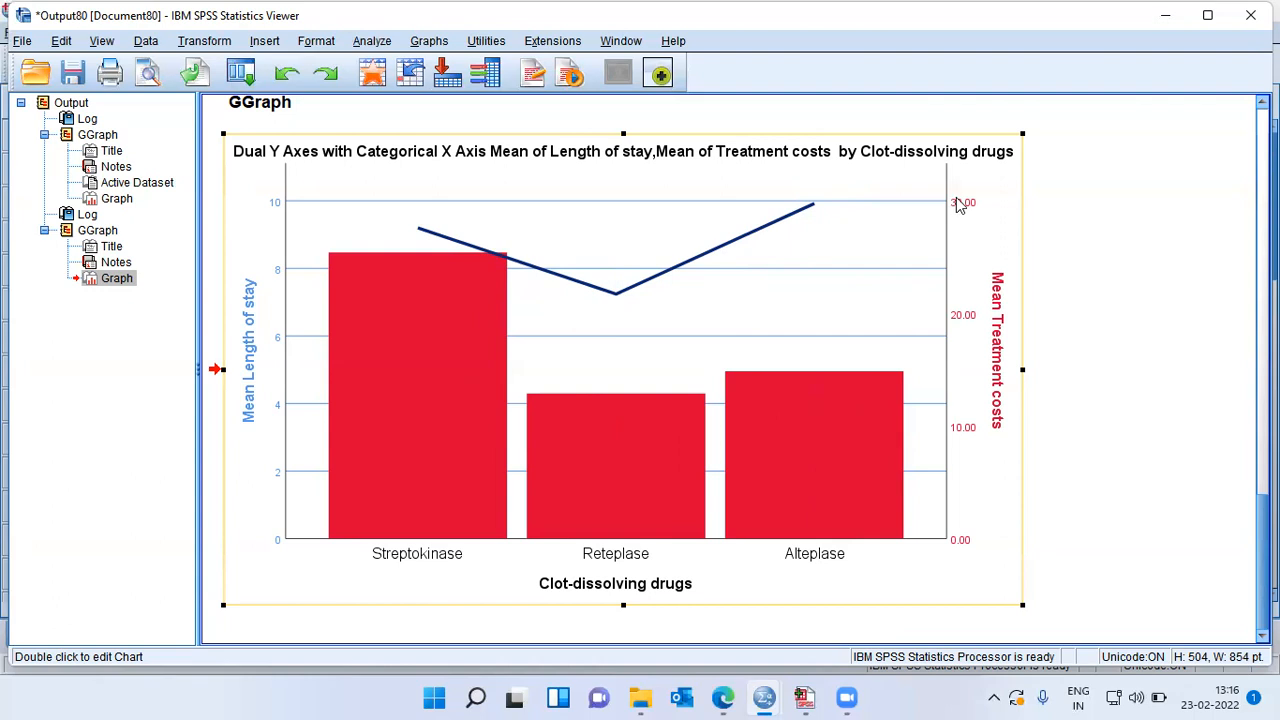
mouse_move(958, 222)
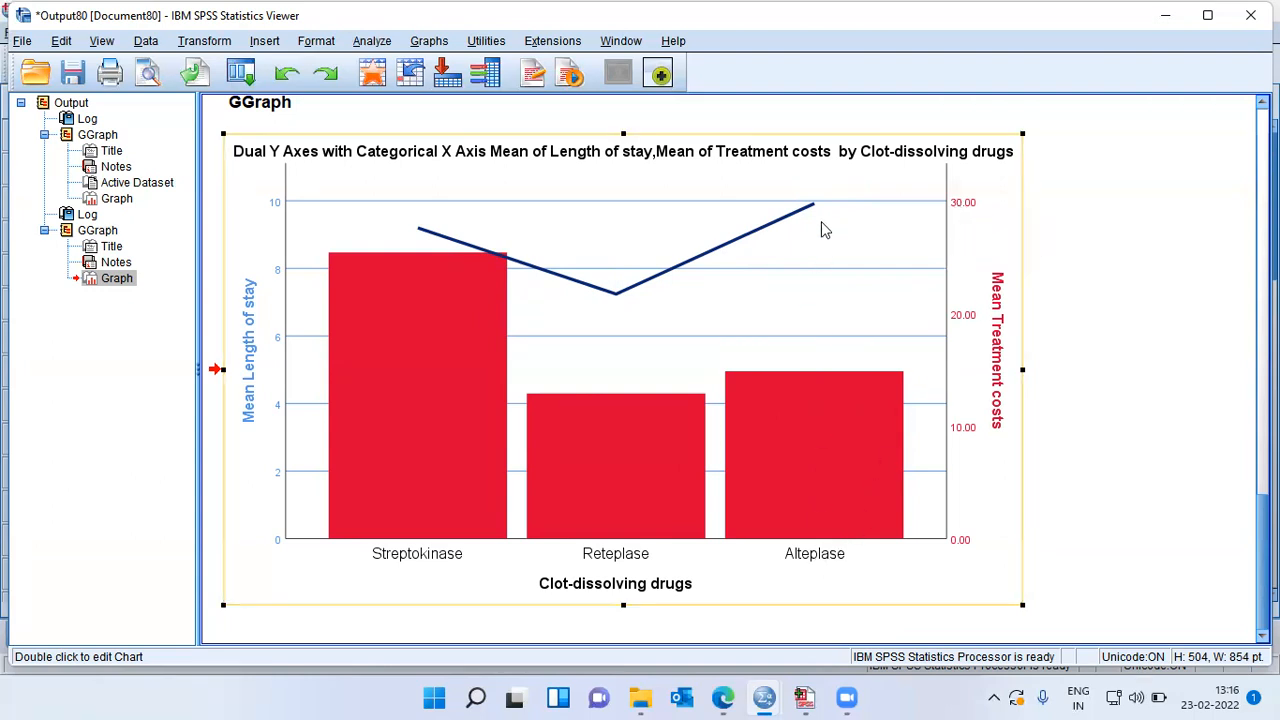
mouse_move(818, 213)
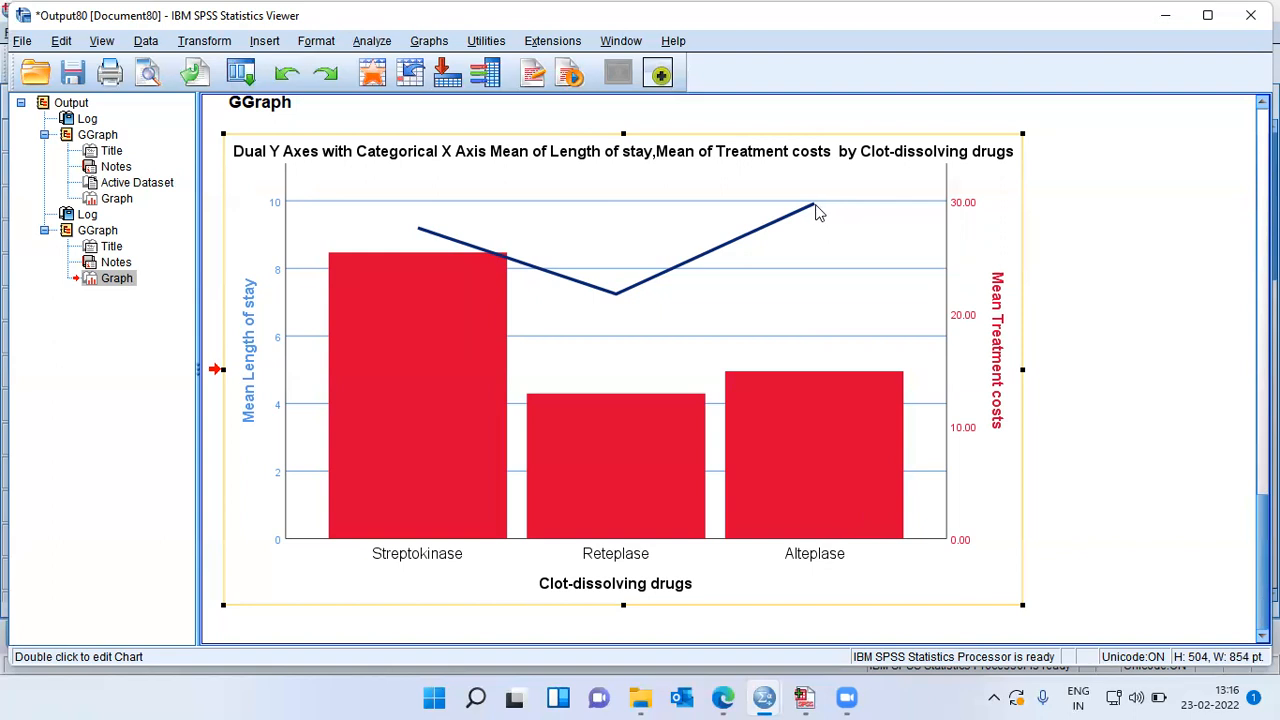
mouse_move(600, 333)
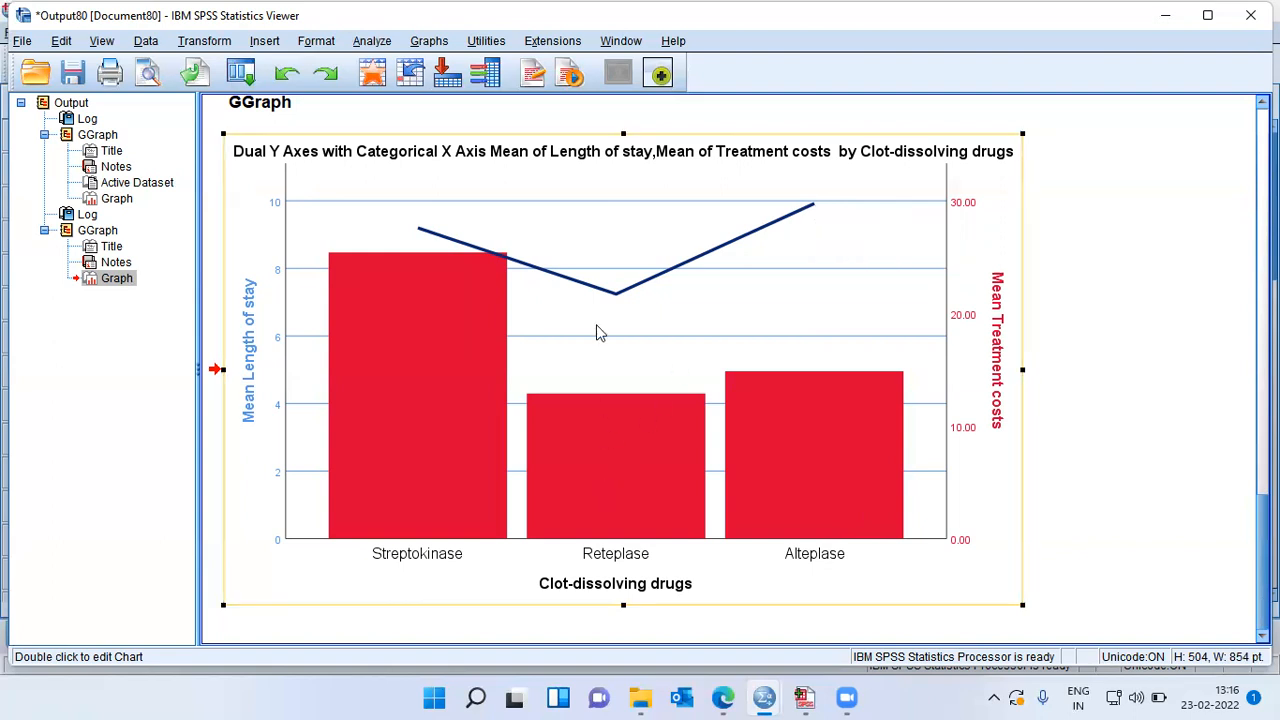
mouse_move(938, 281)
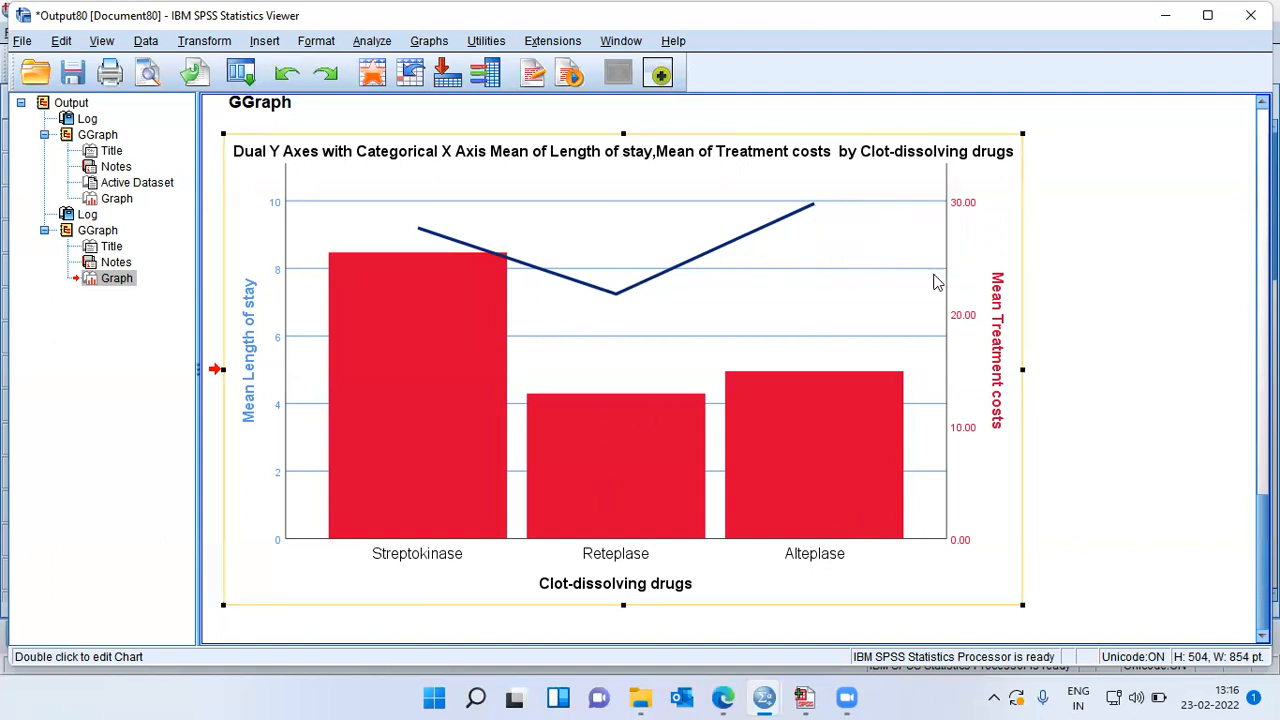
mouse_move(622, 303)
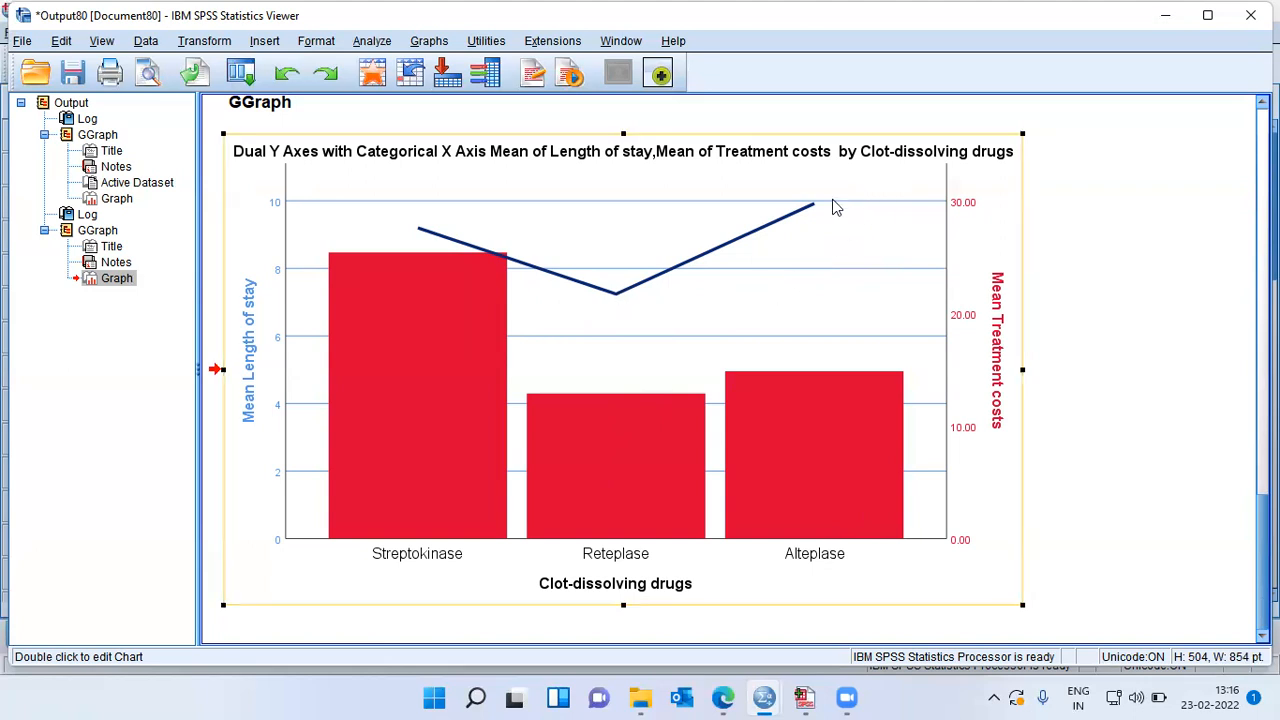
mouse_move(422, 238)
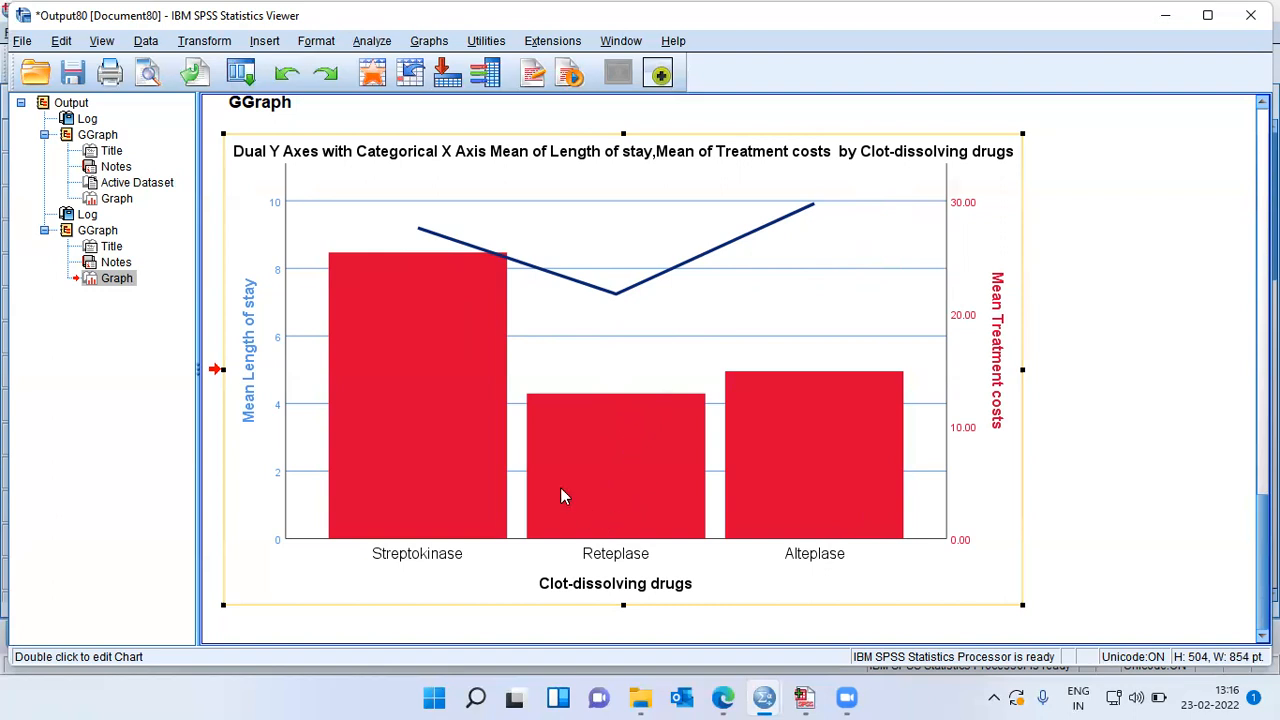
mouse_move(658, 522)
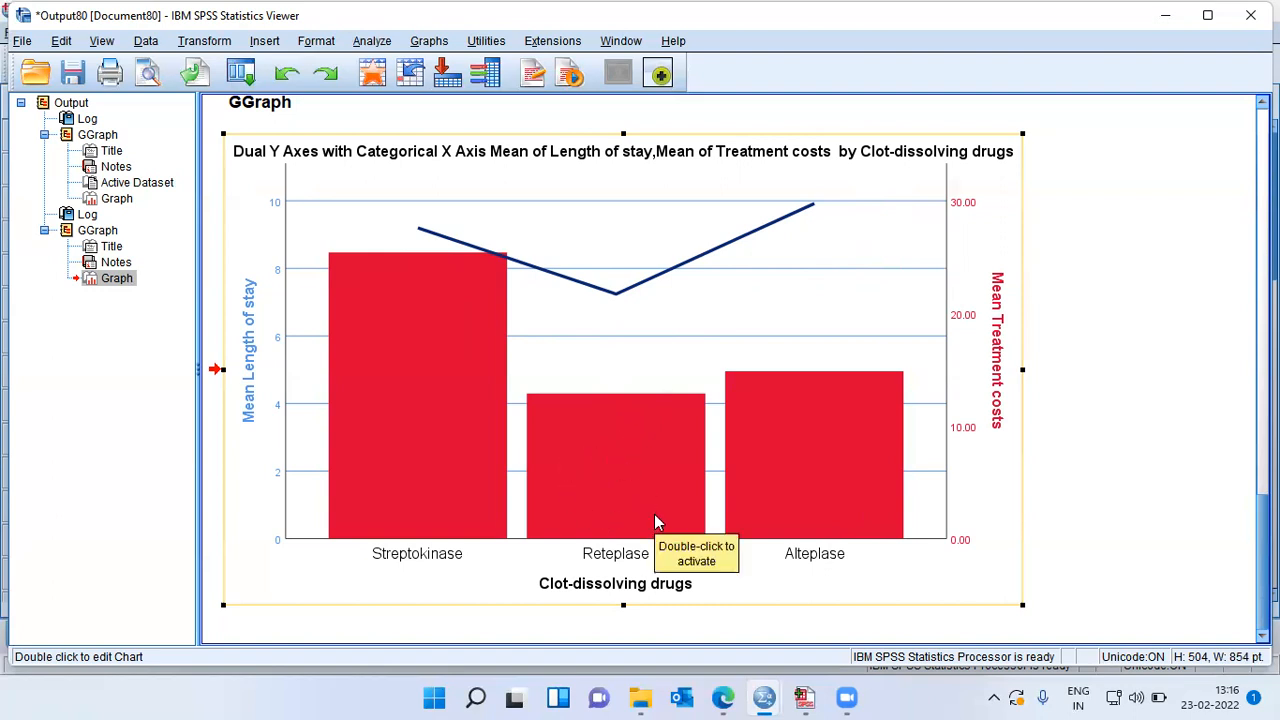
mouse_move(667, 551)
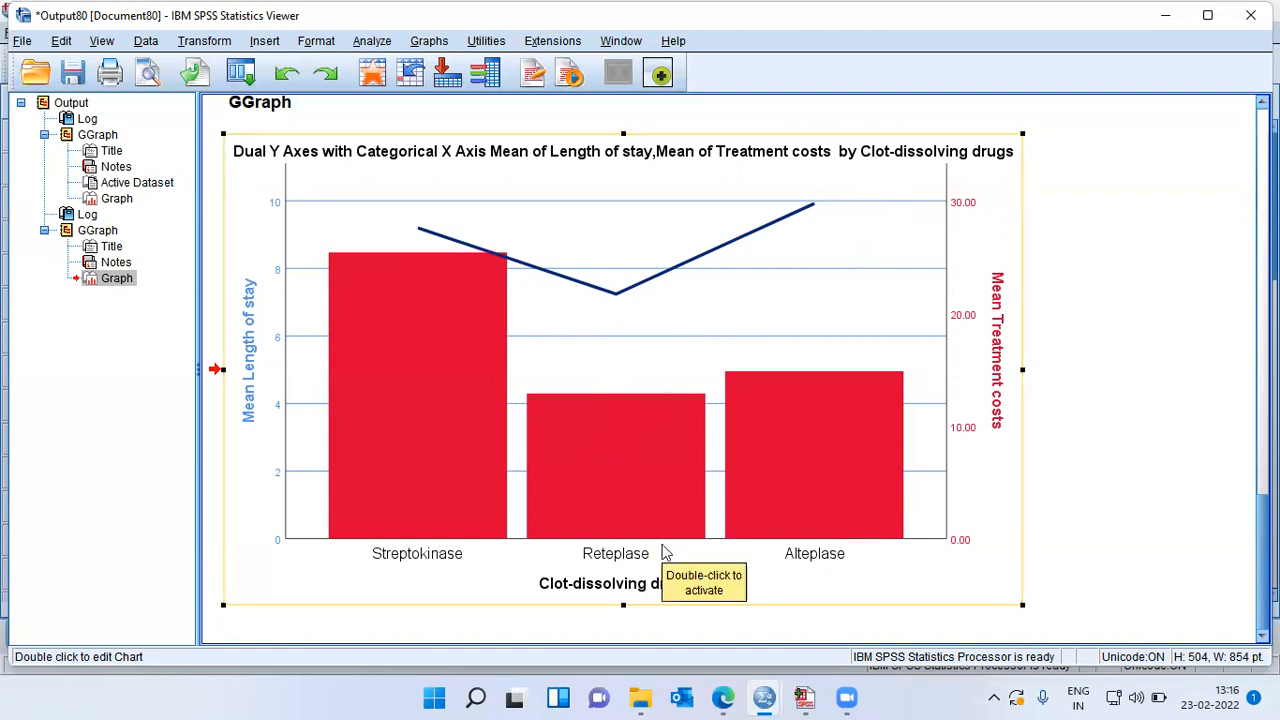
mouse_move(665, 553)
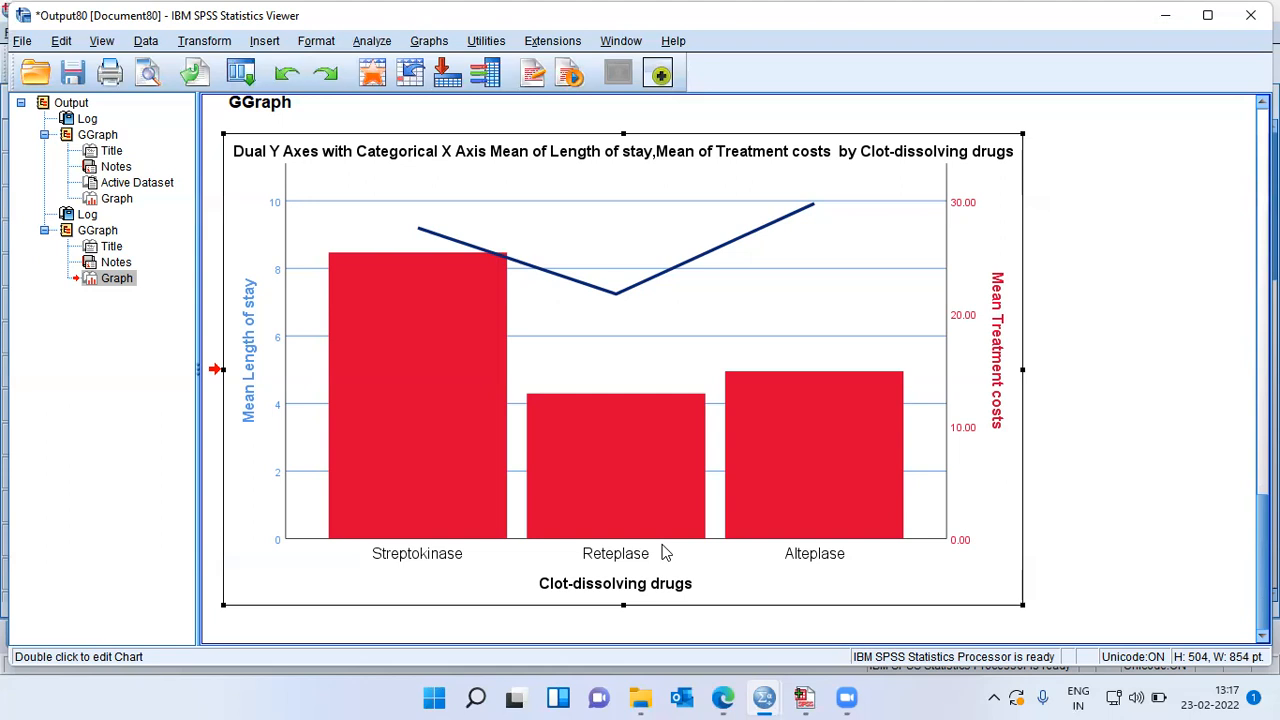
mouse_move(1167, 445)
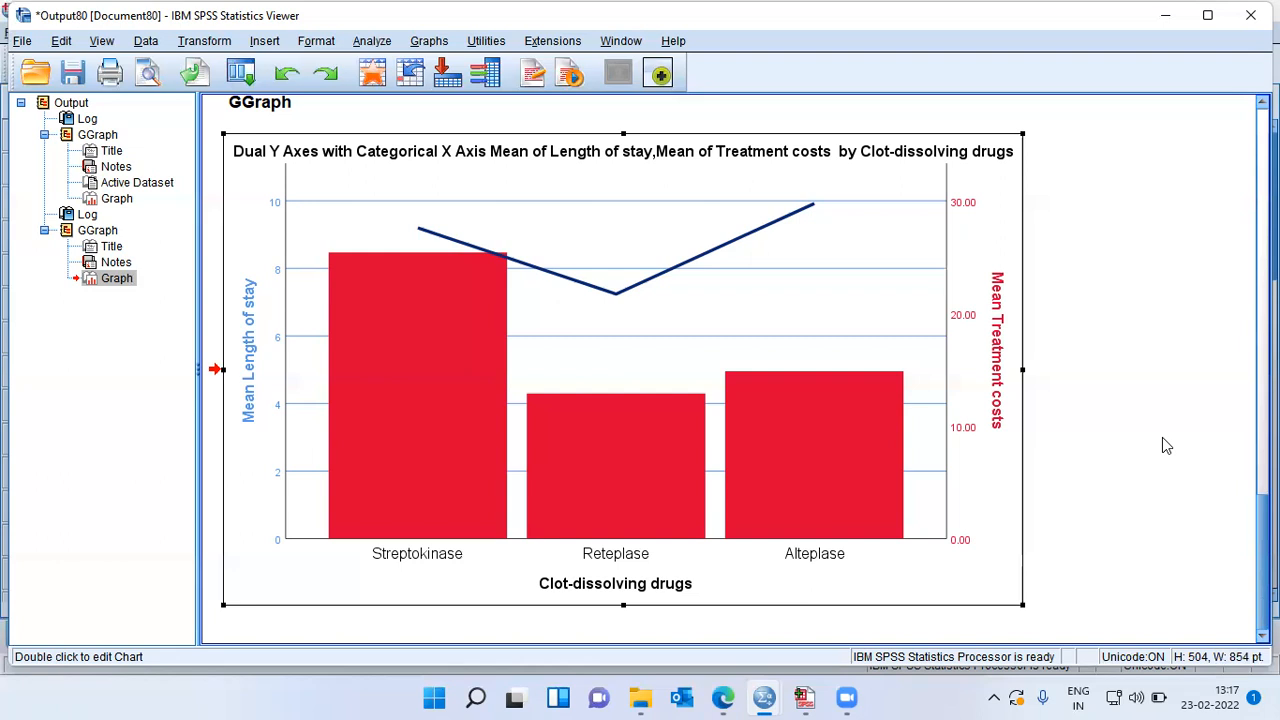
mouse_move(1107, 280)
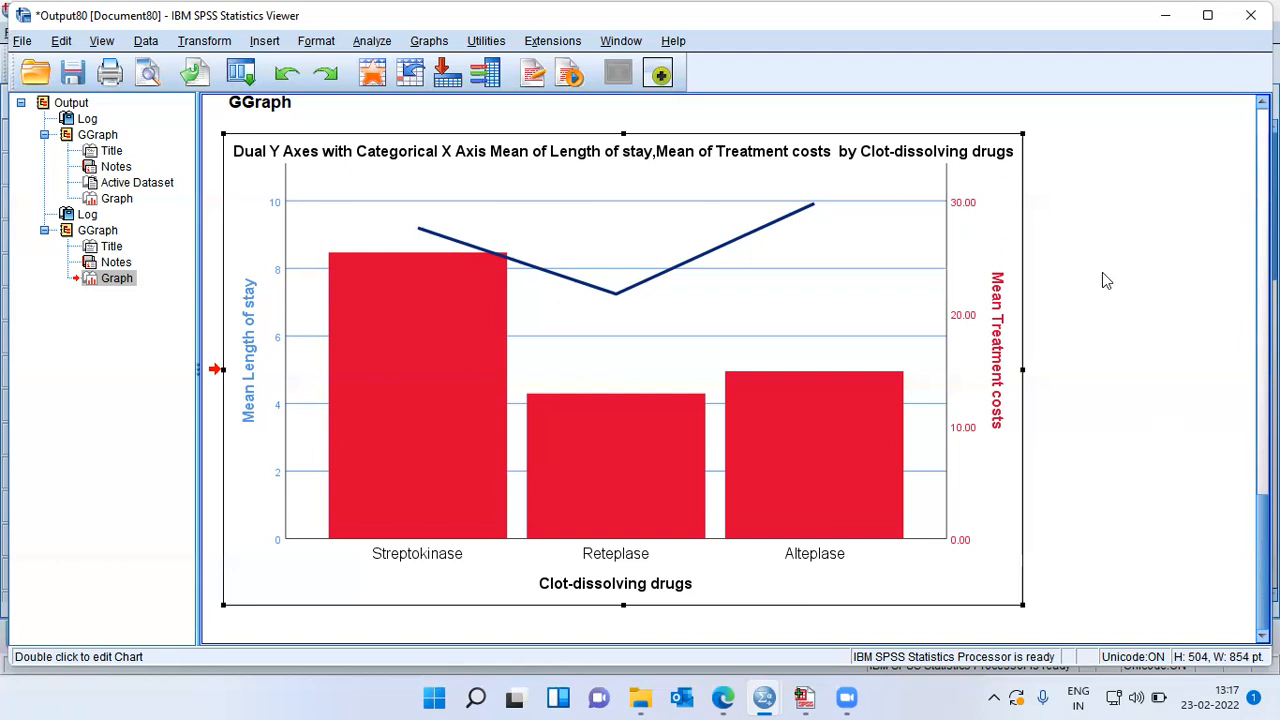